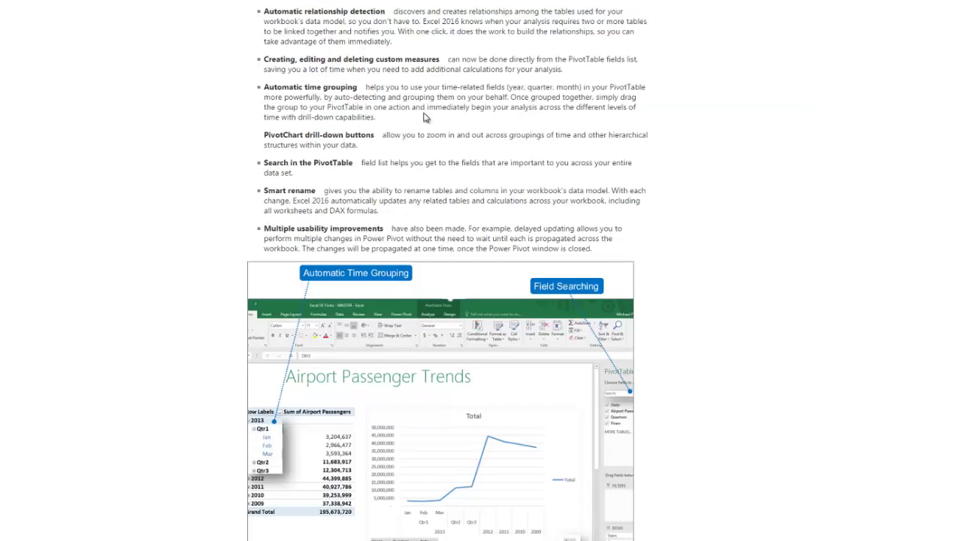
pyautogui.moveTo(315, 398)
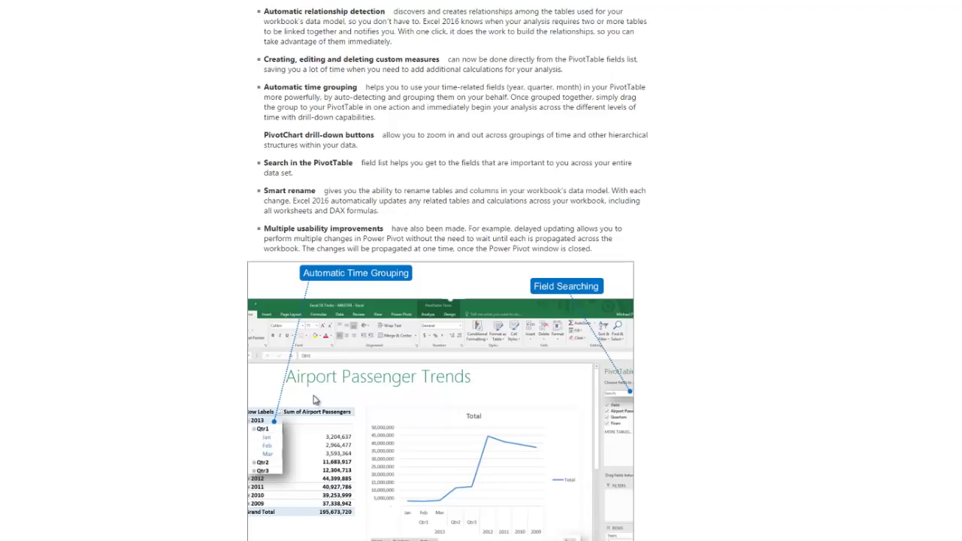
pyautogui.moveTo(524, 103)
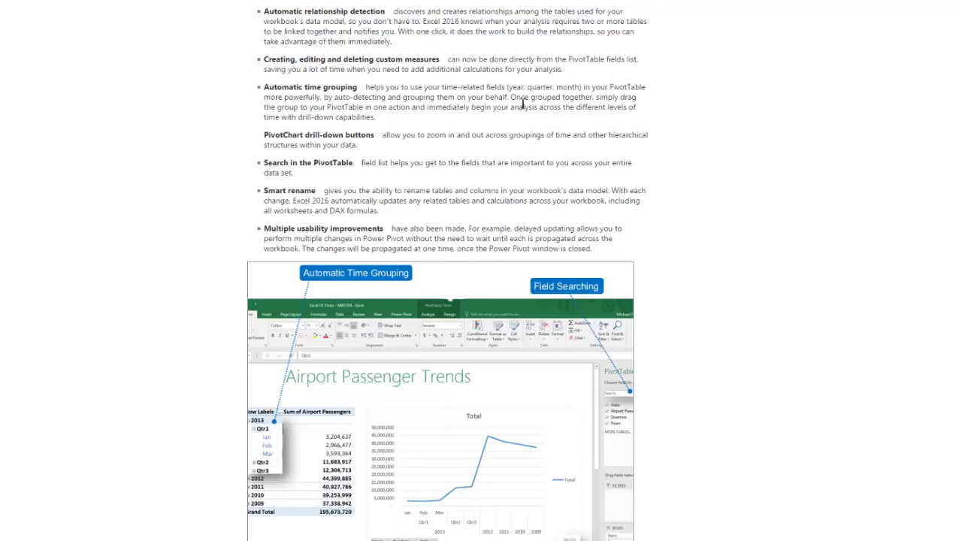
# Step: Unpin the OneNote, Outlook, PowerPoint and Word shortcuts from the Windows taskbar
pyautogui.doubleClick(544, 87)
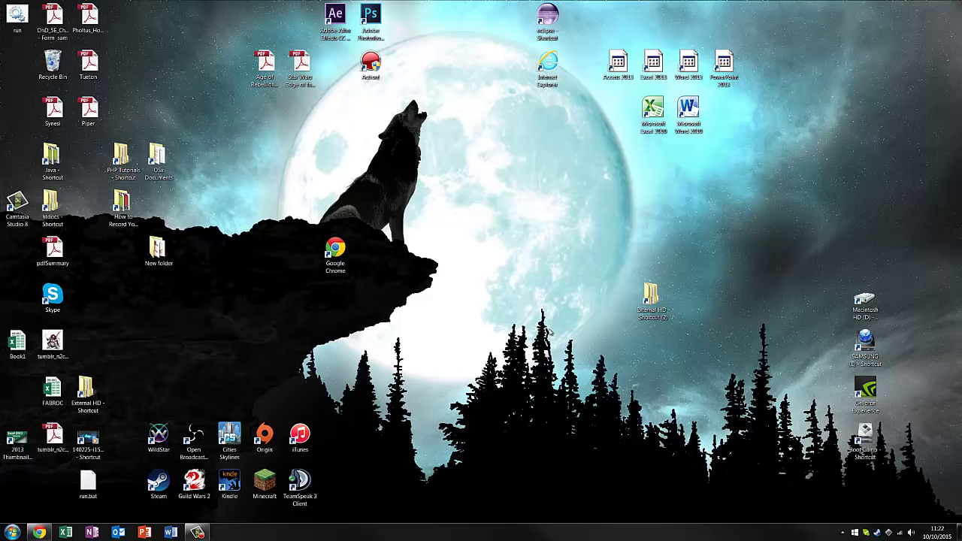
pyautogui.moveTo(545, 216)
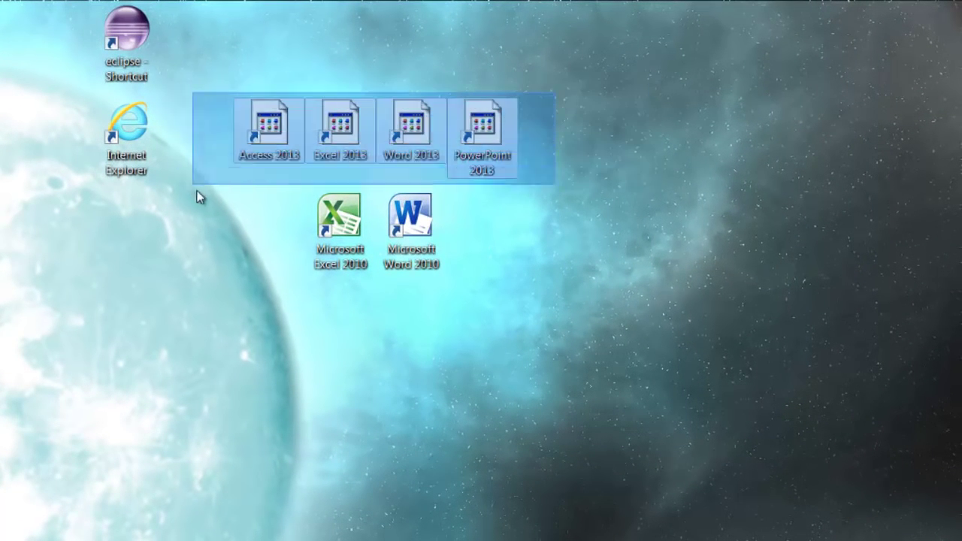
pyautogui.click(188, 196)
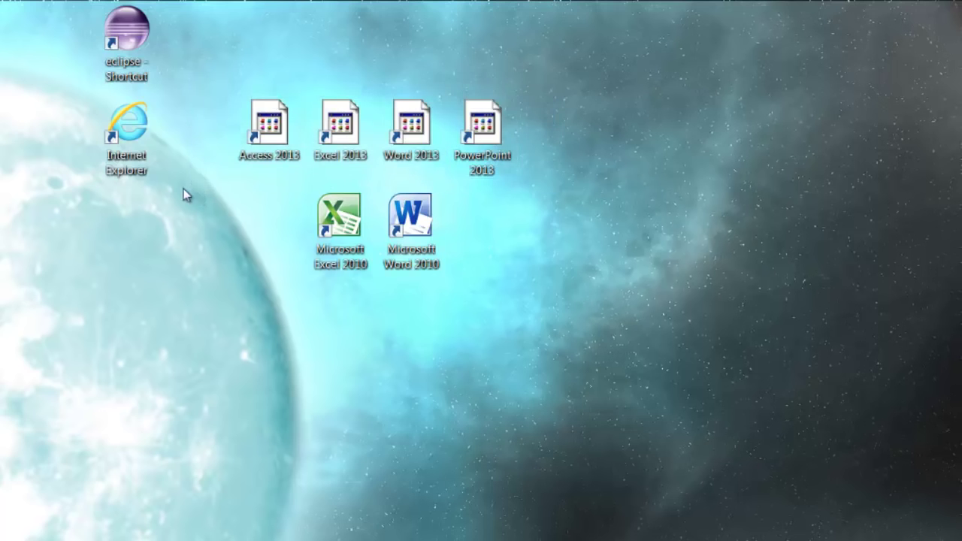
pyautogui.moveTo(191, 190)
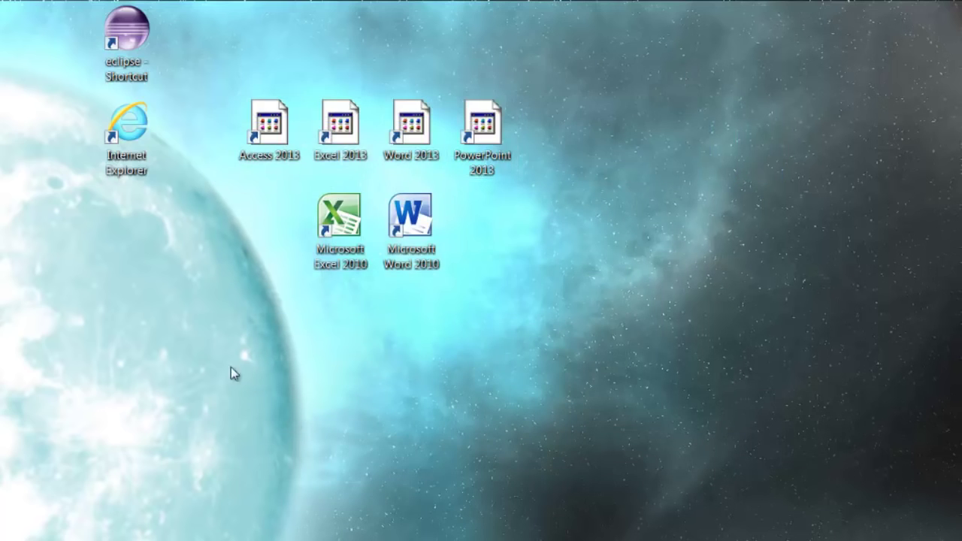
pyautogui.moveTo(175, 390)
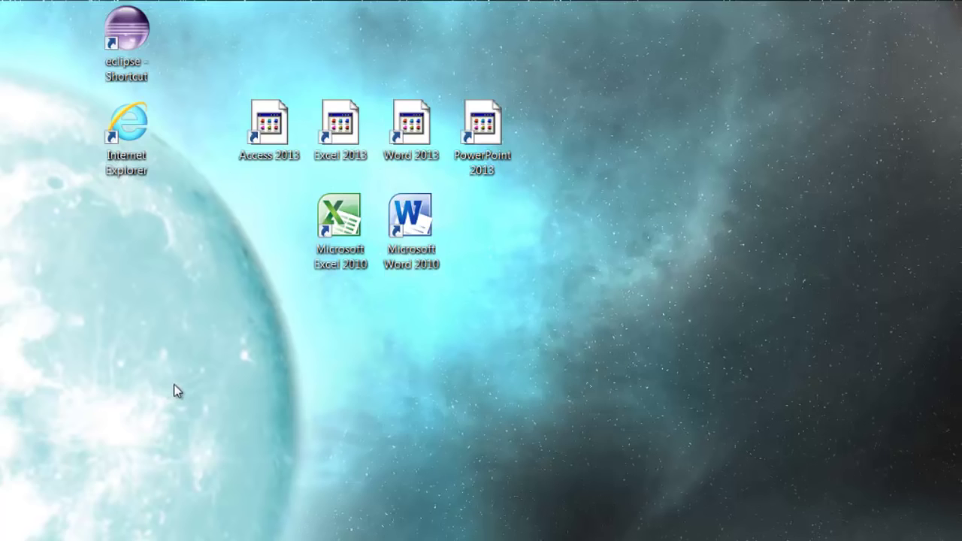
pyautogui.moveTo(213, 352)
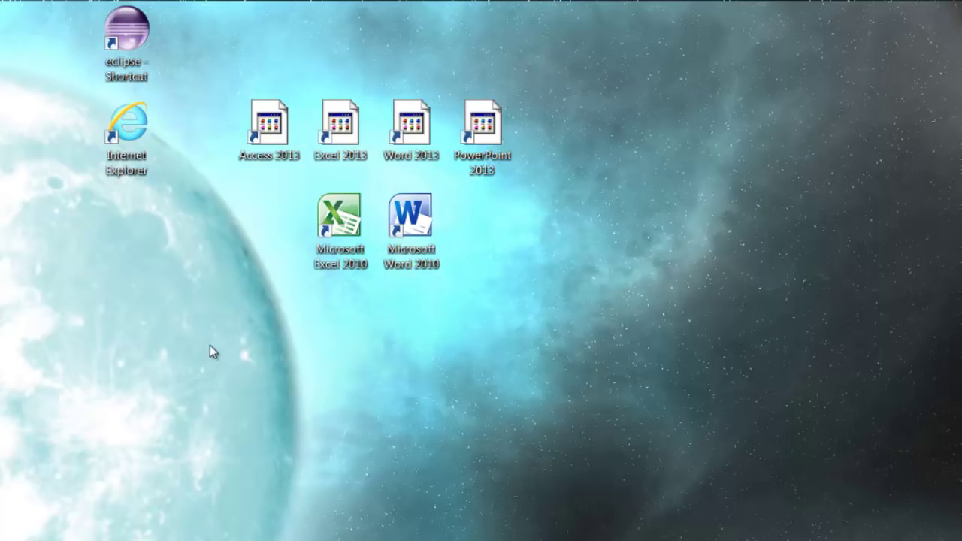
pyautogui.moveTo(593, 191)
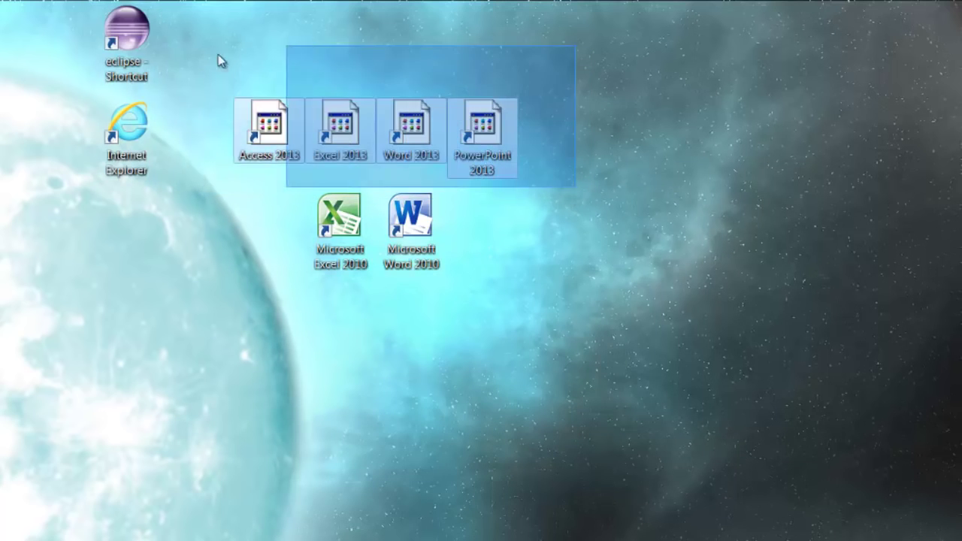
pyautogui.click(543, 191)
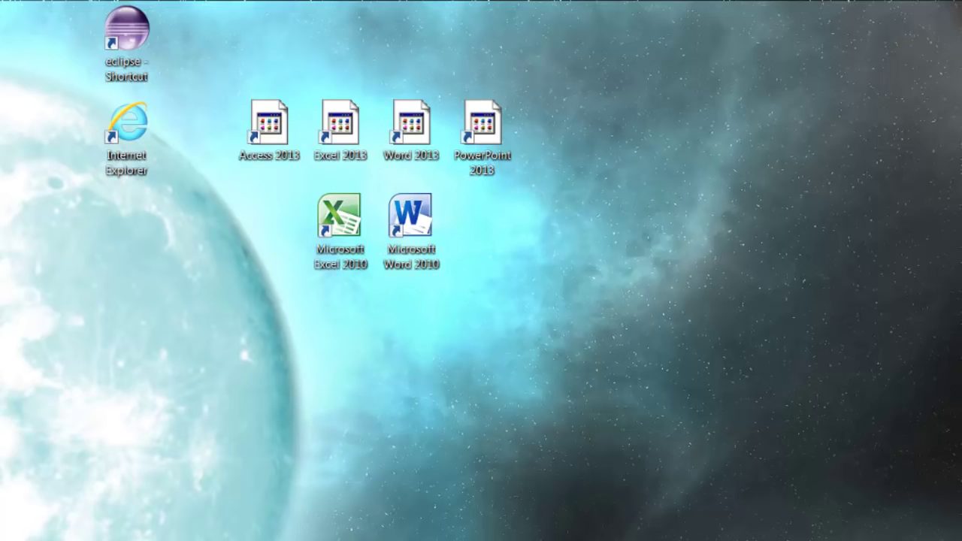
pyautogui.moveTo(142, 495)
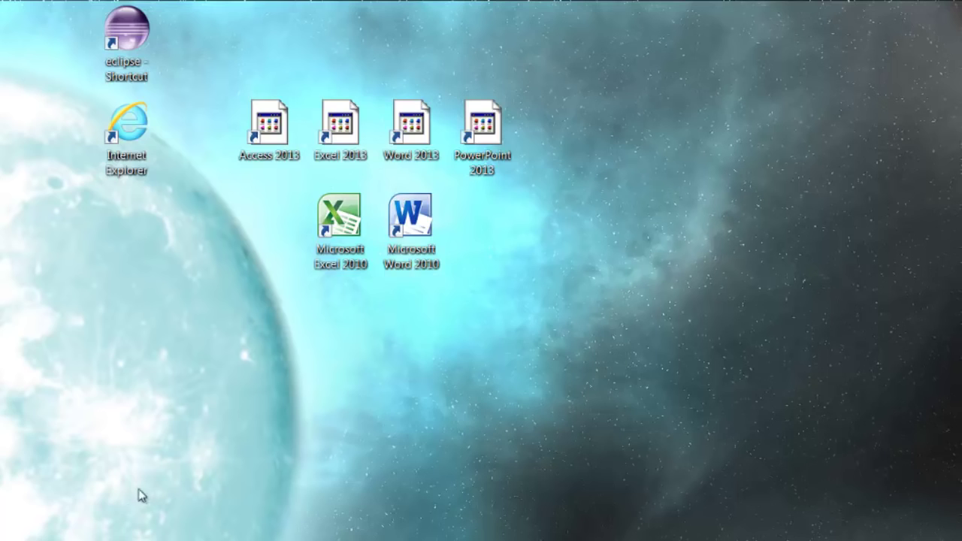
pyautogui.moveTo(578, 190)
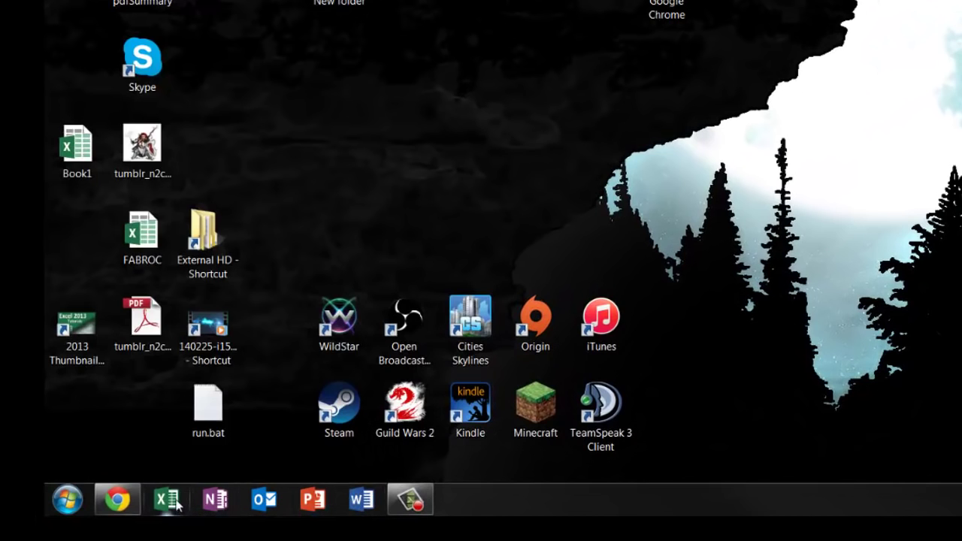
pyautogui.rightClick(166, 498)
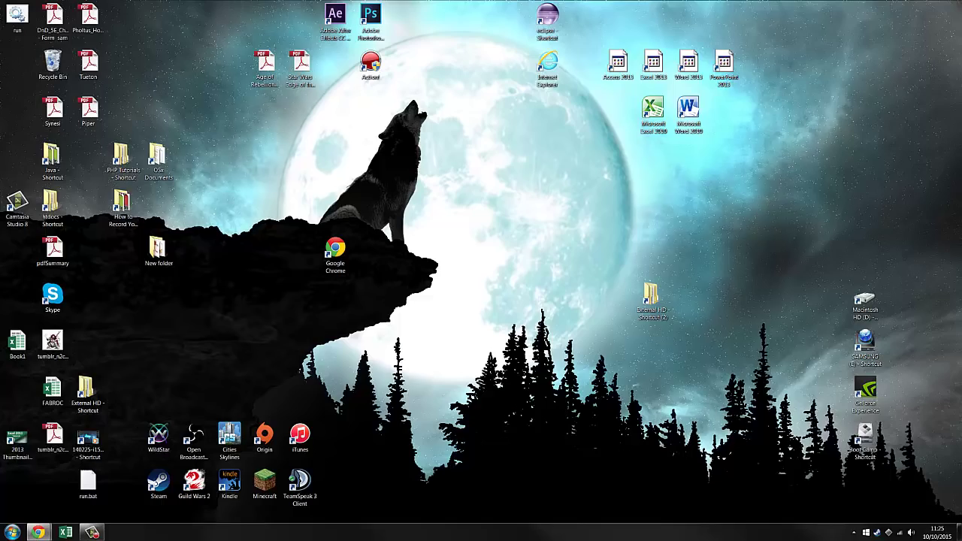
# Step: Return to Chrome and bring up the 'Why you should upgrade to Office 2016' video
pyautogui.click(37, 532)
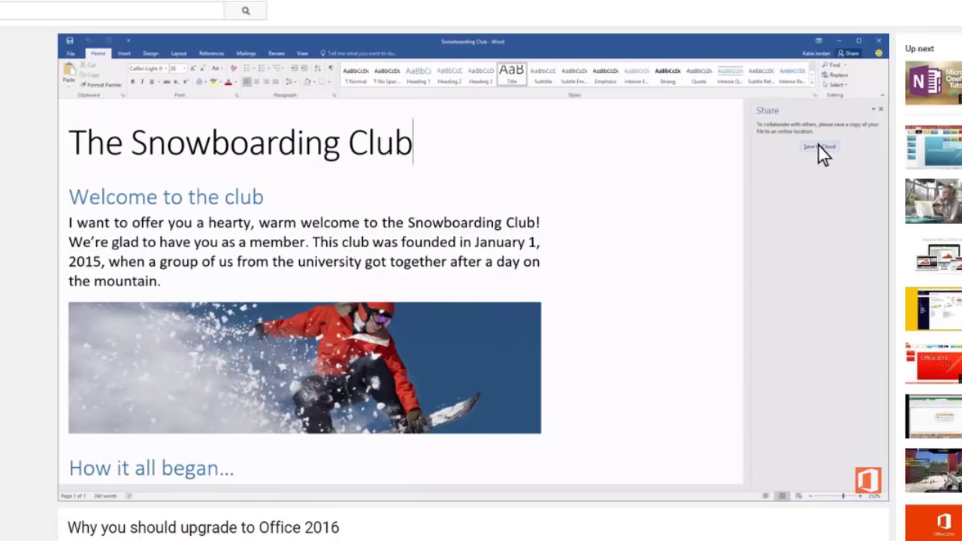
pyautogui.click(819, 146)
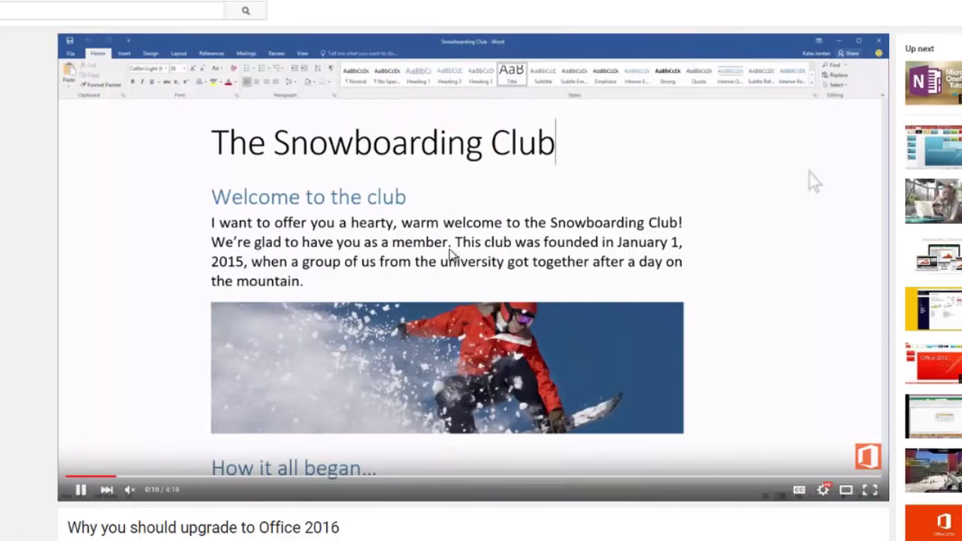
pyautogui.click(851, 52)
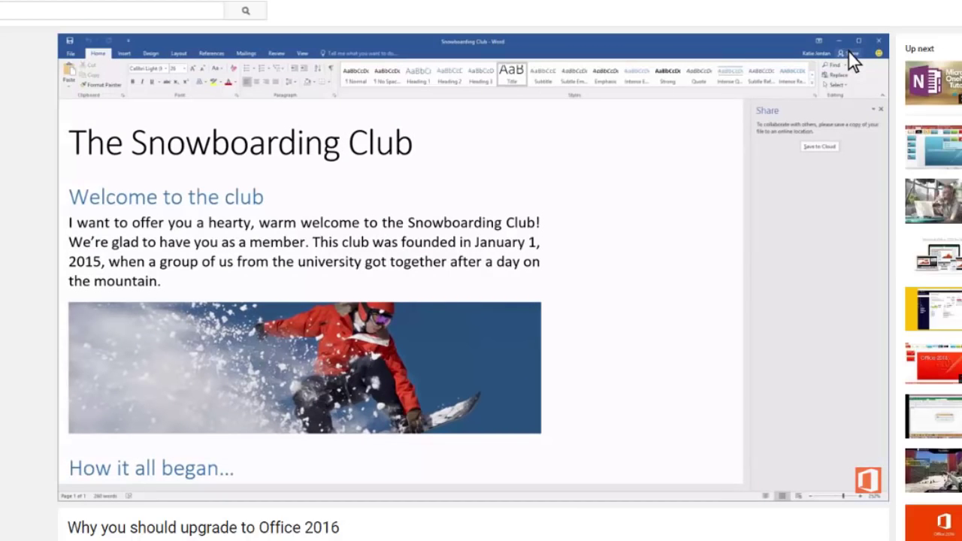
pyautogui.moveTo(819, 150)
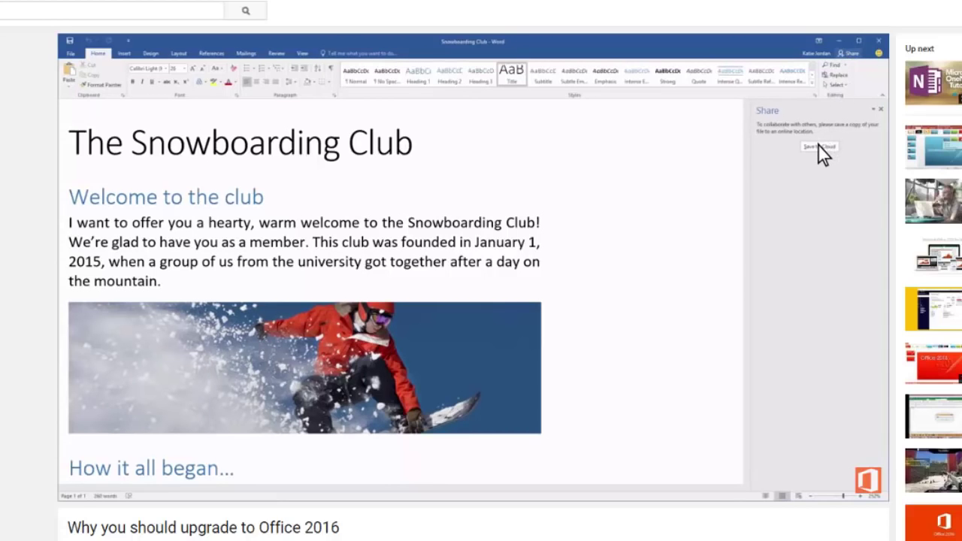
pyautogui.click(819, 146)
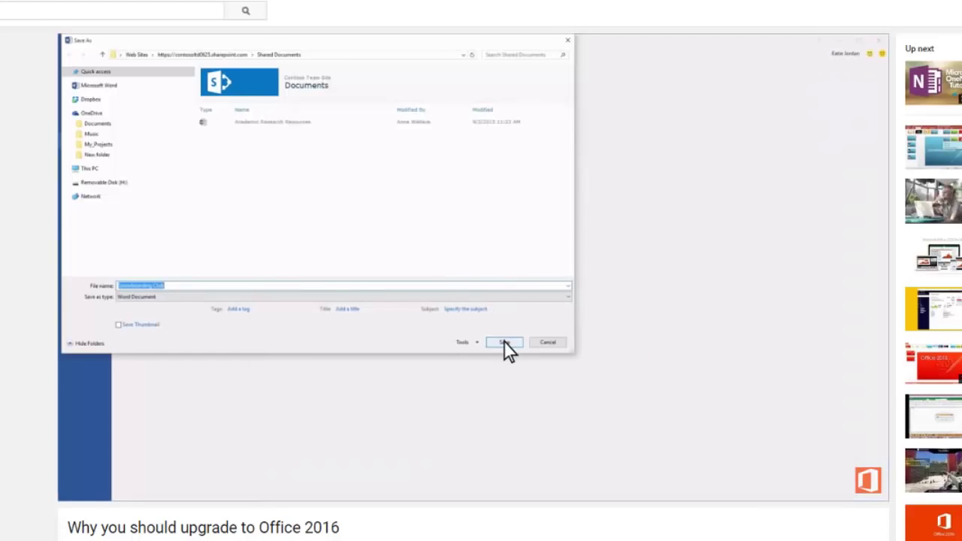
# Step: Follow the Word sharing demo, entering 'Can you two help me edit this doc?'
pyautogui.click(503, 342)
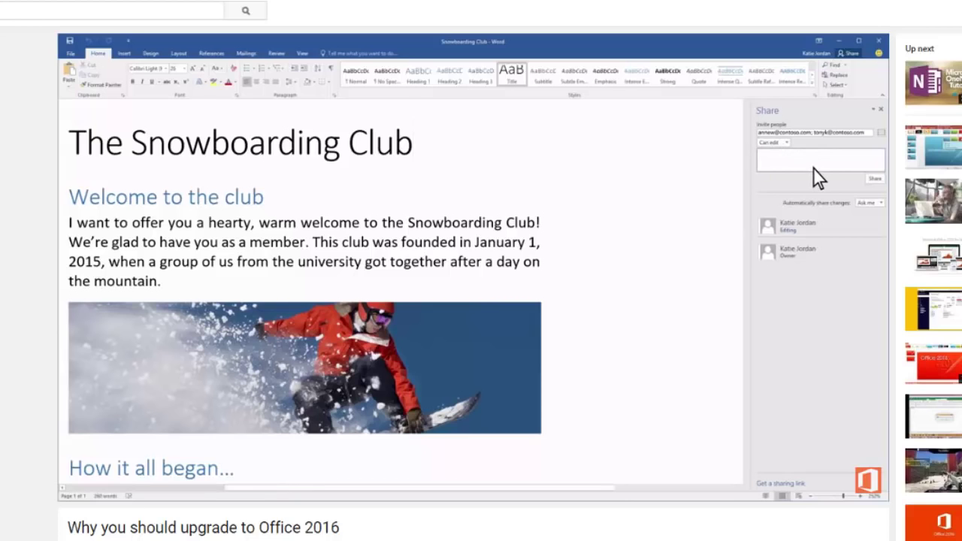
pyautogui.write('Can you two help me edit this doc?')
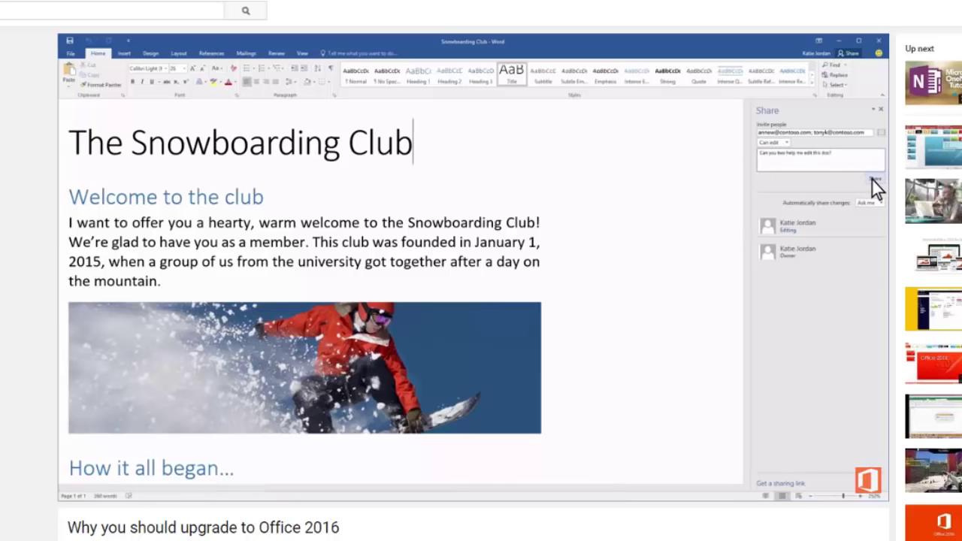
pyautogui.click(881, 110)
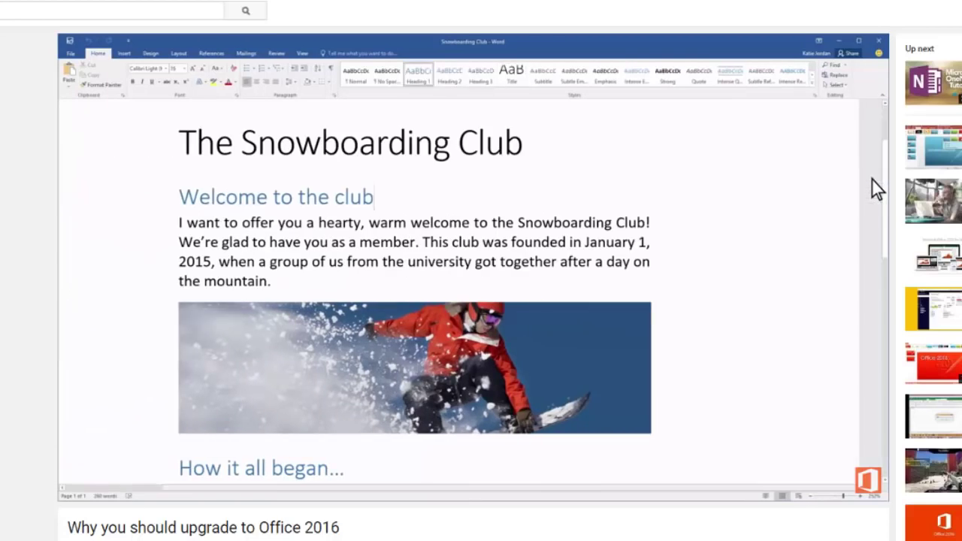
pyautogui.click(242, 142)
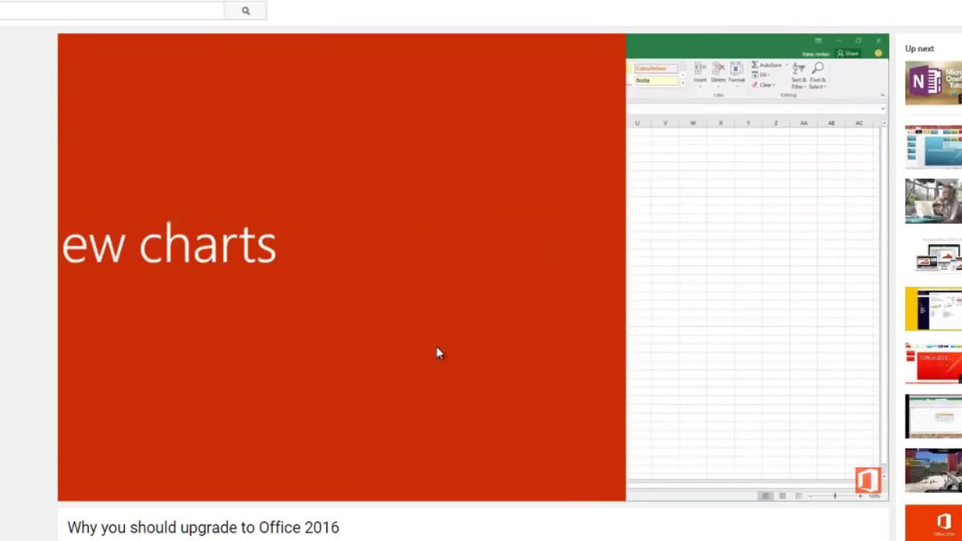
# Step: Rewind the video to about 0:50, play it, and pause at 0:58 on New charts
pyautogui.click(244, 476)
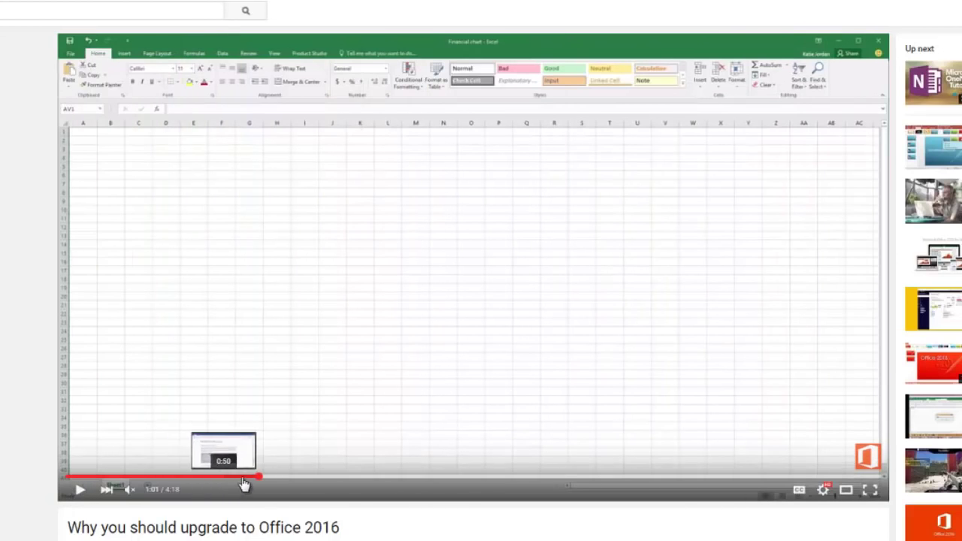
pyautogui.click(242, 477)
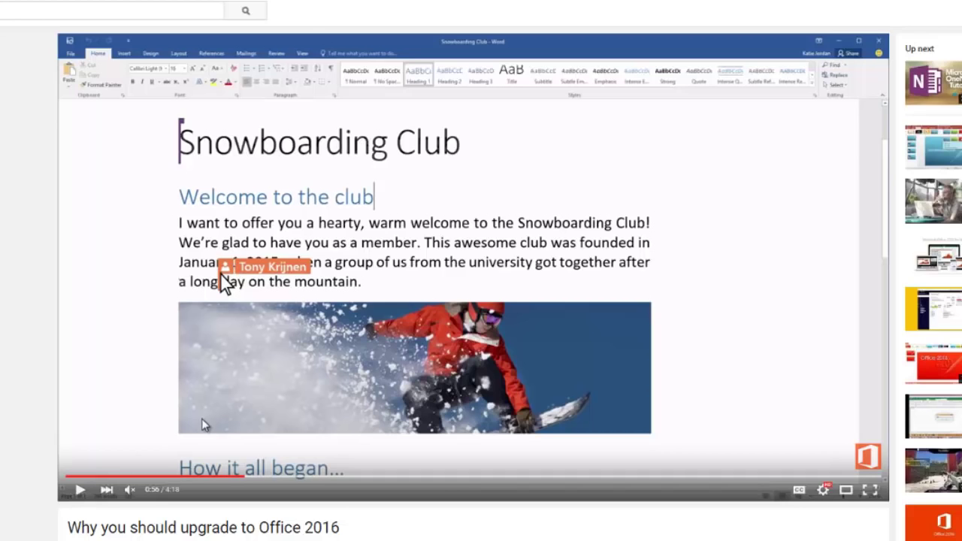
pyautogui.click(80, 489)
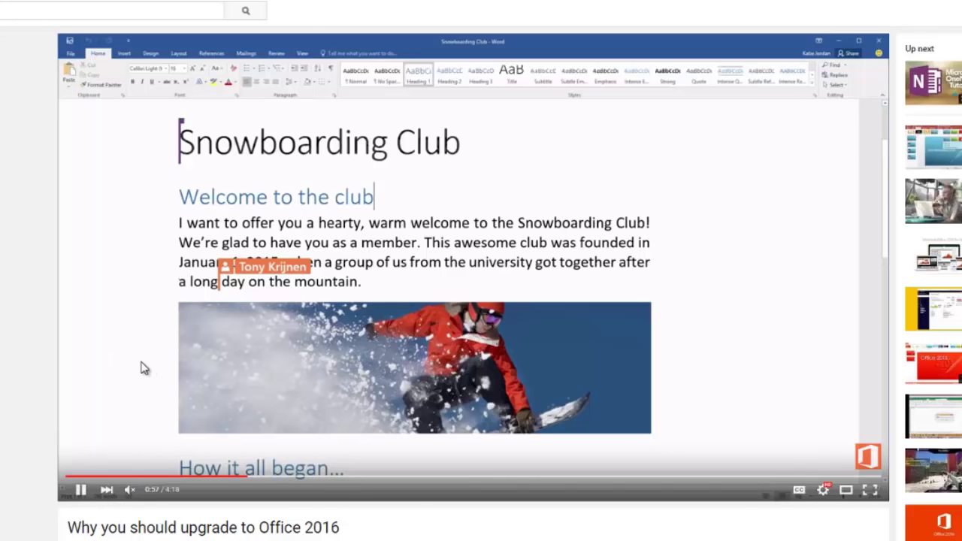
pyautogui.click(80, 489)
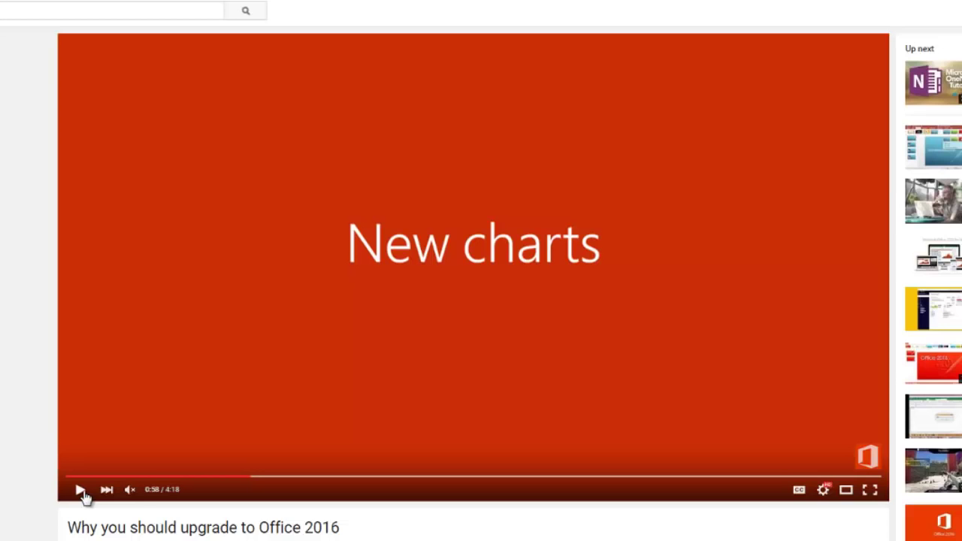
pyautogui.moveTo(75, 493)
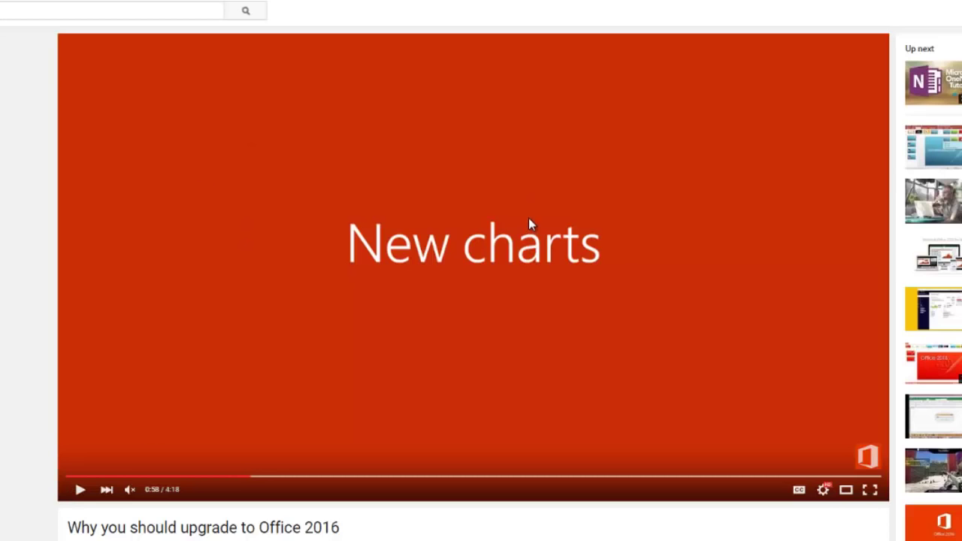
pyautogui.moveTo(461, 232)
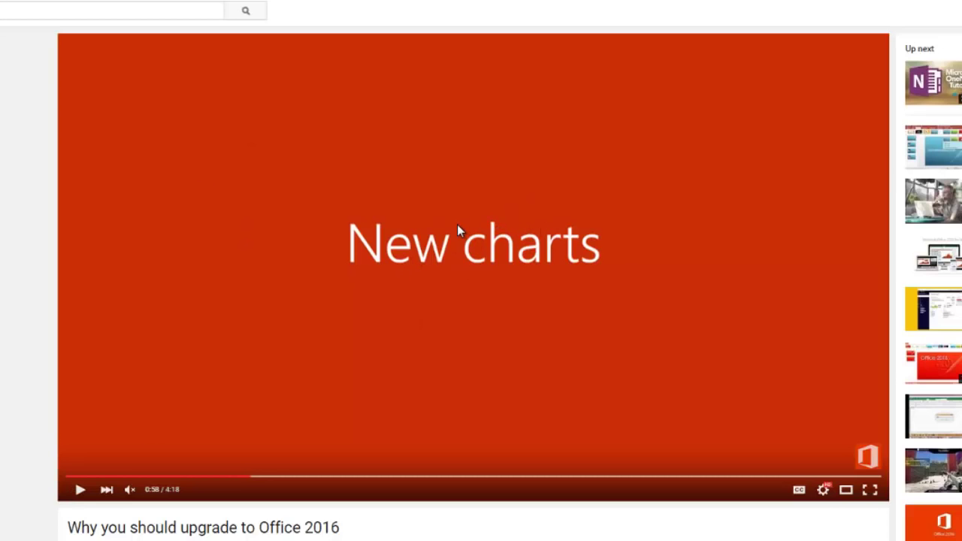
pyautogui.moveTo(78, 509)
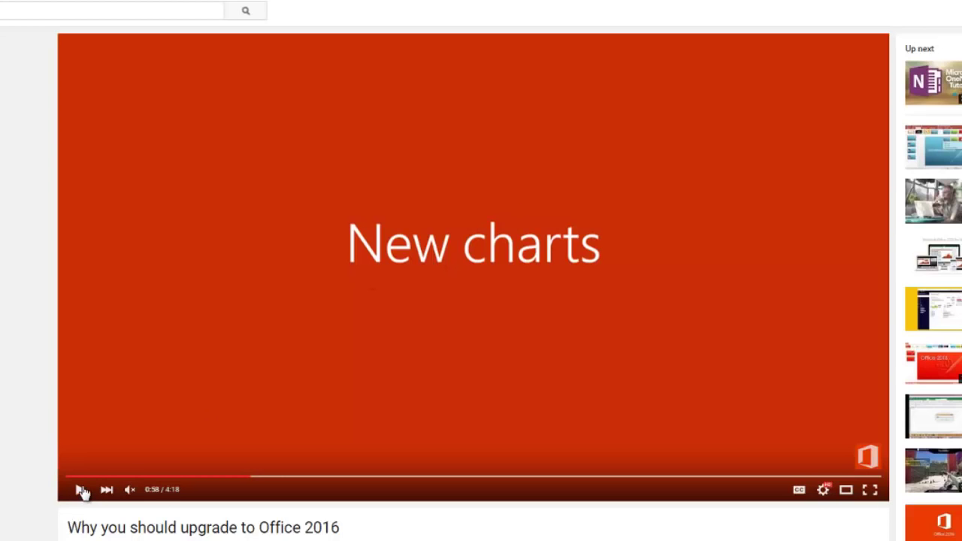
pyautogui.click(81, 490)
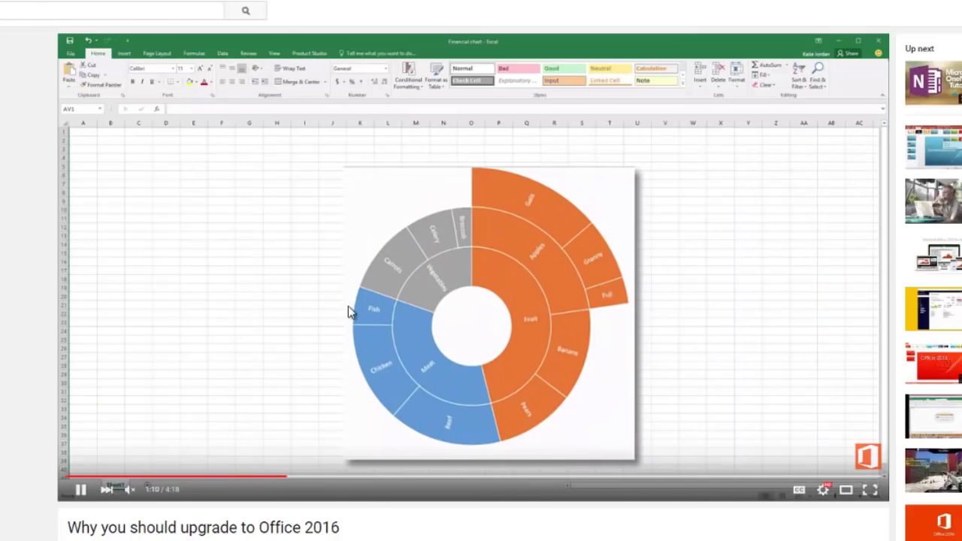
pyautogui.moveTo(462, 268)
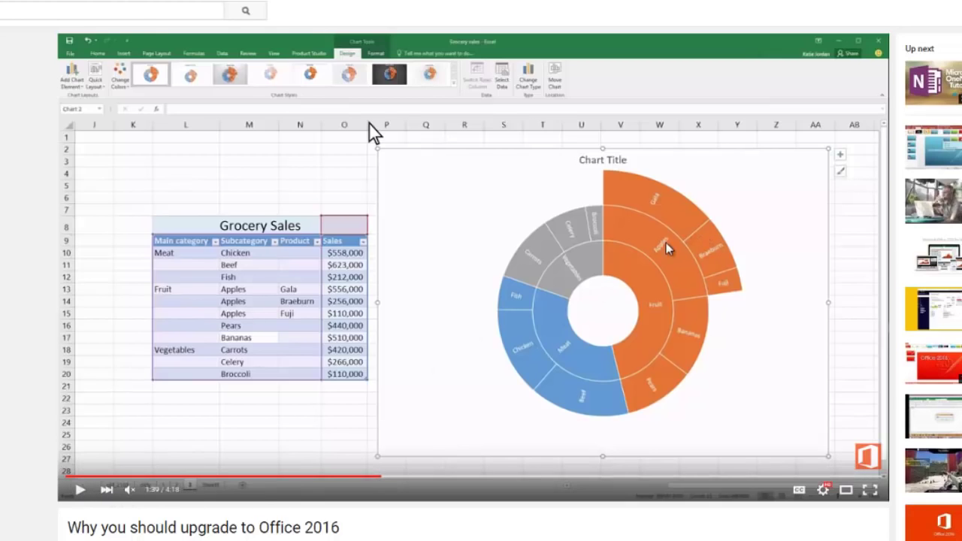
pyautogui.moveTo(673, 209)
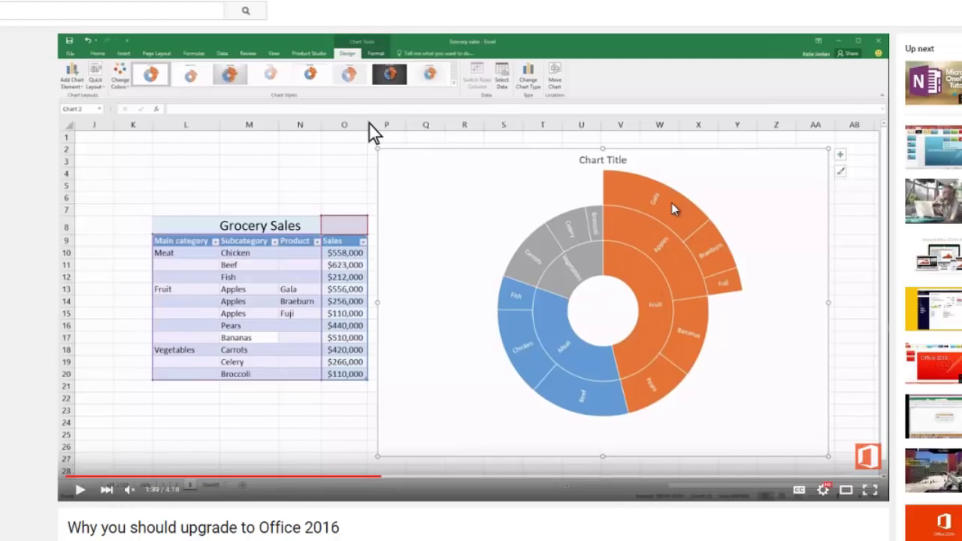
pyautogui.moveTo(657, 438)
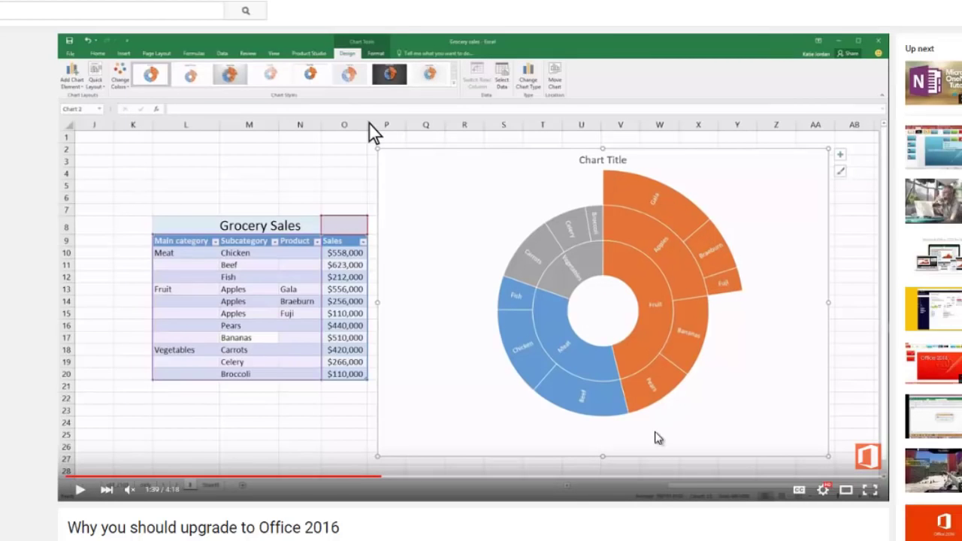
pyautogui.moveTo(726, 309)
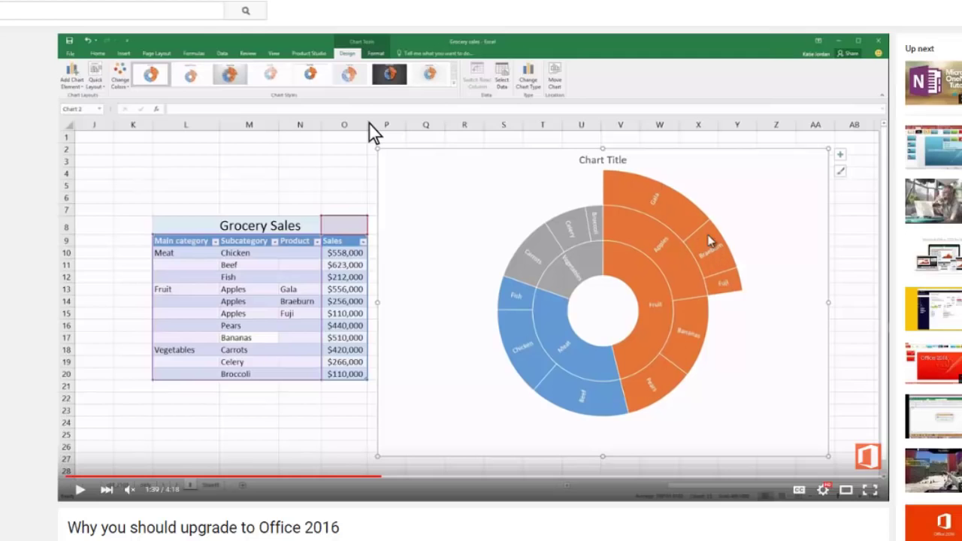
pyautogui.moveTo(651, 379)
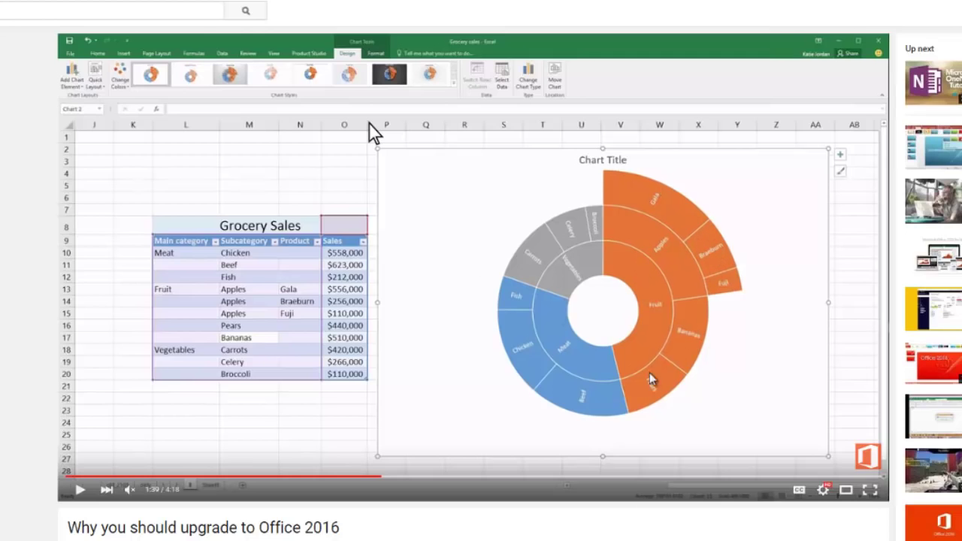
pyautogui.moveTo(633, 306)
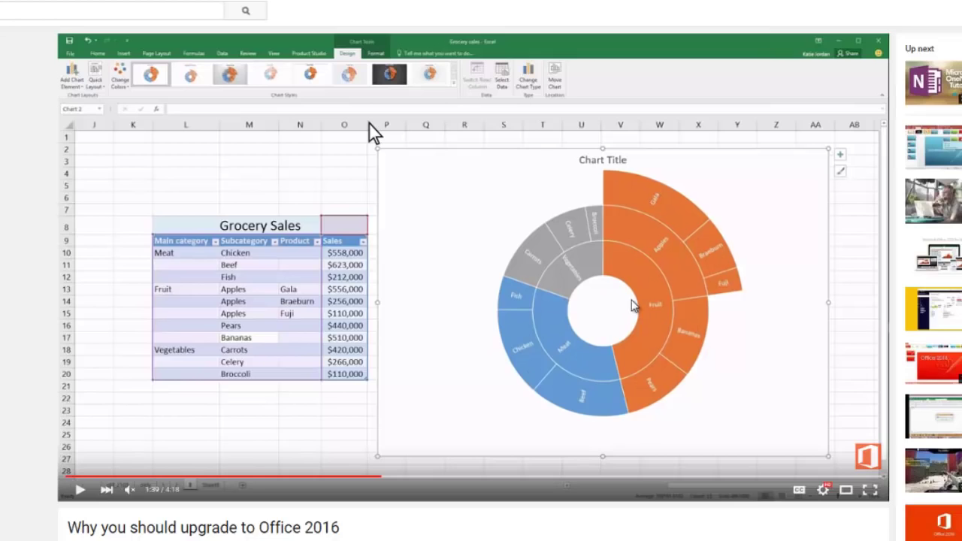
pyautogui.moveTo(630, 353)
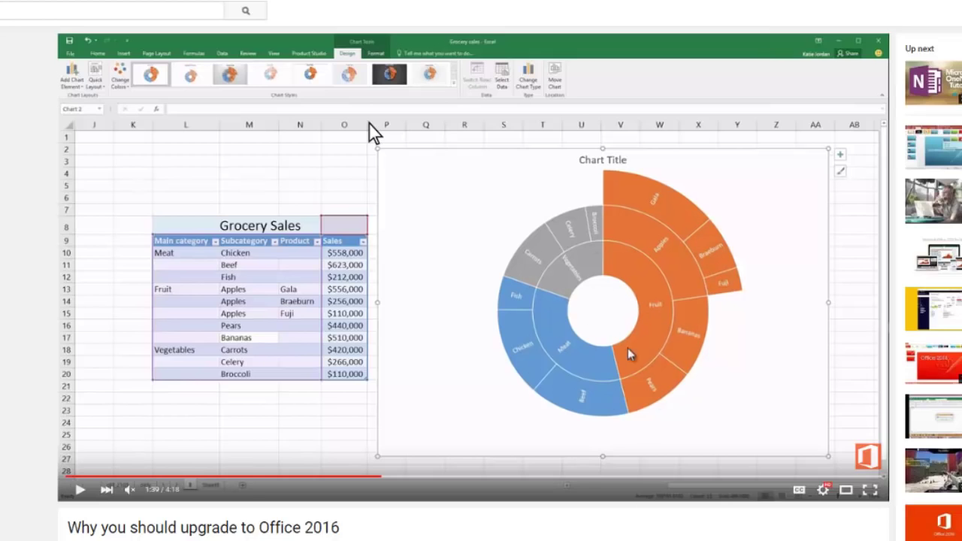
pyautogui.moveTo(597, 333)
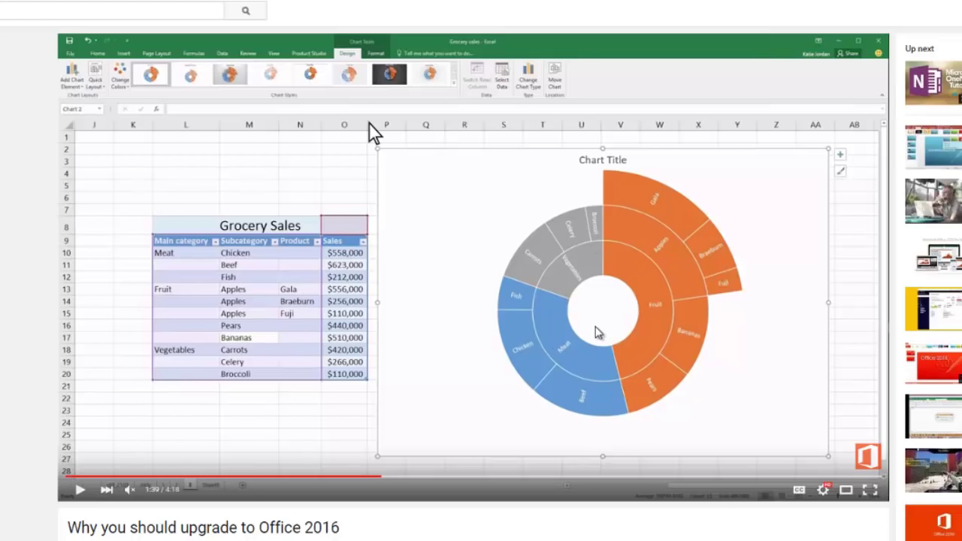
pyautogui.moveTo(663, 318)
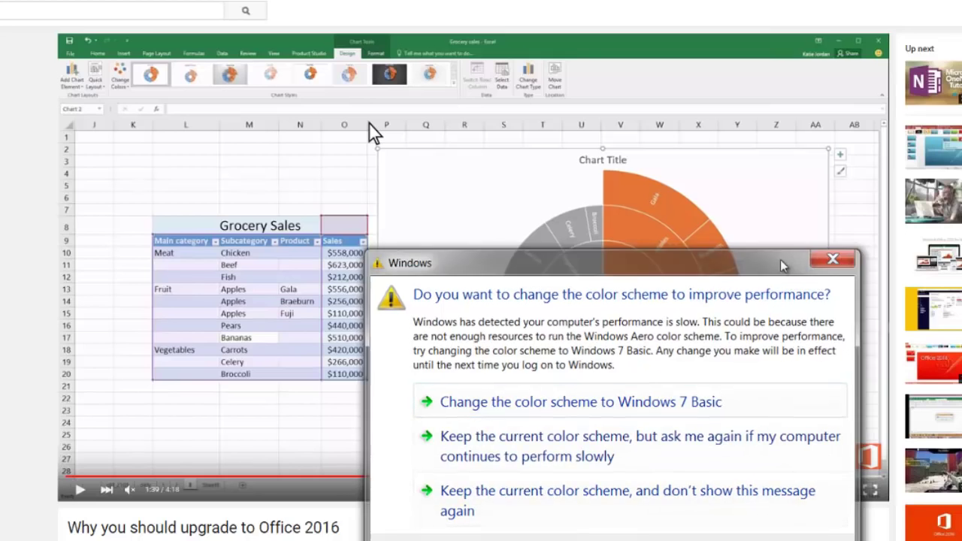
pyautogui.click(832, 258)
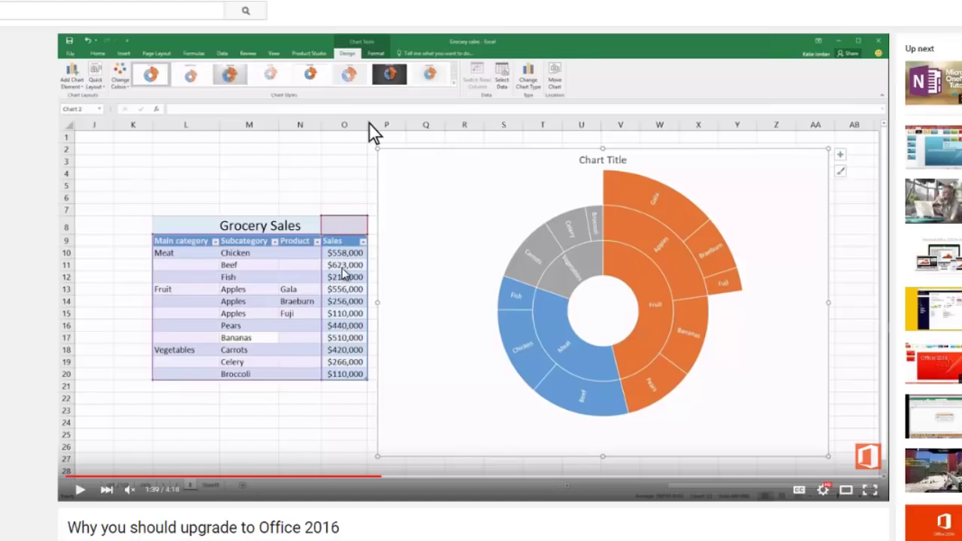
pyautogui.moveTo(674, 280)
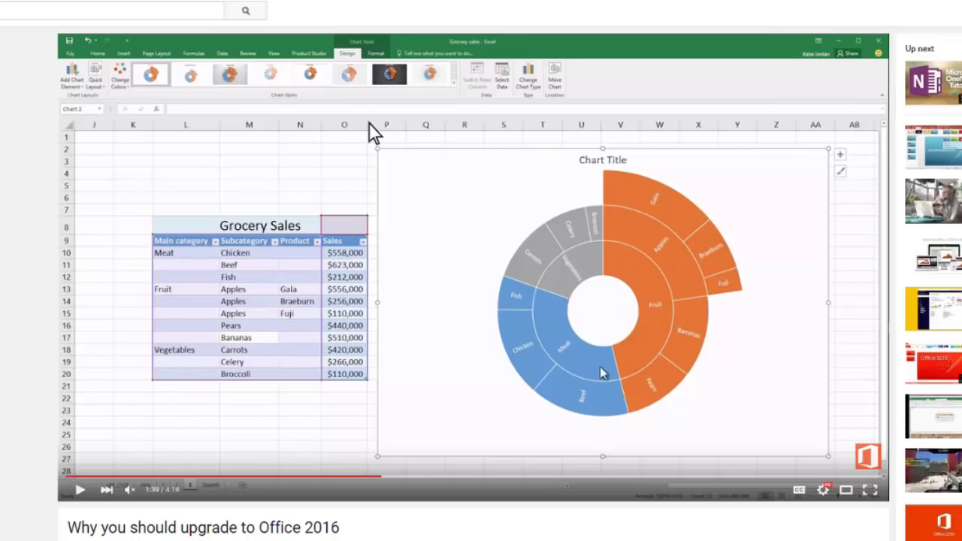
pyautogui.moveTo(282, 305)
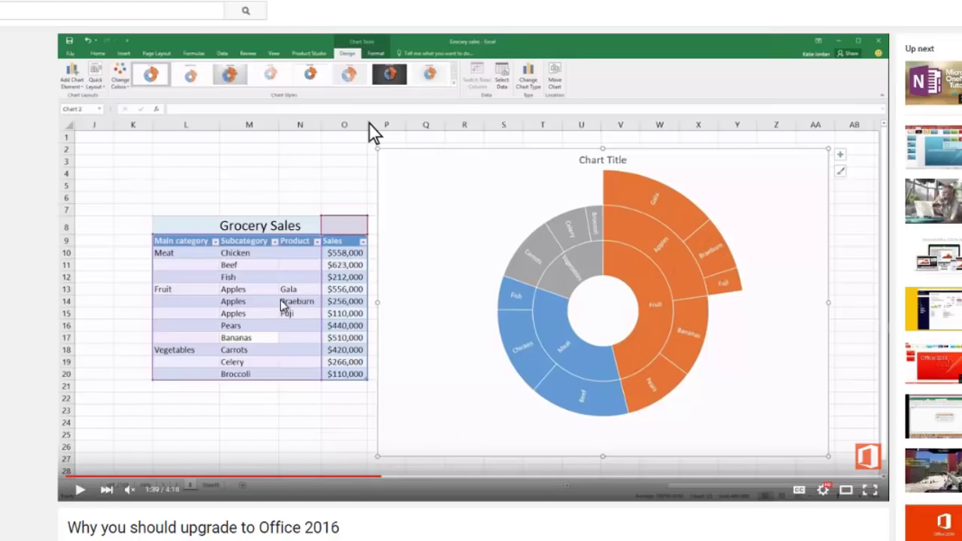
pyautogui.moveTo(374, 314)
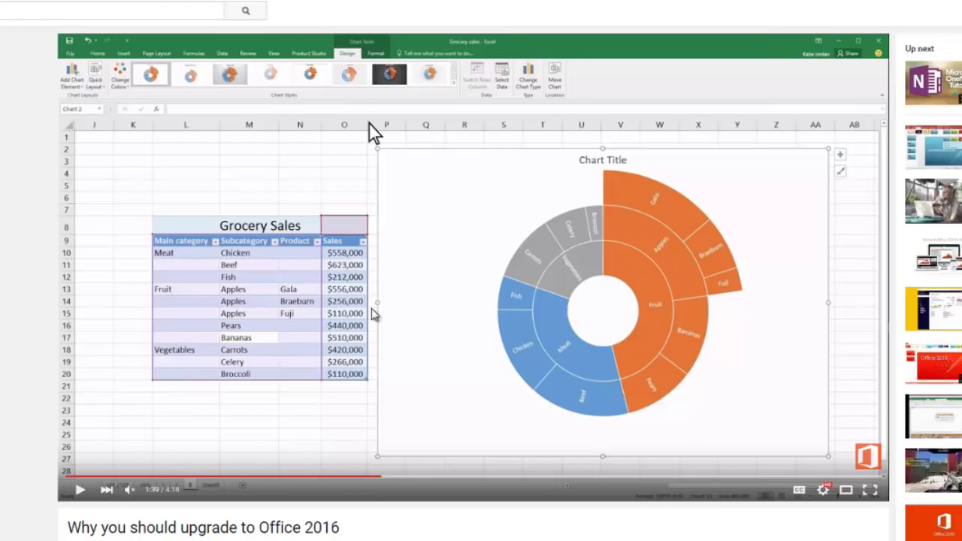
pyautogui.moveTo(611, 293)
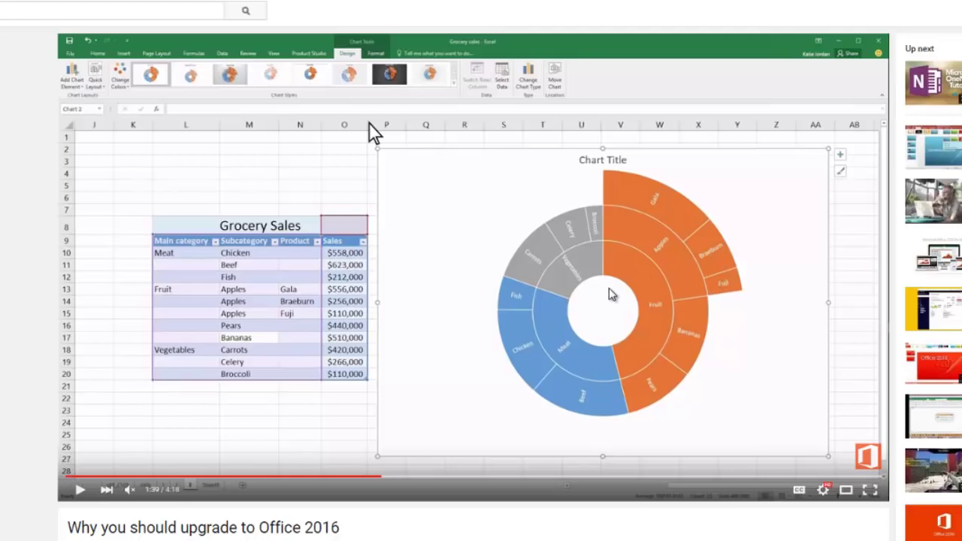
pyautogui.moveTo(611, 294)
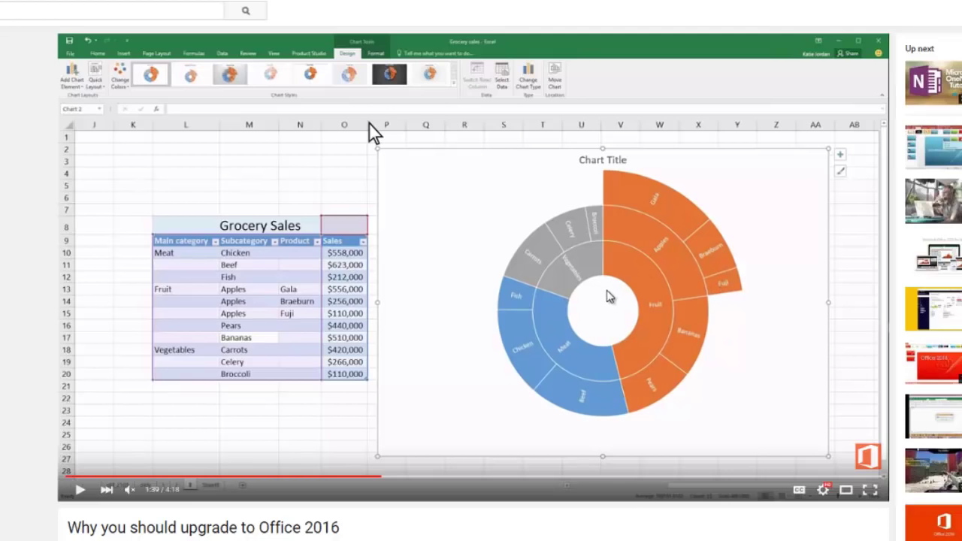
pyautogui.moveTo(590, 382)
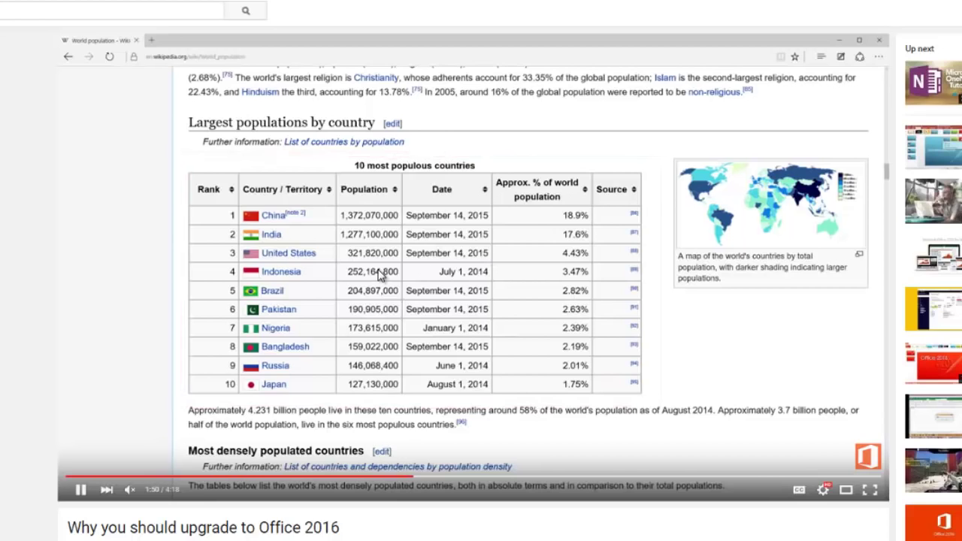
pyautogui.moveTo(486, 312)
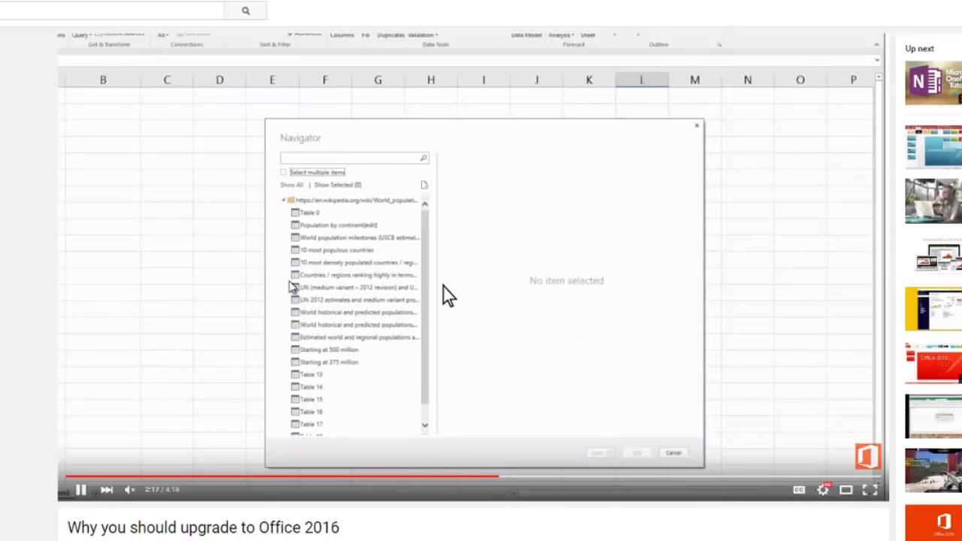
# Step: Resume the video and skip ahead to about 2:17 for the Wikipedia table import
pyautogui.click(334, 250)
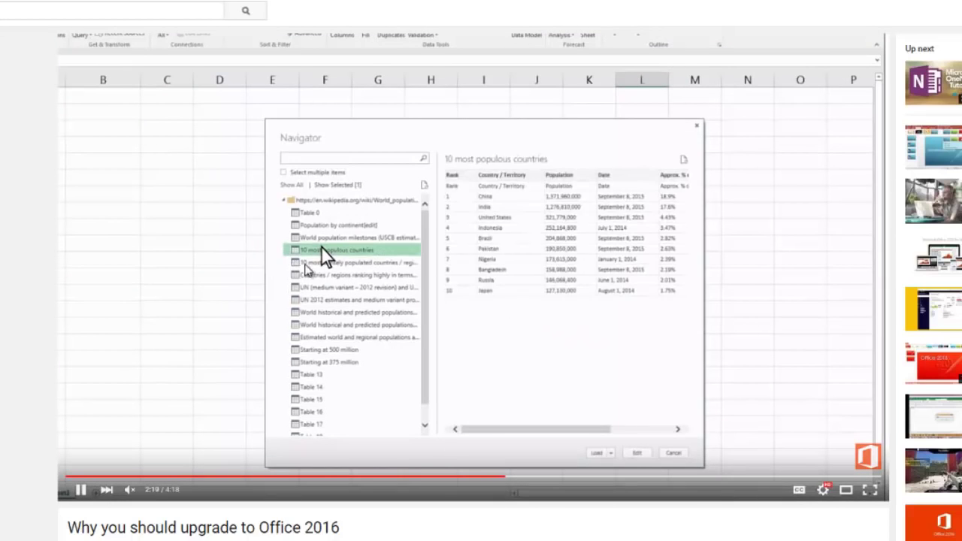
pyautogui.moveTo(524, 484)
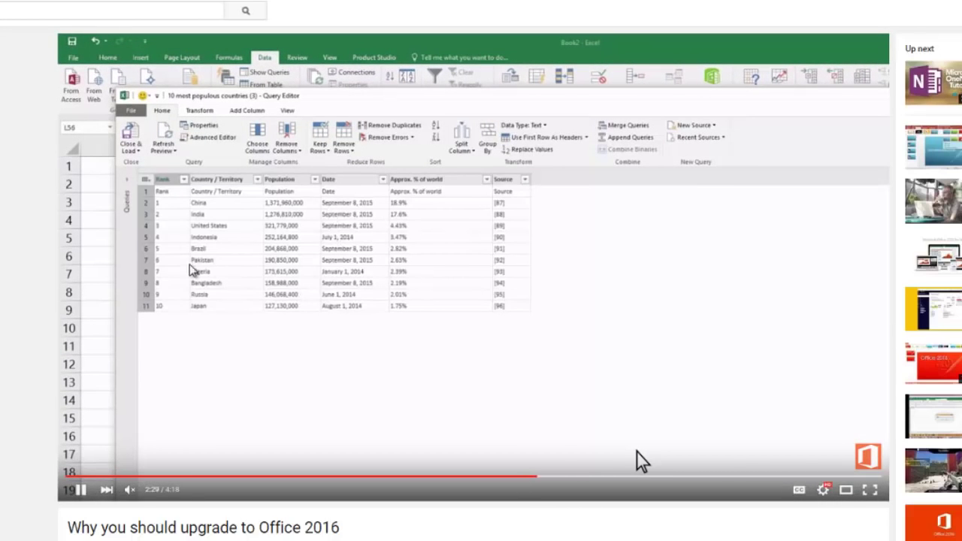
pyautogui.moveTo(369, 197)
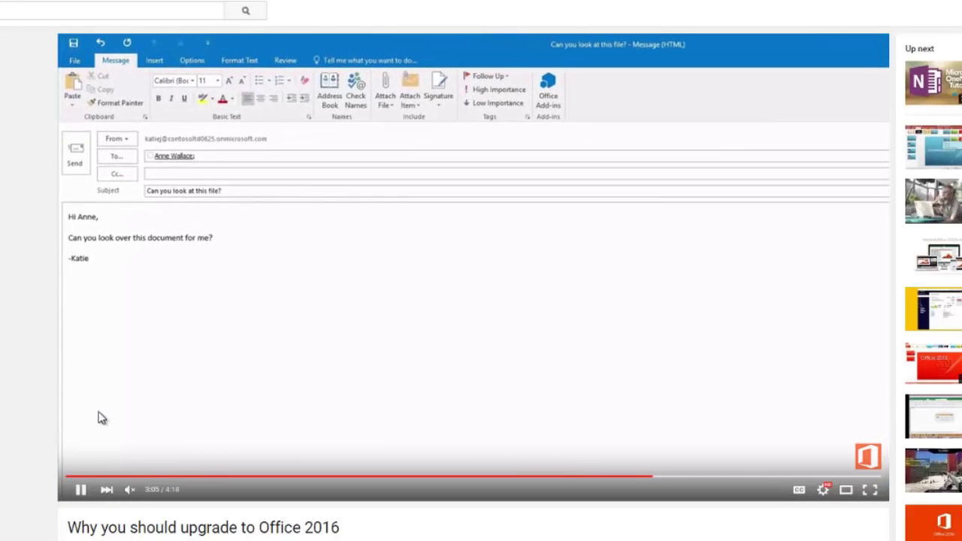
# Step: Pause and resume during the Outlook attachment demo, then jump ahead to about 3:31
pyautogui.click(80, 489)
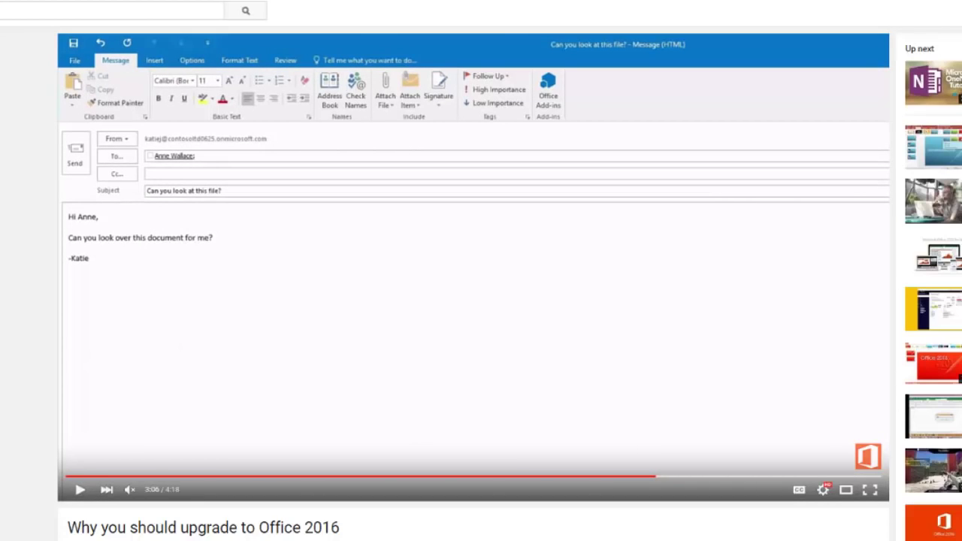
pyautogui.moveTo(230, 301)
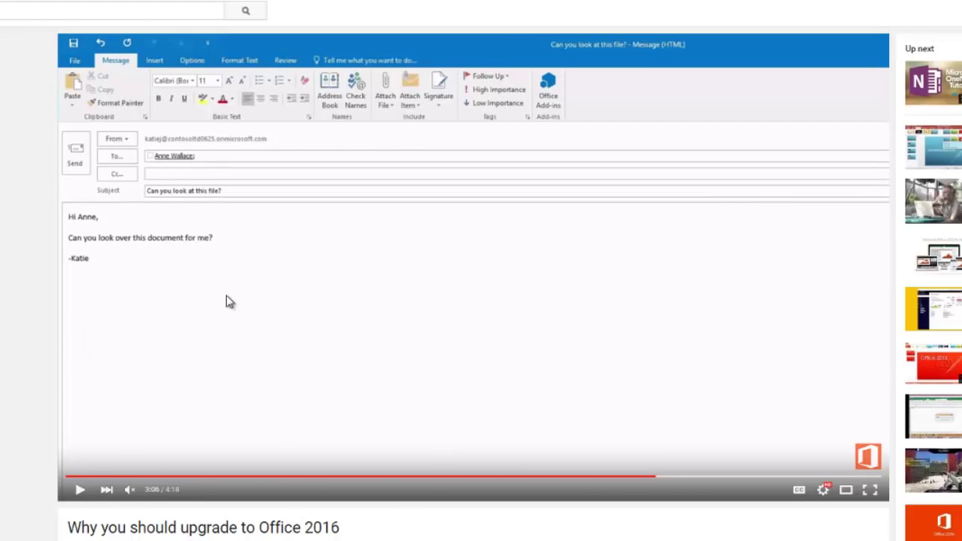
pyautogui.moveTo(111, 239)
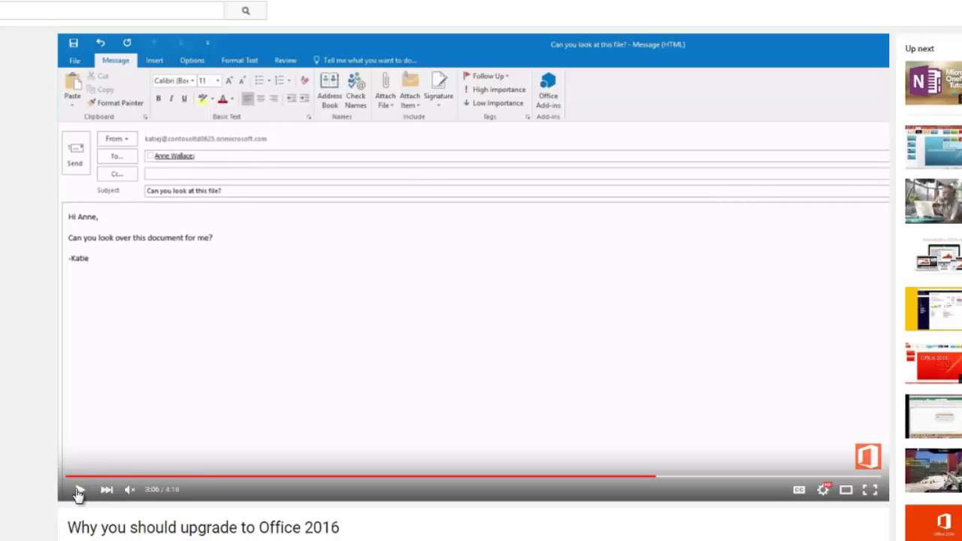
pyautogui.click(80, 490)
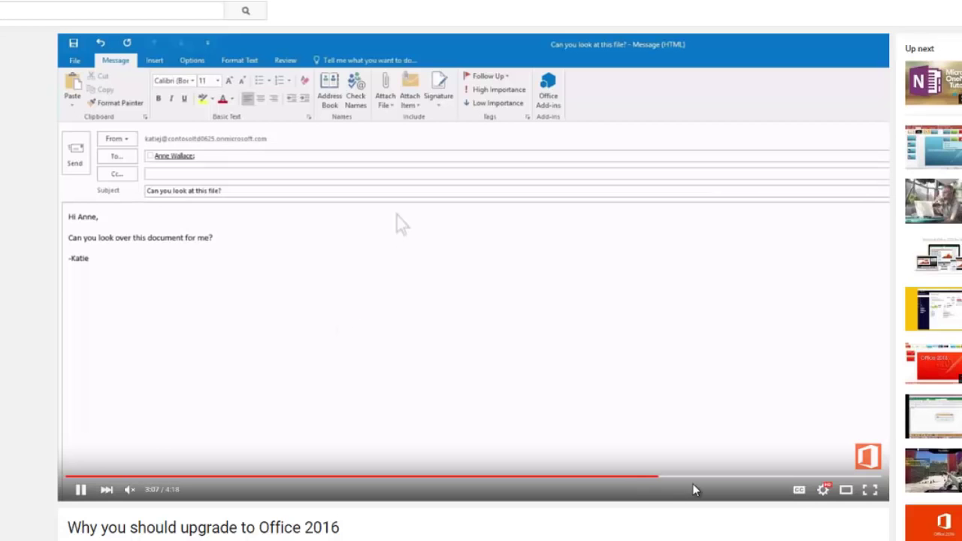
pyautogui.moveTo(384, 87)
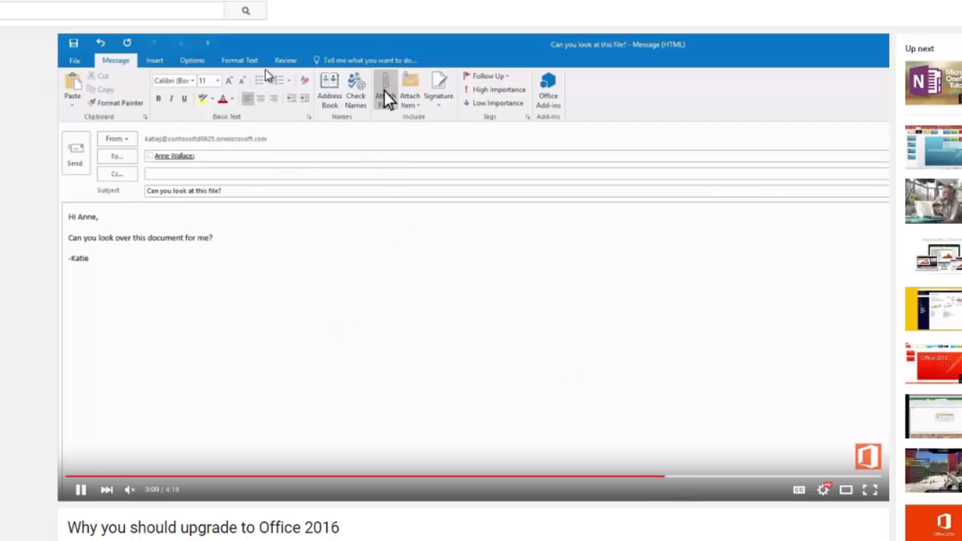
pyautogui.click(385, 90)
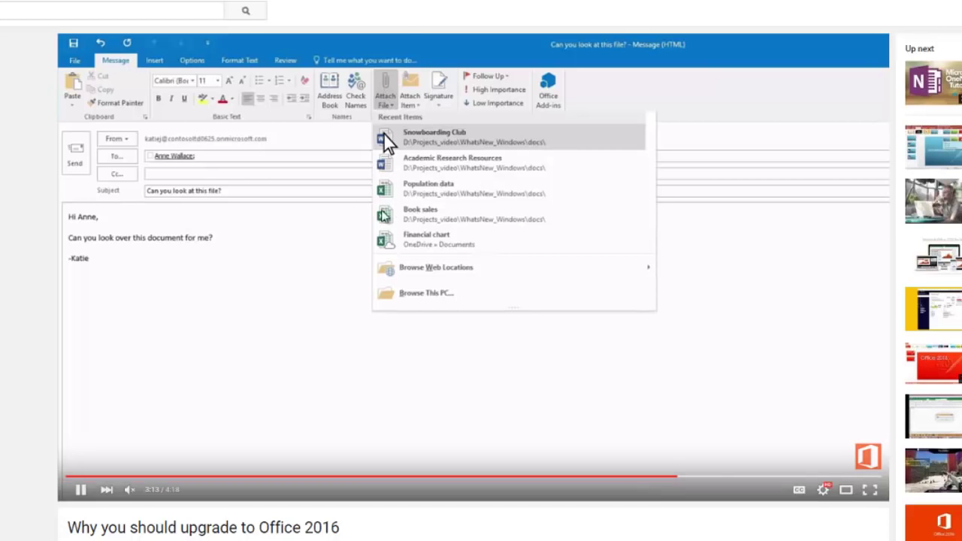
pyautogui.click(434, 137)
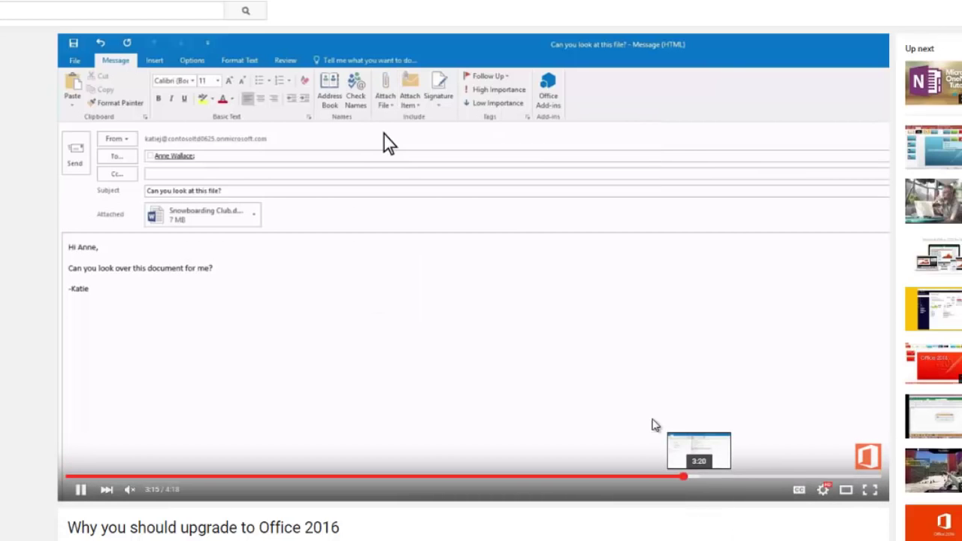
pyautogui.click(385, 86)
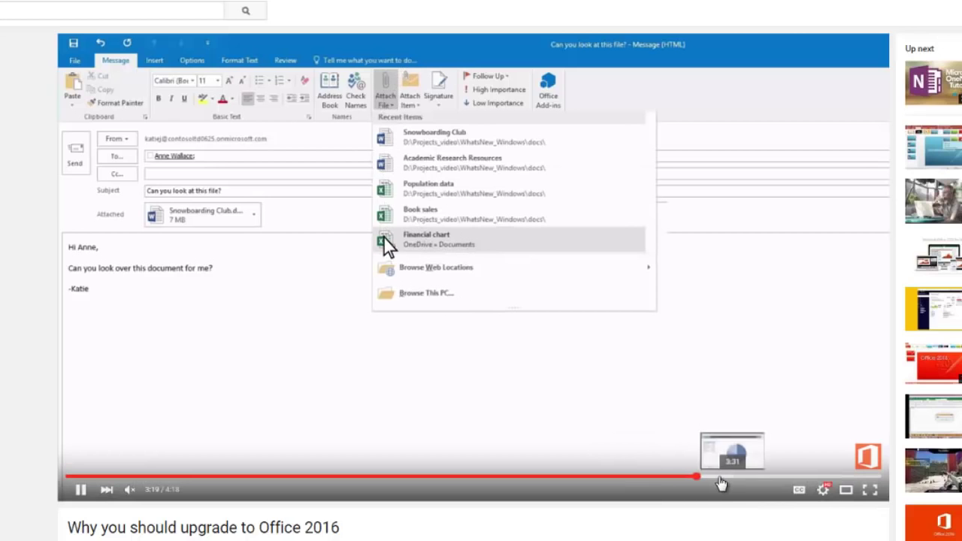
pyautogui.click(744, 477)
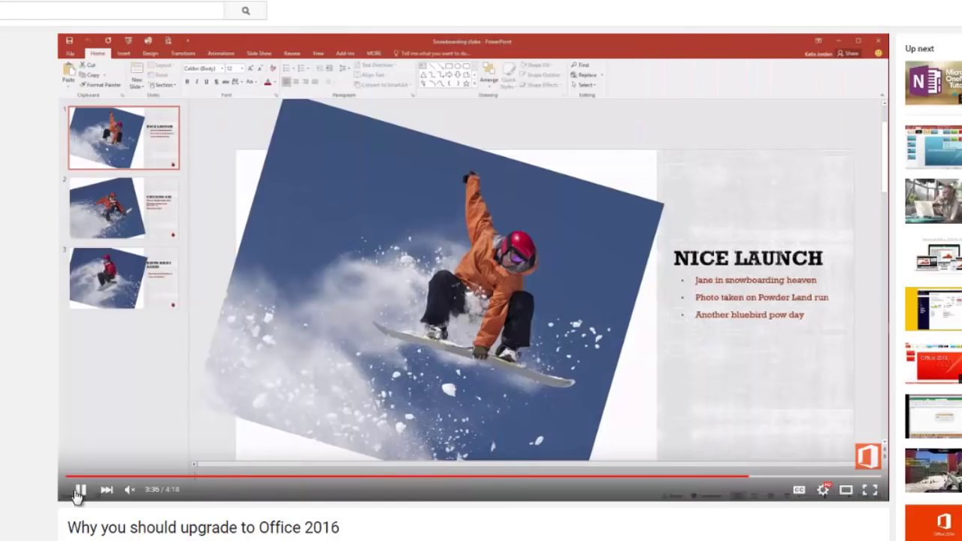
# Step: Play the PowerPoint Smart Lookup and crop demo from 3:36 to about 4:01
pyautogui.click(80, 490)
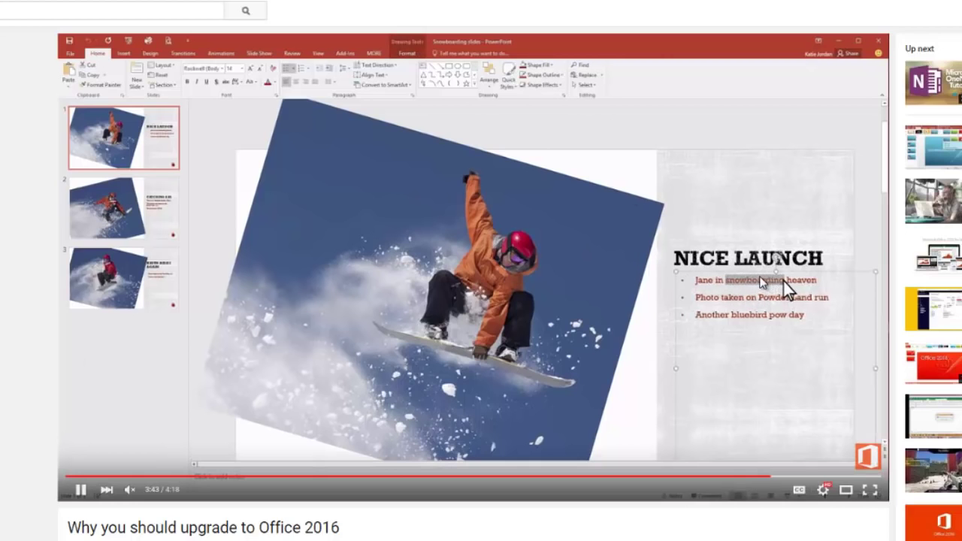
pyautogui.rightClick(762, 280)
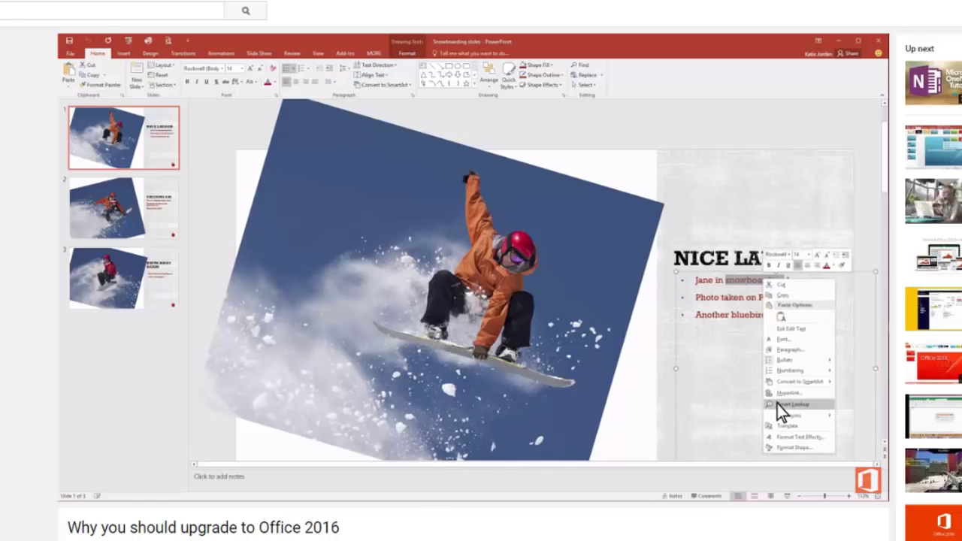
pyautogui.click(794, 403)
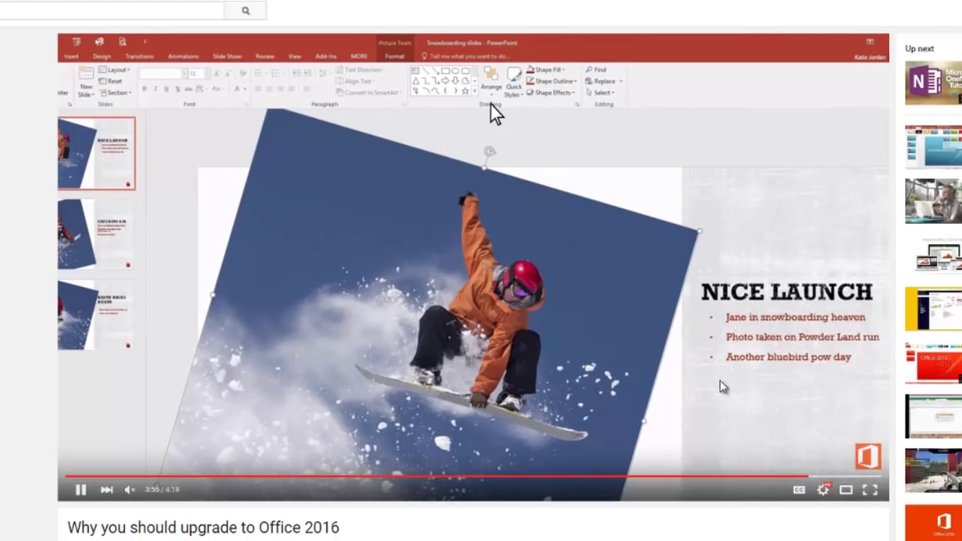
pyautogui.moveTo(428, 64)
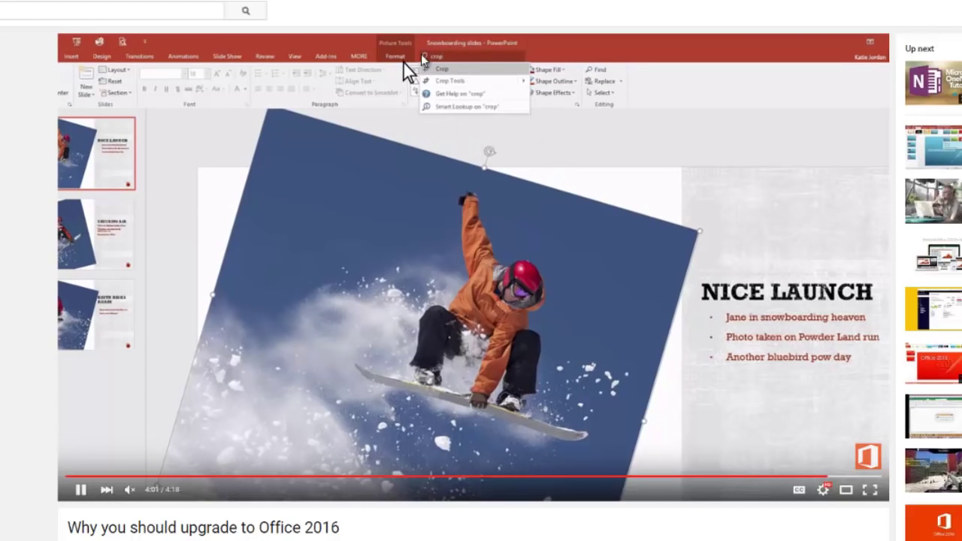
pyautogui.click(442, 69)
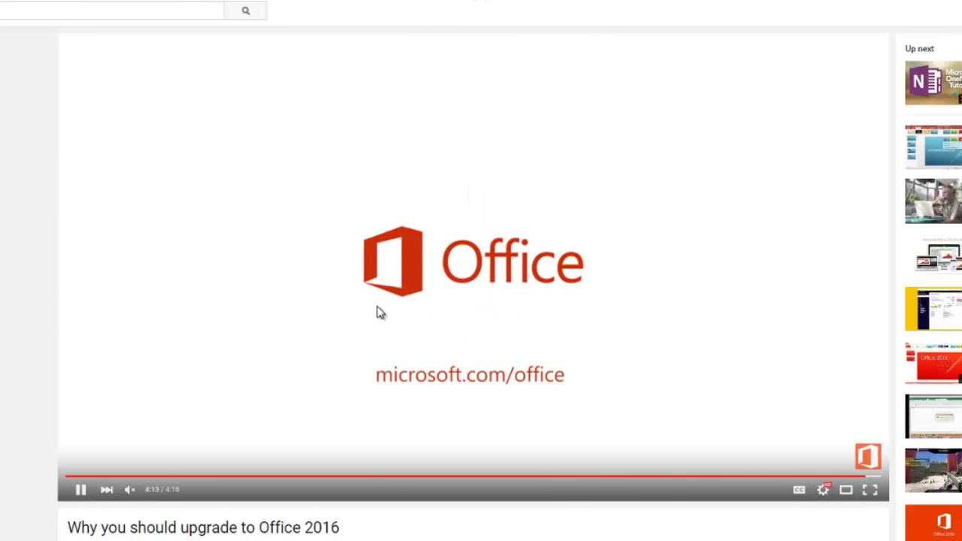
# Step: Pause the video at 4:15 on the closing Office logo card
pyautogui.click(81, 489)
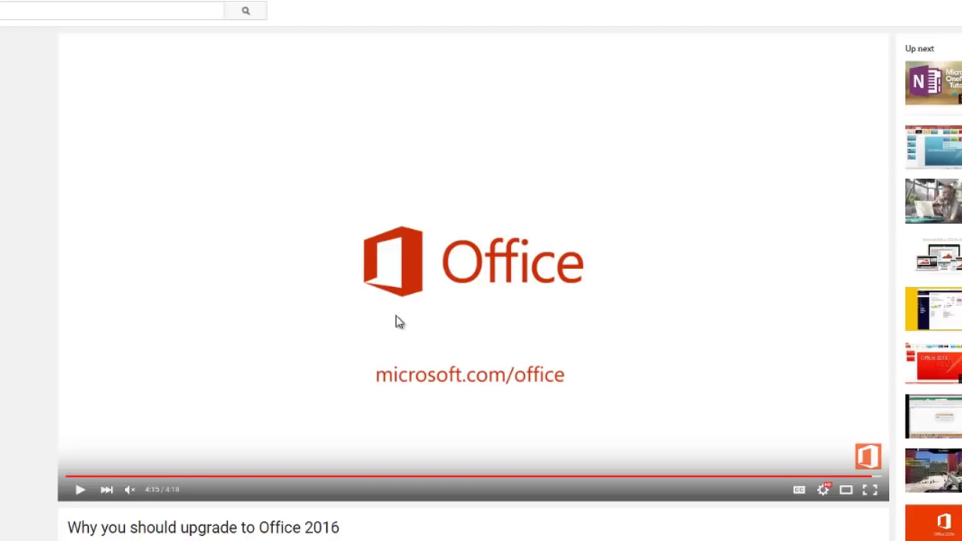
pyautogui.moveTo(486, 293)
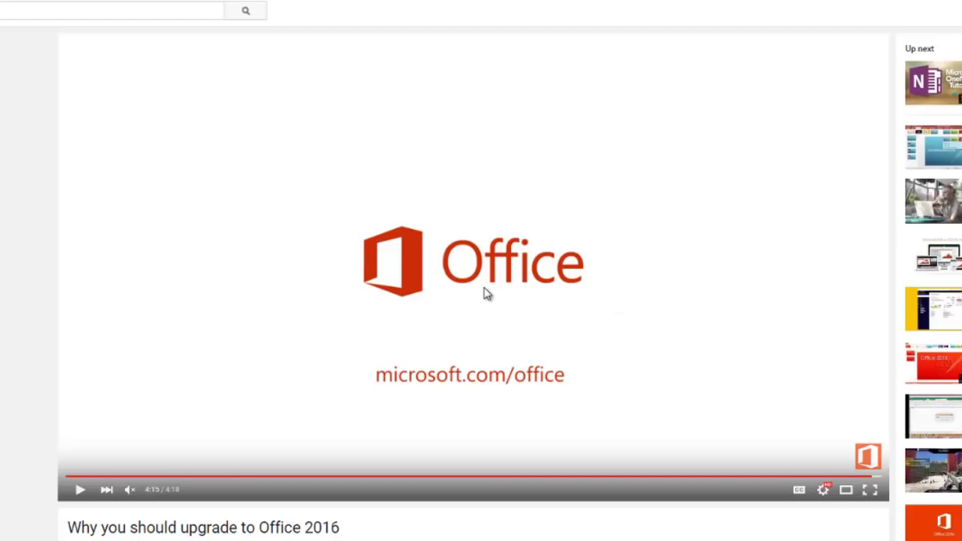
pyautogui.moveTo(406, 313)
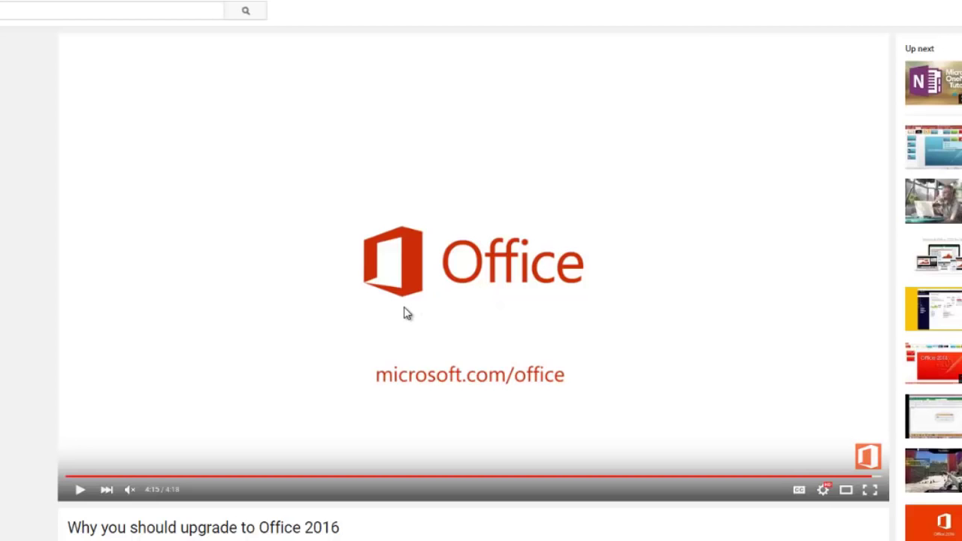
pyautogui.moveTo(203, 401)
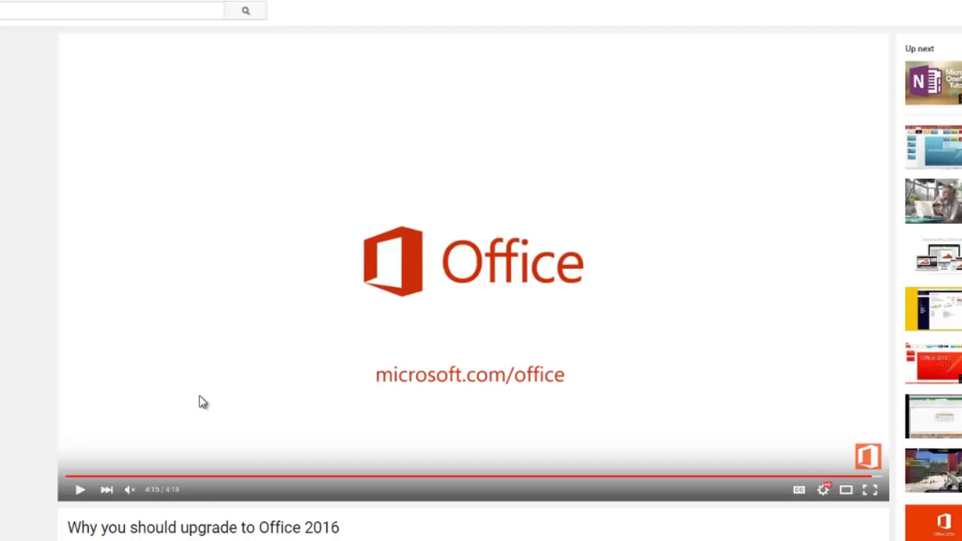
pyautogui.moveTo(865, 477)
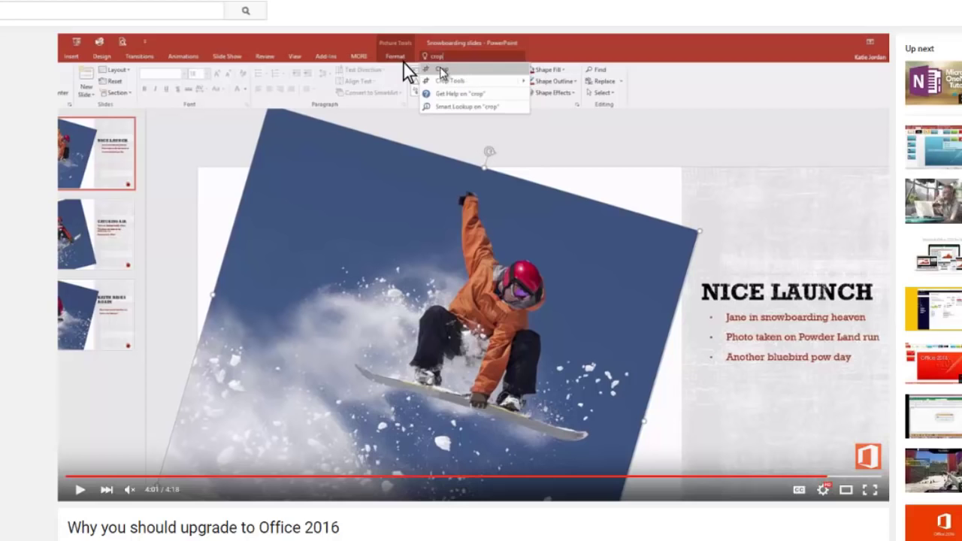
pyautogui.moveTo(496, 75)
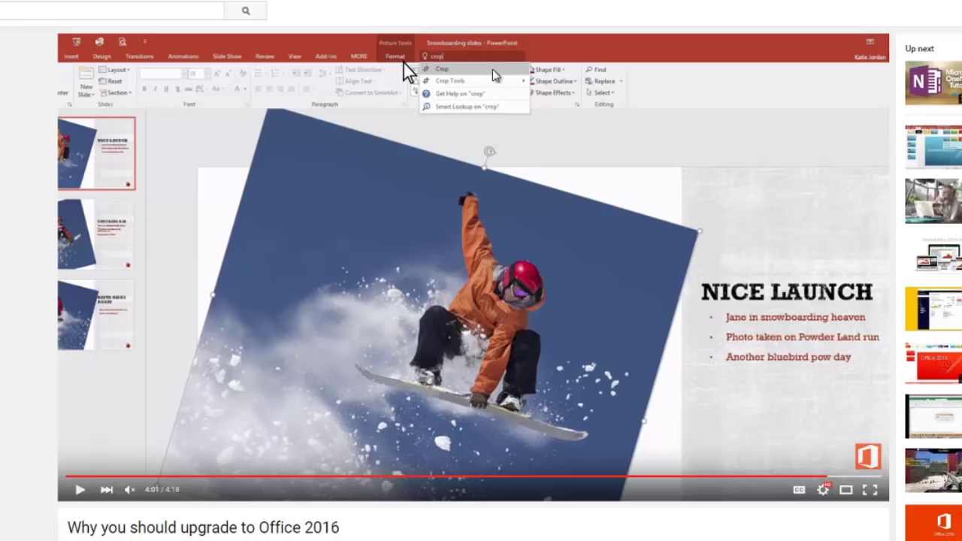
pyautogui.moveTo(521, 73)
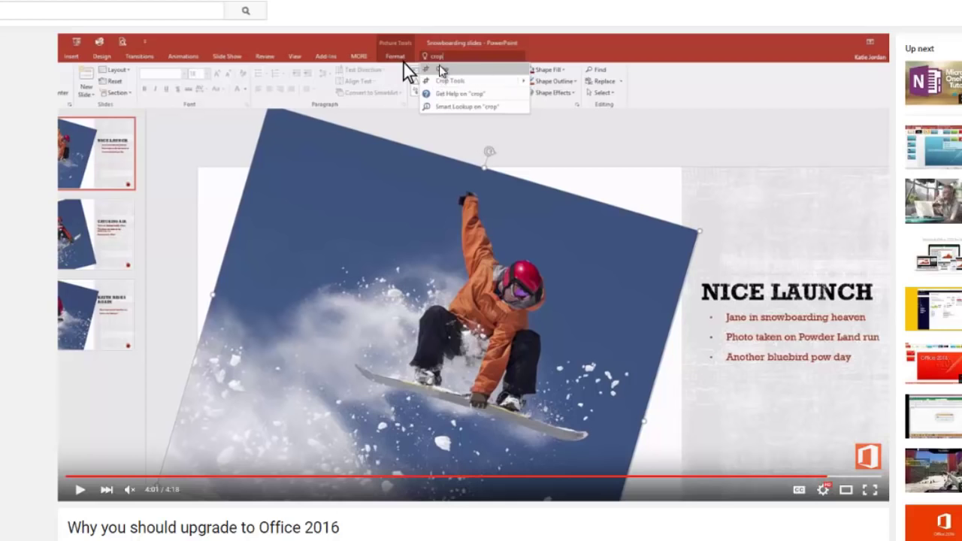
pyautogui.moveTo(444, 69)
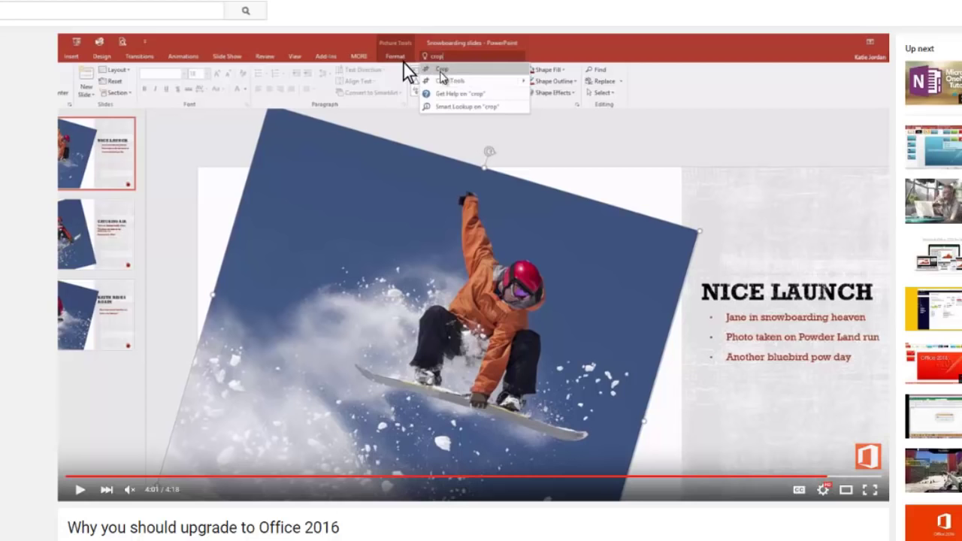
pyautogui.moveTo(352, 83)
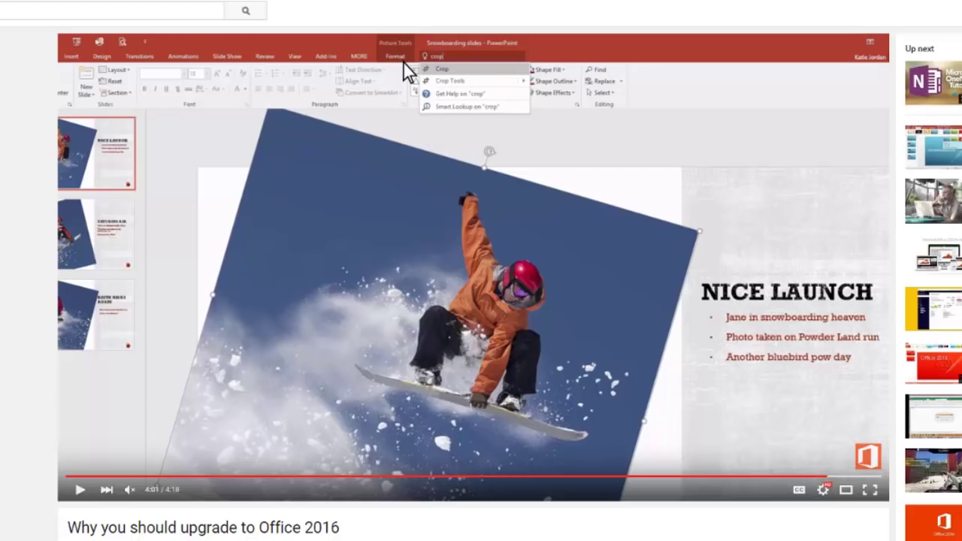
pyautogui.moveTo(473, 316)
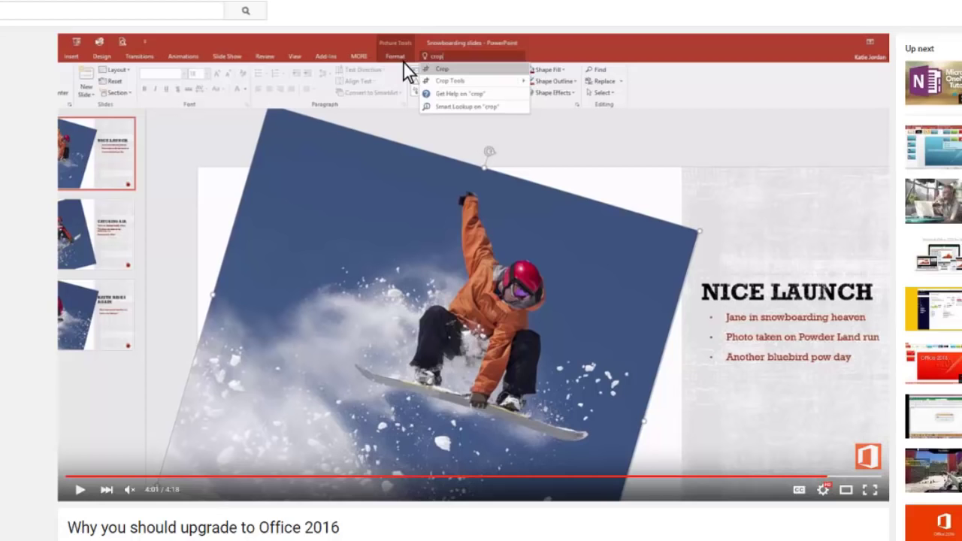
pyautogui.moveTo(649, 205)
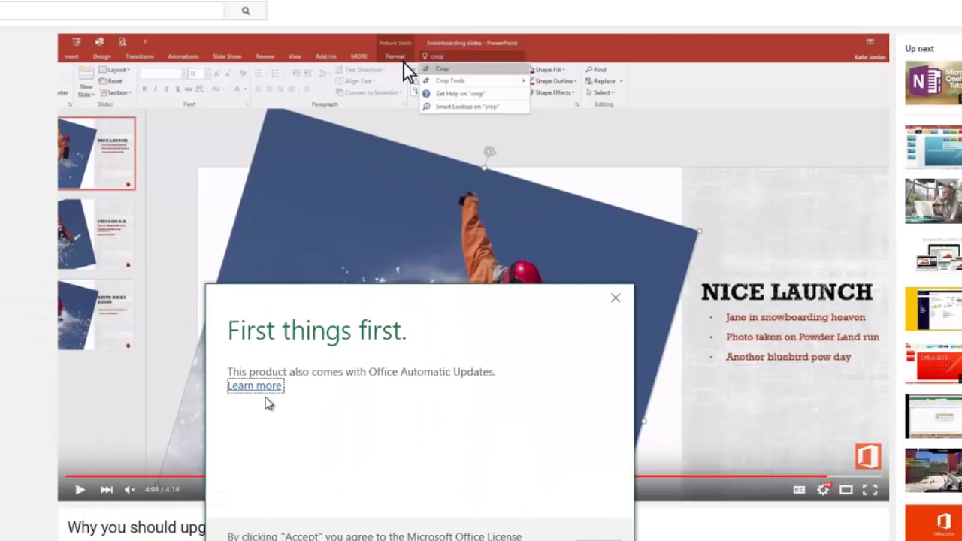
pyautogui.moveTo(475, 386)
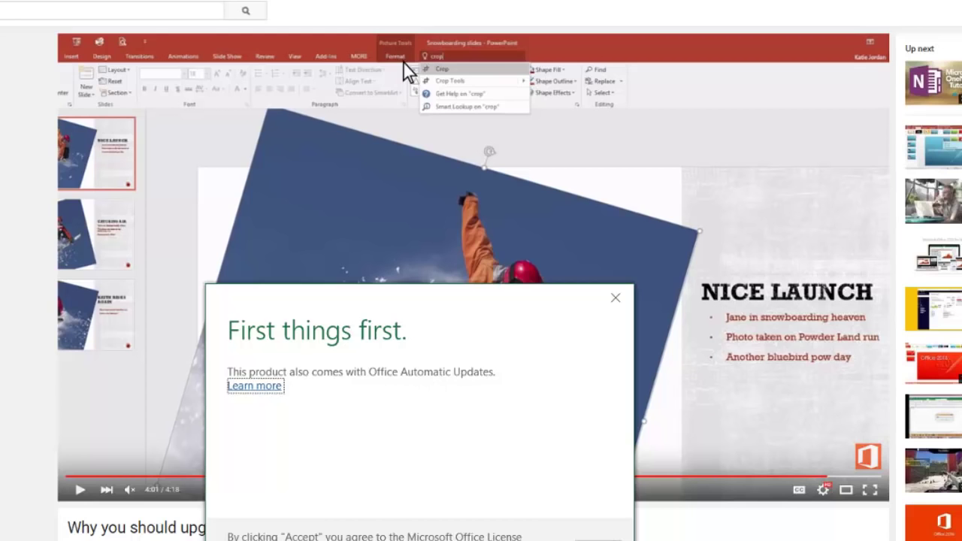
# Step: Accept the license terms, dismiss the activation message, and choose Office Open XML formats
pyautogui.click(614, 298)
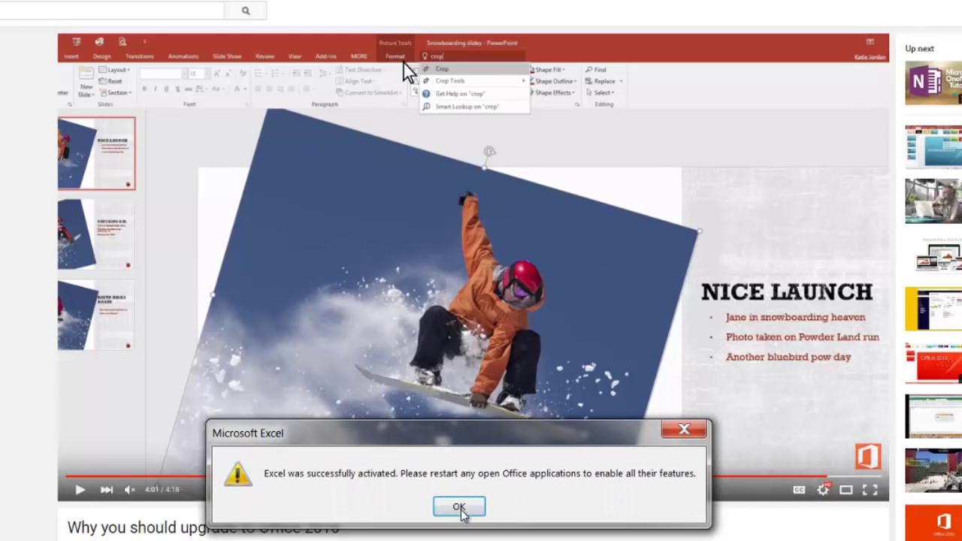
pyautogui.click(459, 506)
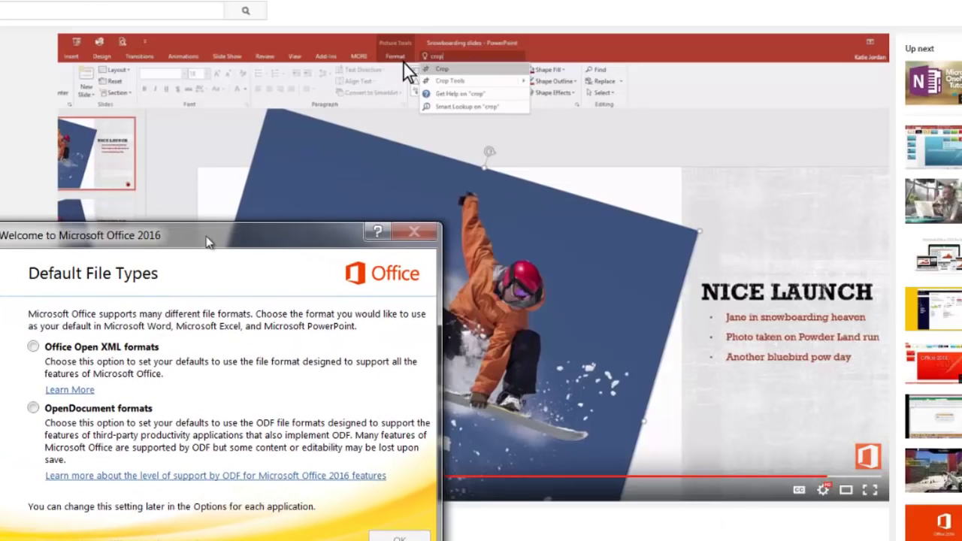
pyautogui.click(33, 346)
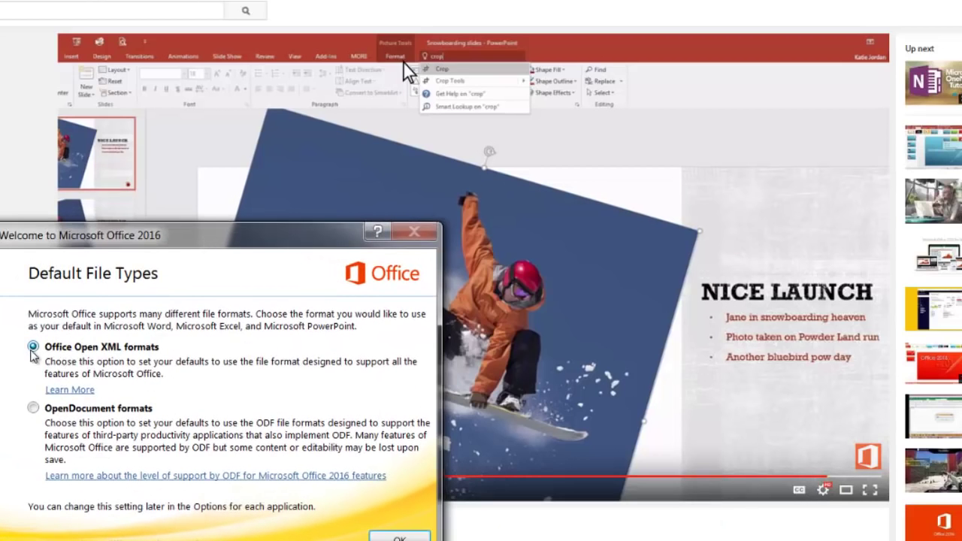
pyautogui.moveTo(180, 339)
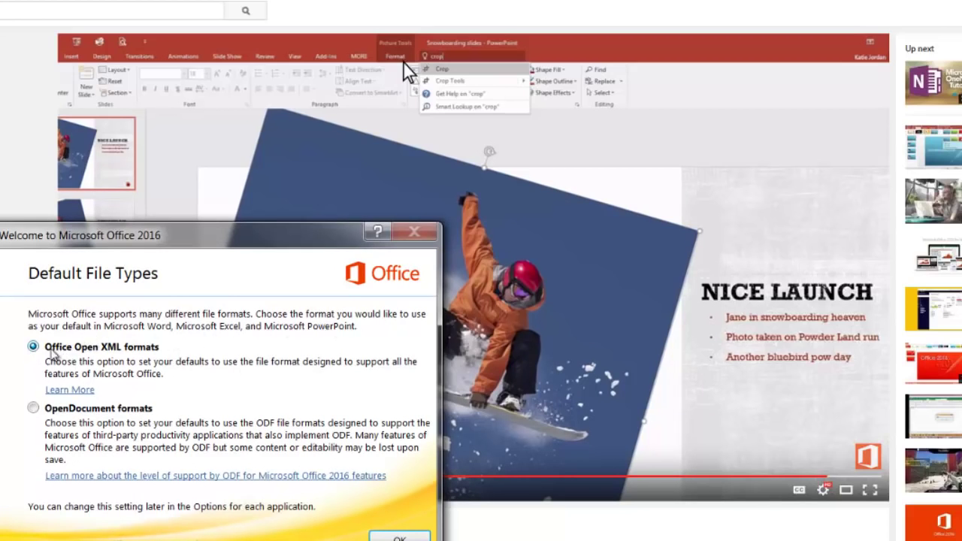
pyautogui.moveTo(289, 370)
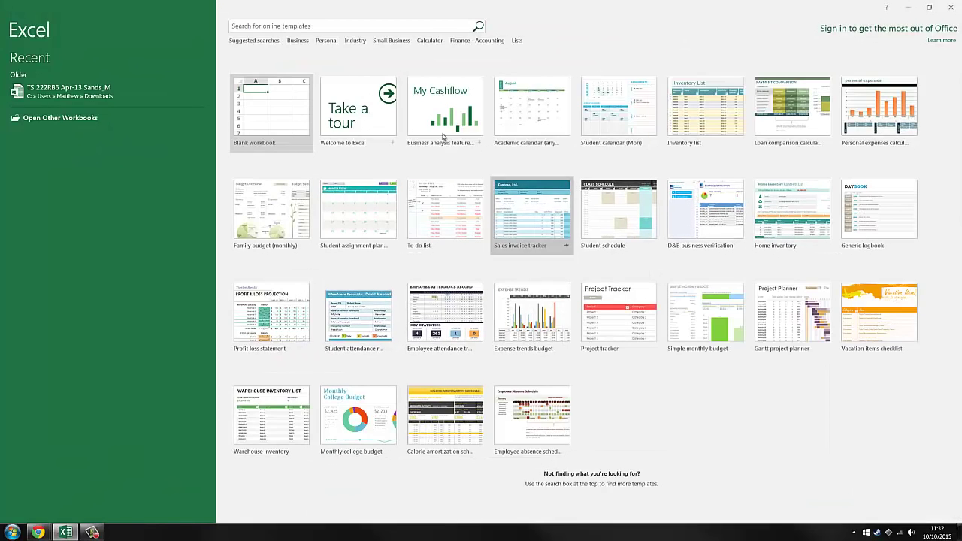
pyautogui.moveTo(68, 91)
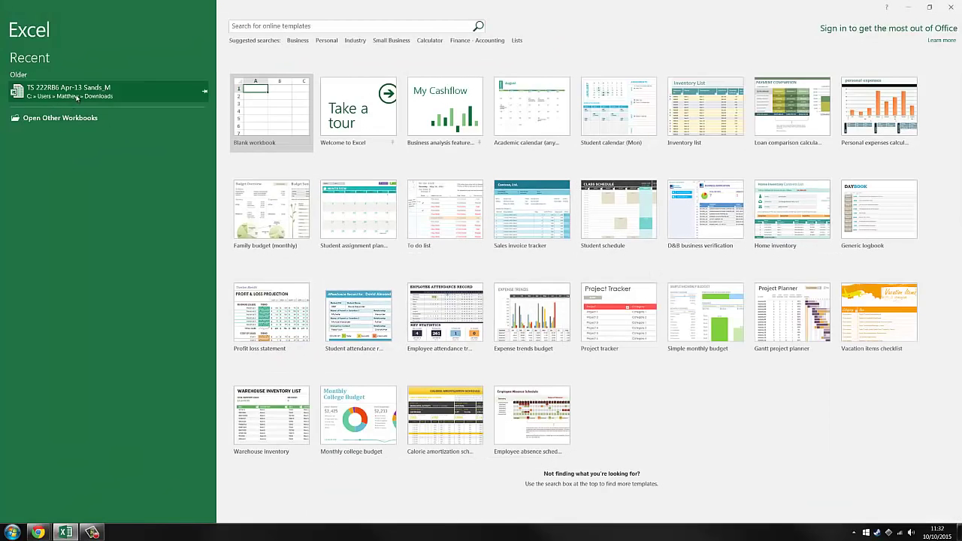
# Step: Create blank workbook Book1 full screen and browse the Insert and Formulas tabs
pyautogui.click(271, 109)
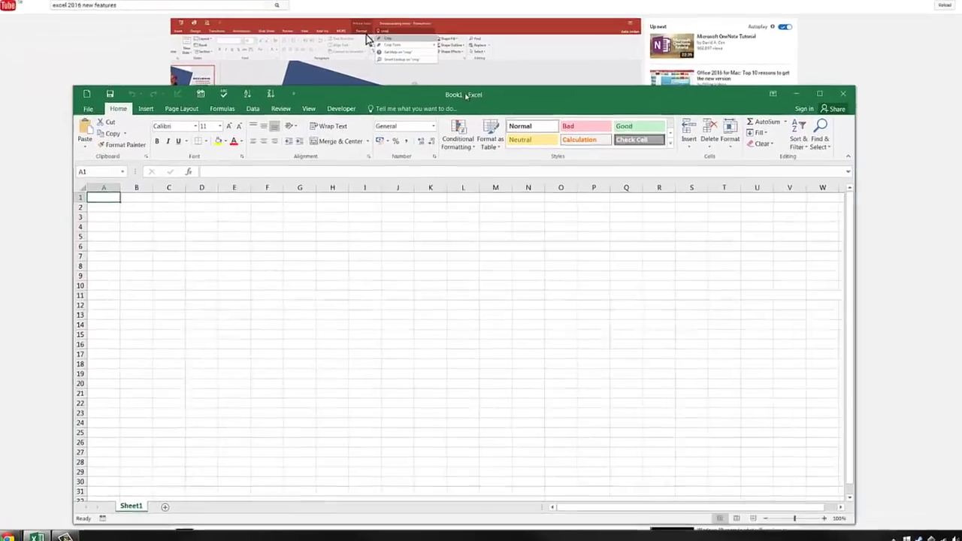
pyautogui.click(820, 94)
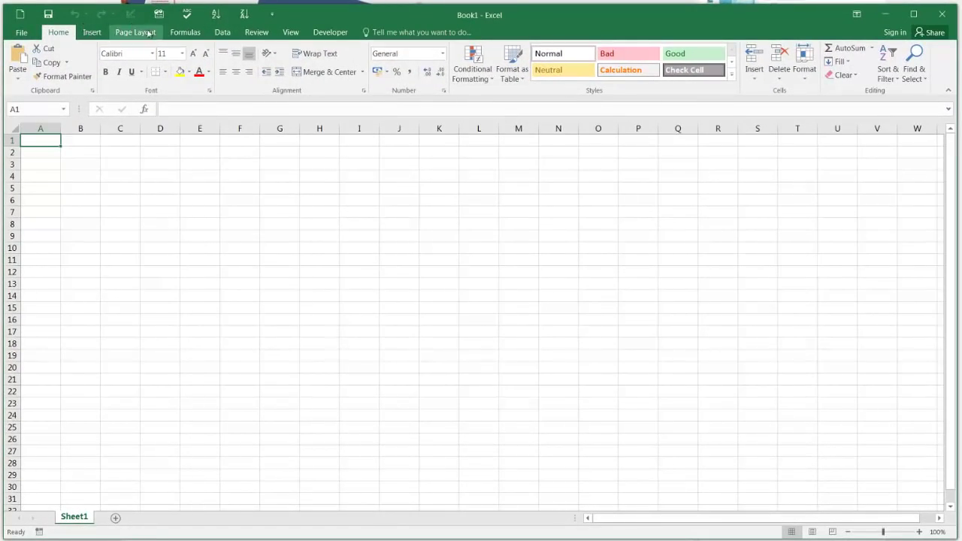
pyautogui.click(91, 32)
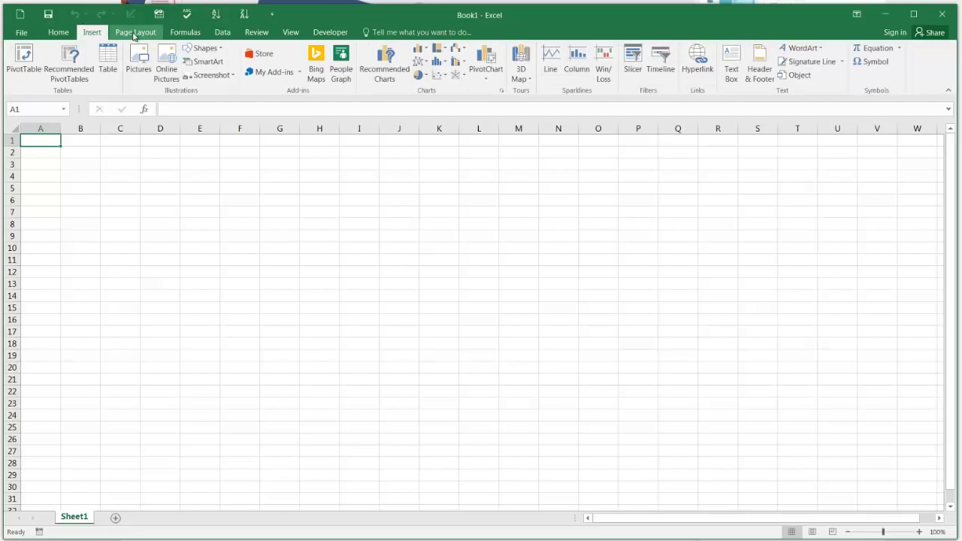
pyautogui.click(185, 31)
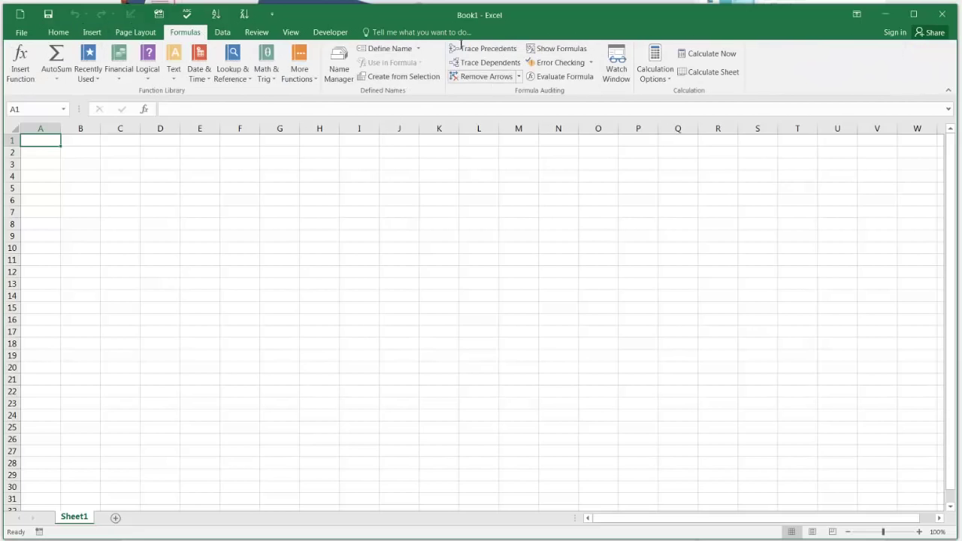
# Step: Browse the View, Home, Page Layout, Review and Developer ribbon tabs
pyautogui.click(290, 32)
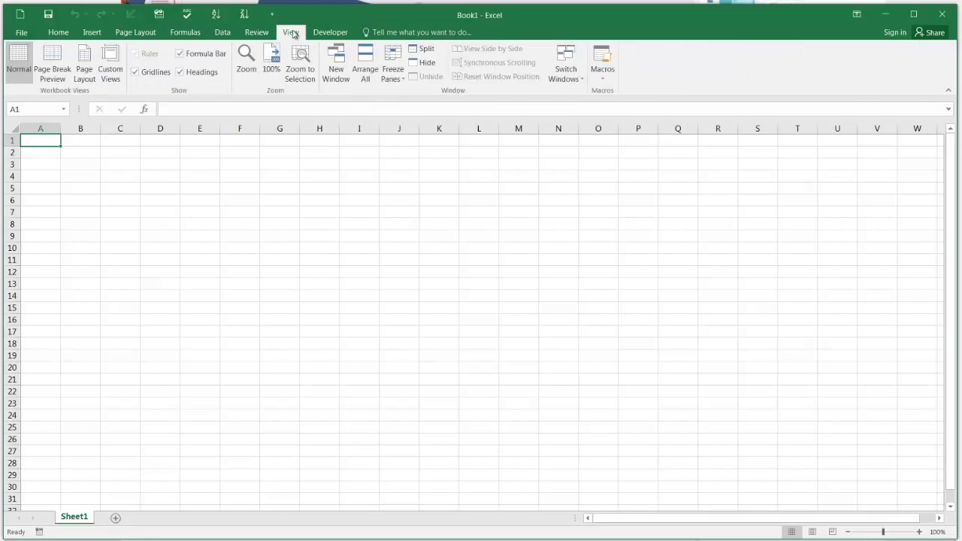
pyautogui.click(58, 32)
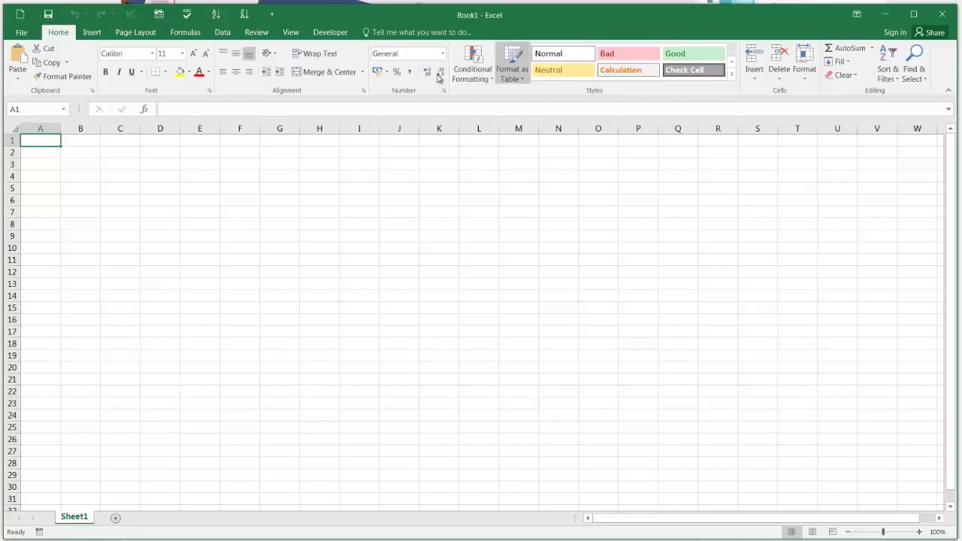
pyautogui.click(136, 31)
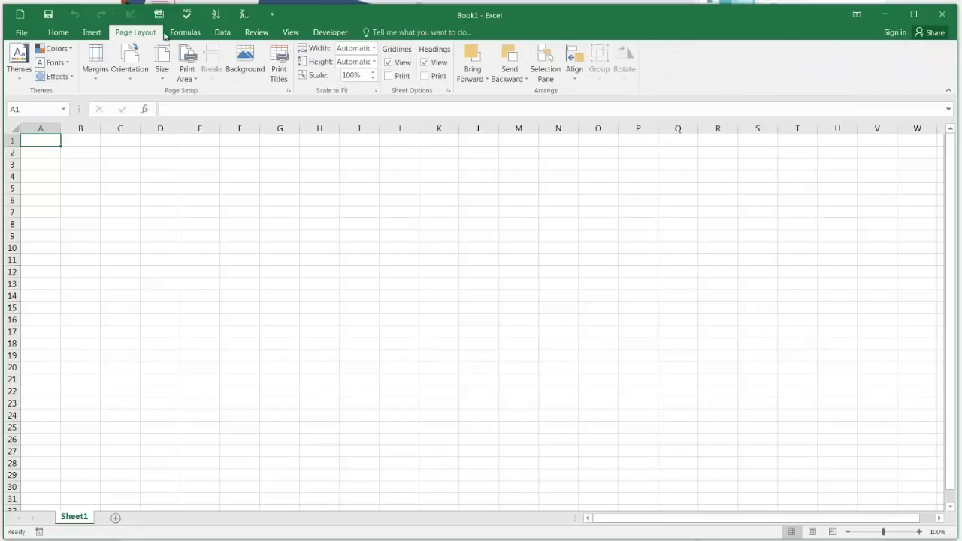
pyautogui.click(256, 32)
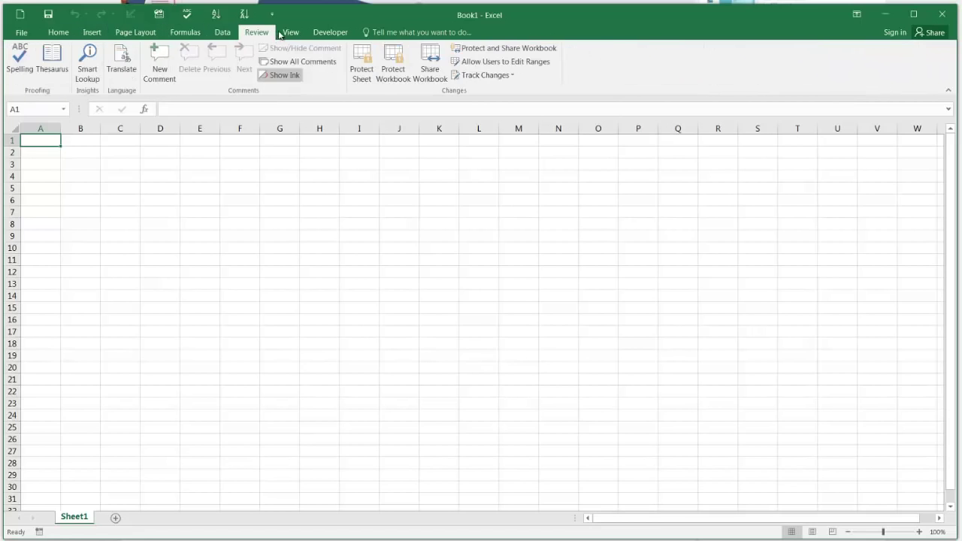
pyautogui.click(329, 31)
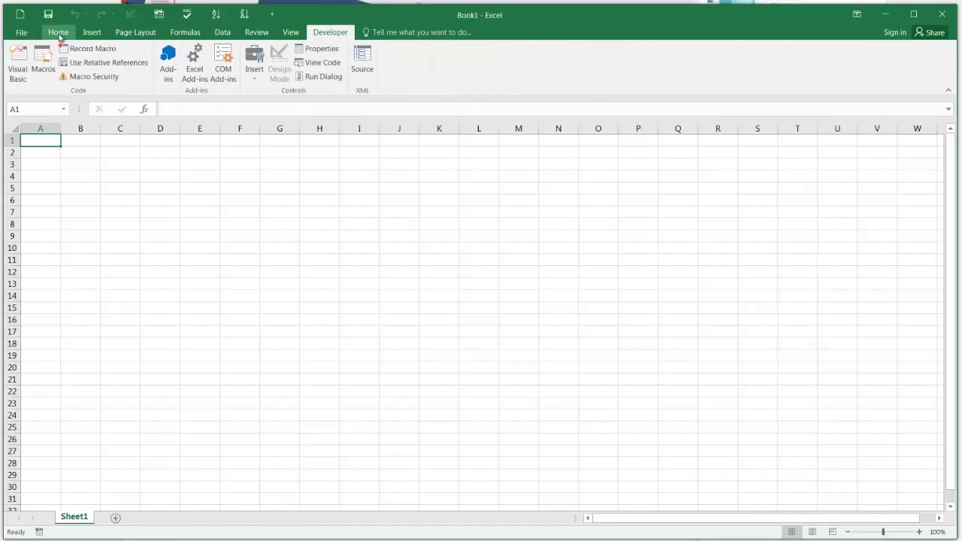
pyautogui.click(58, 32)
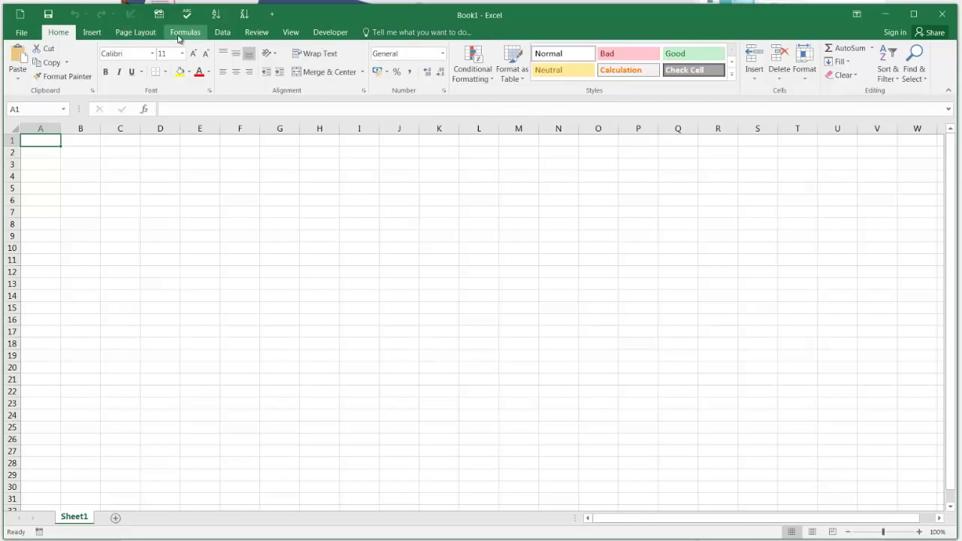
pyautogui.click(135, 32)
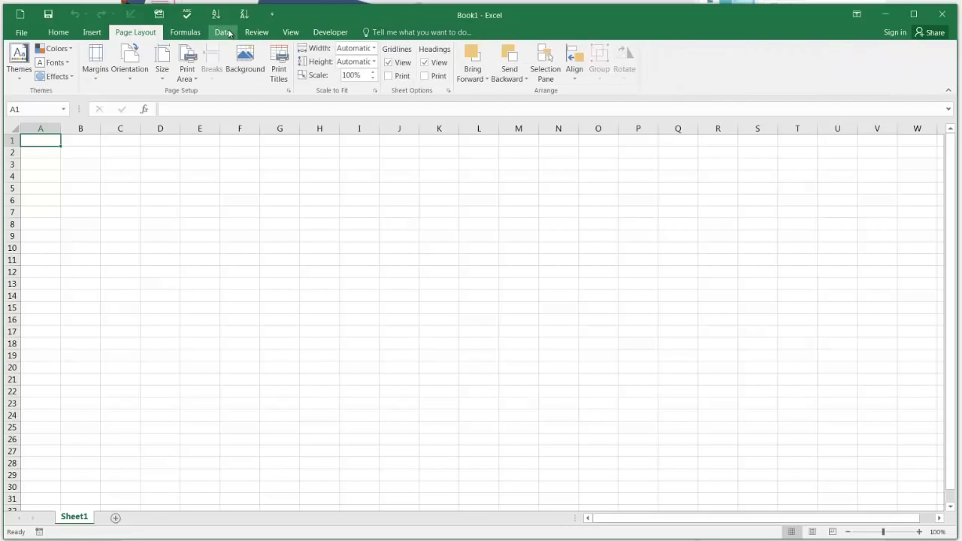
# Step: Check the Data tab's New Query options, then go to the File Open page
pyautogui.click(221, 32)
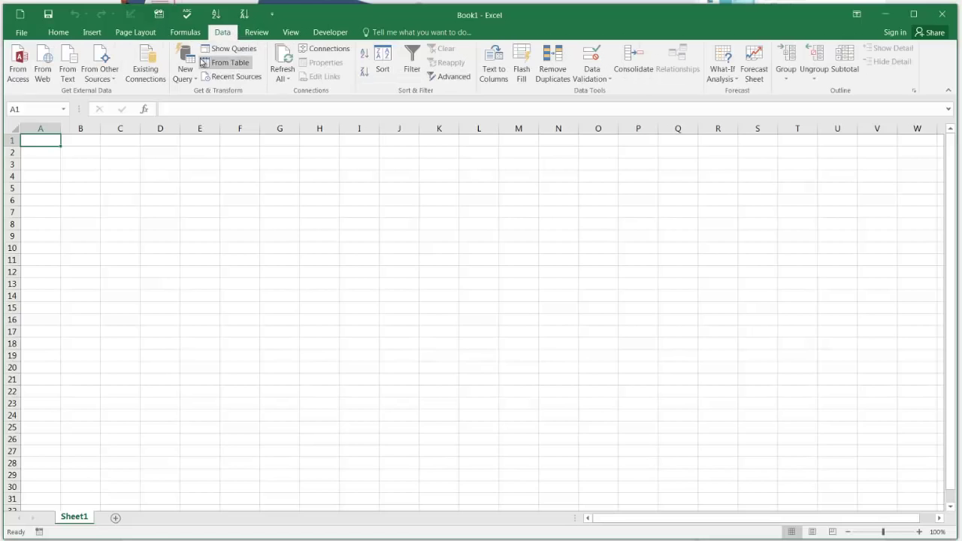
pyautogui.click(185, 64)
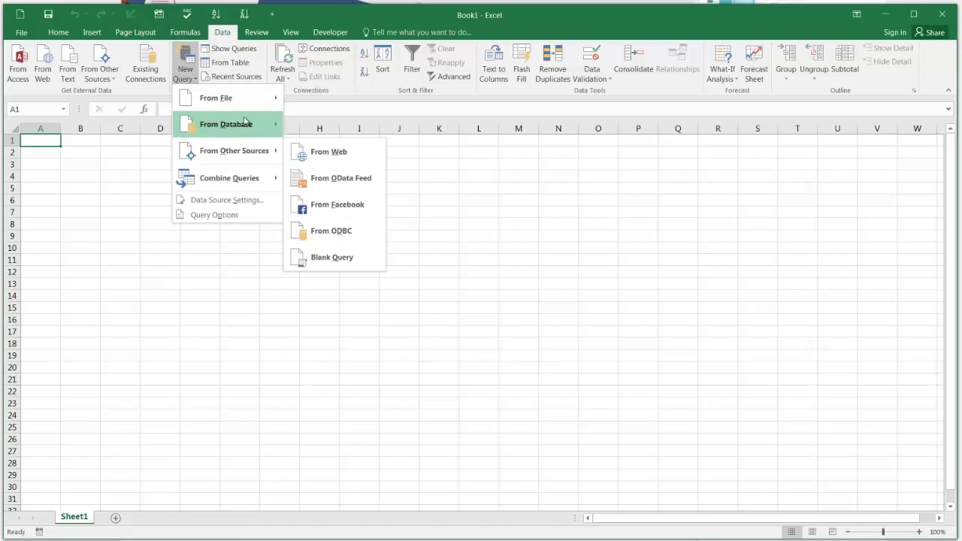
pyautogui.click(318, 163)
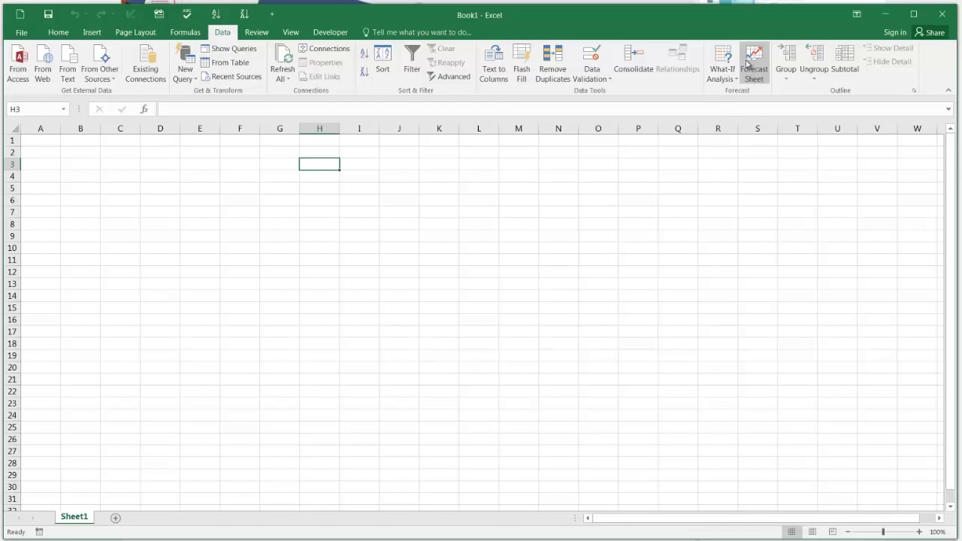
pyautogui.click(720, 64)
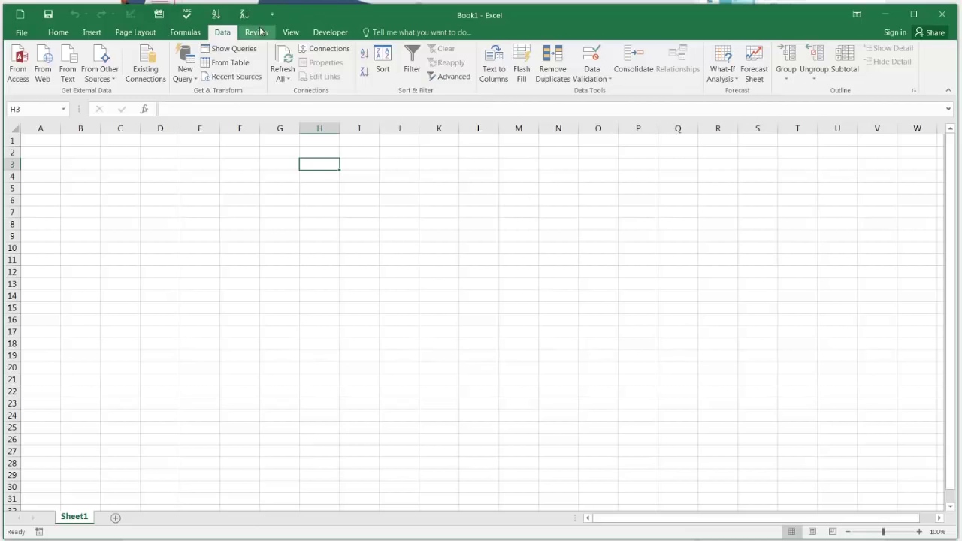
pyautogui.click(330, 32)
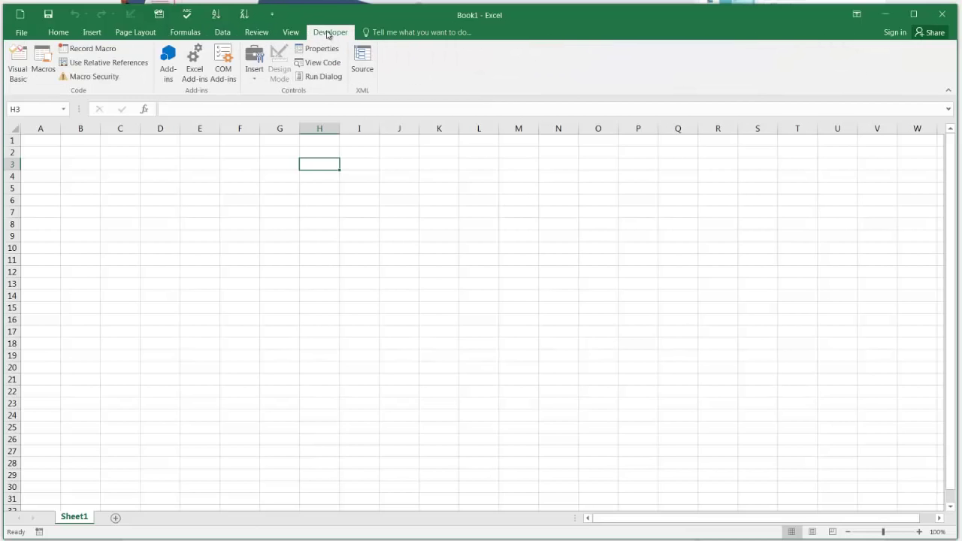
pyautogui.click(21, 32)
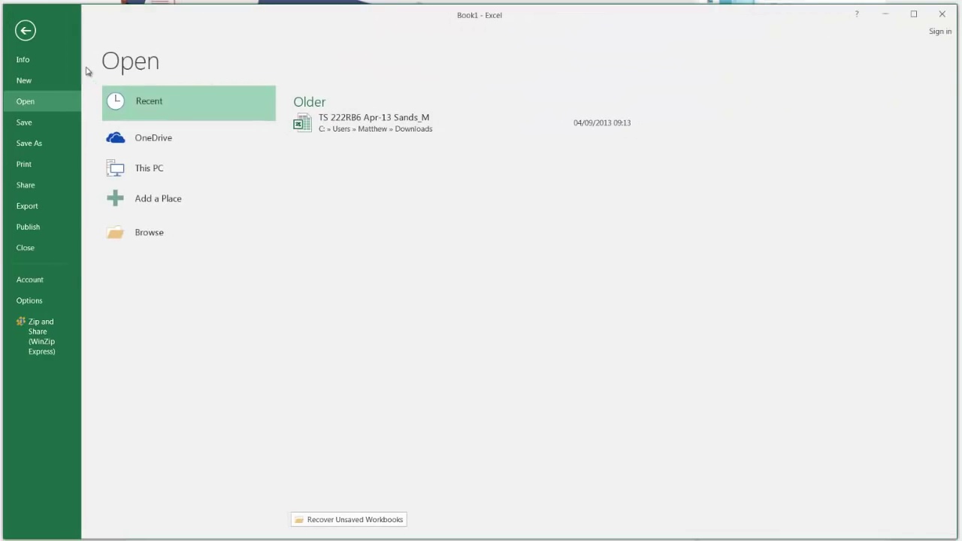
pyautogui.moveTo(44, 293)
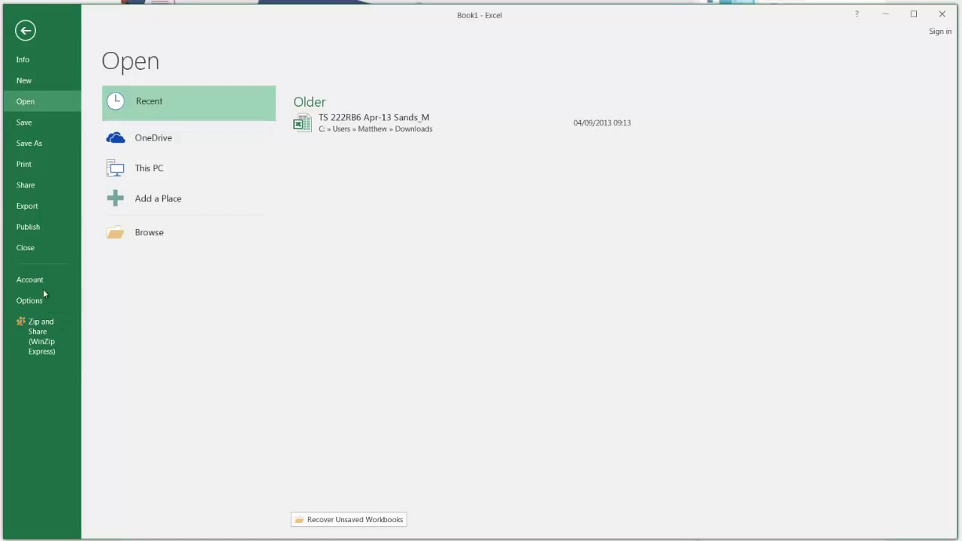
# Step: Browse Excel's Options dialog, scrolling through the Advanced settings before closing it
pyautogui.click(29, 301)
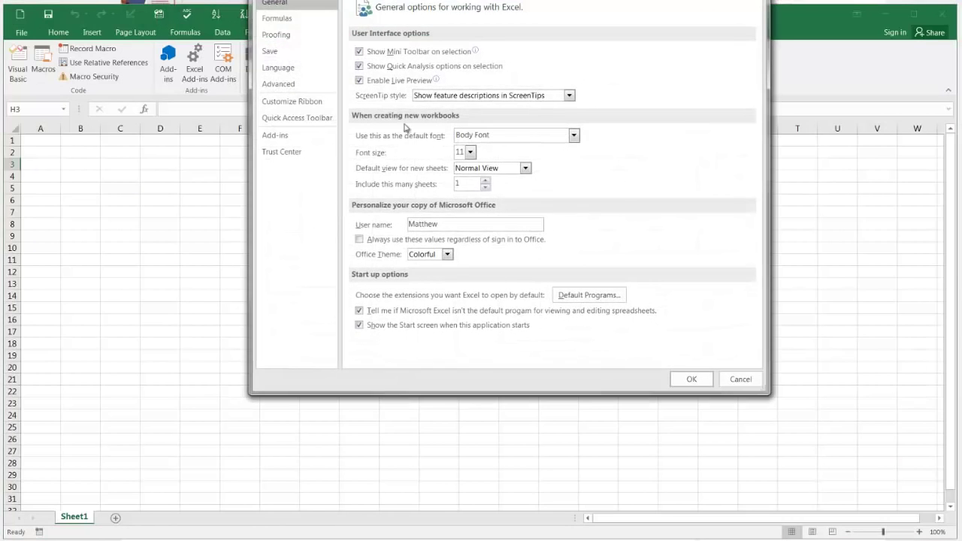
pyautogui.click(270, 50)
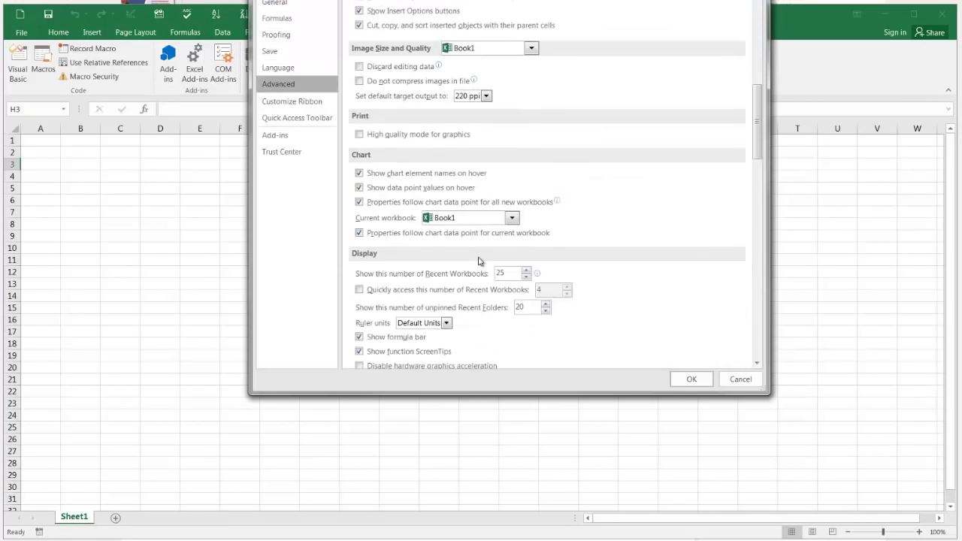
pyautogui.scroll(-3)
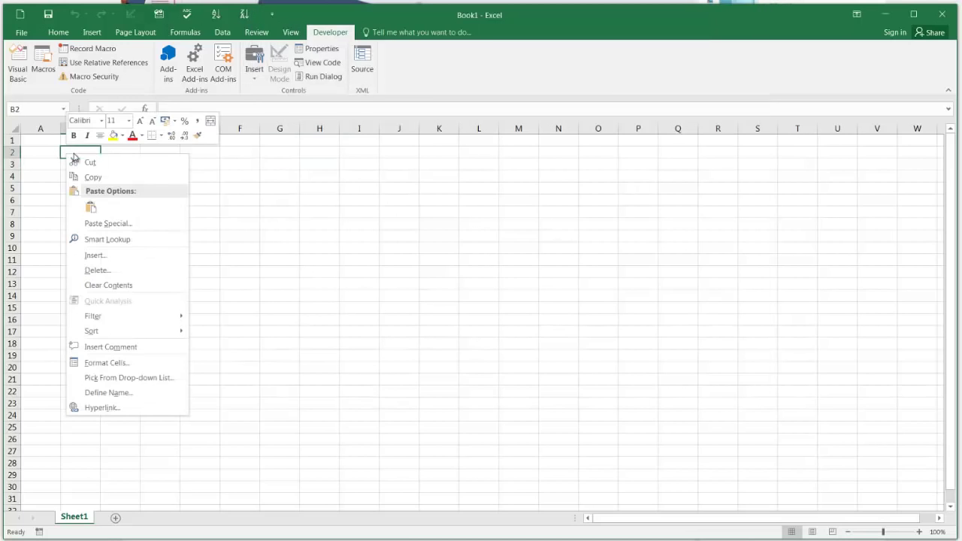
pyautogui.moveTo(93, 316)
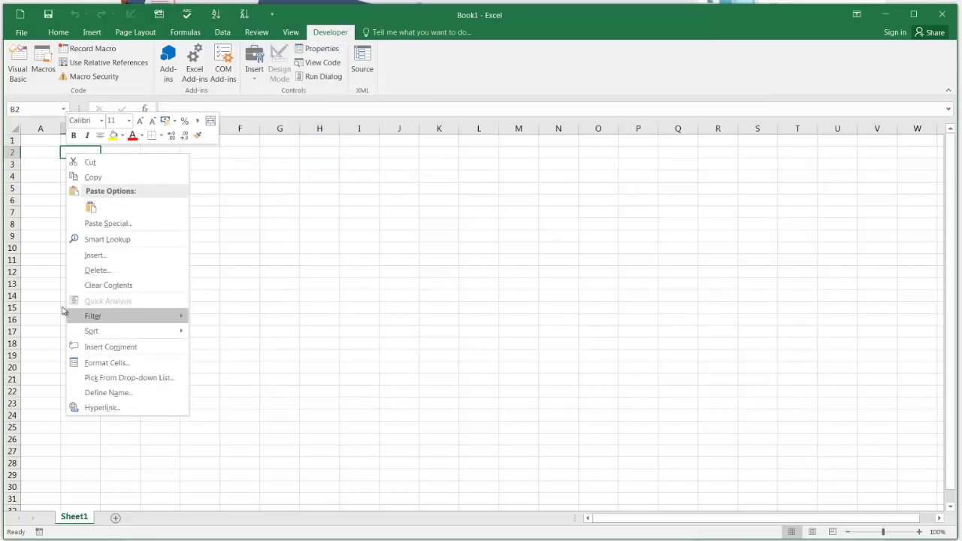
# Step: Show the shortcut menu for cell A1 in blank Book1
pyautogui.rightClick(41, 140)
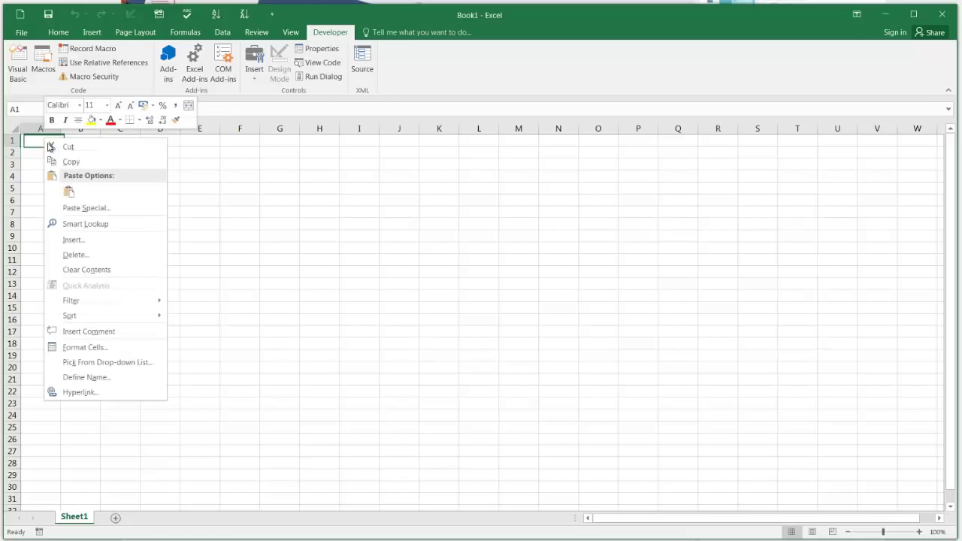
pyautogui.moveTo(85, 224)
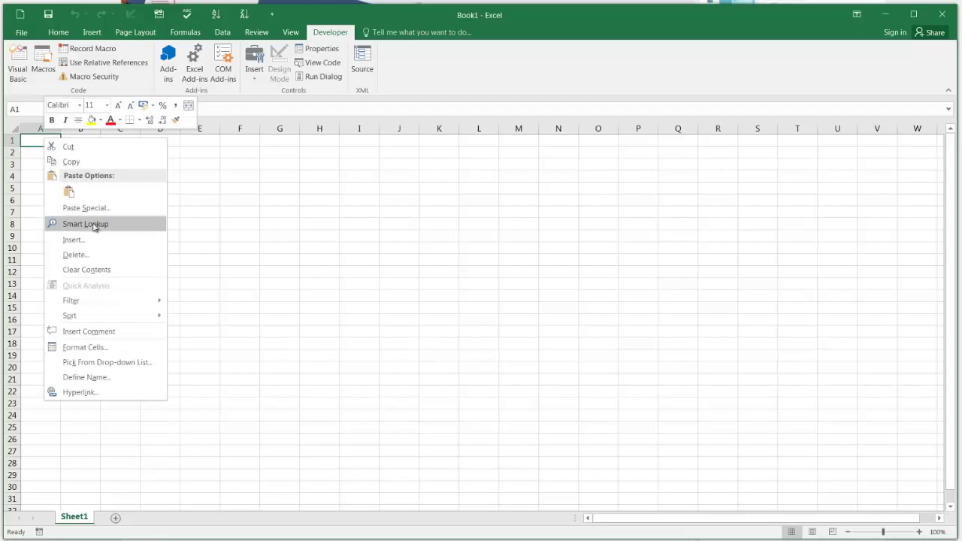
pyautogui.moveTo(109, 226)
pyautogui.write('cr')
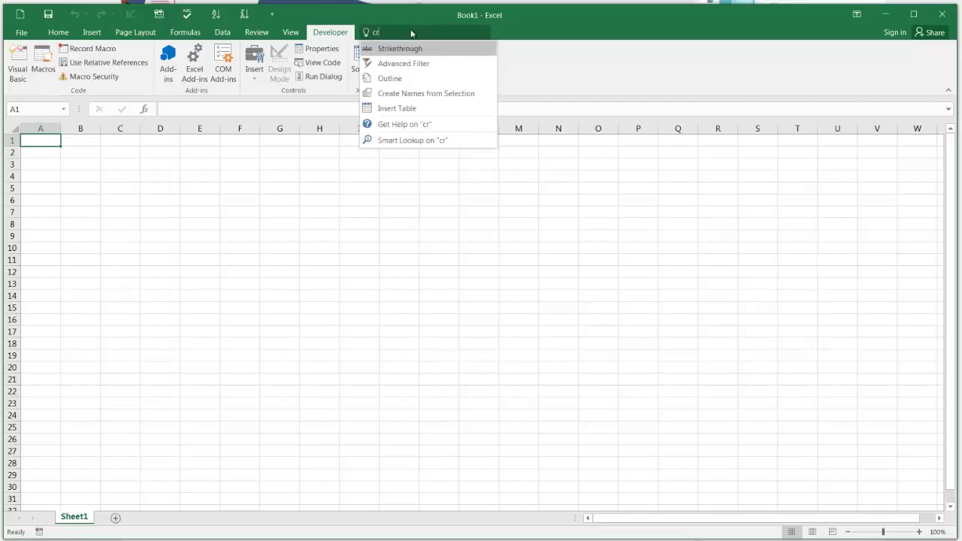
# Step: Try the Tell Me command search with queries such as 'op' and 'count'
pyautogui.write('op')
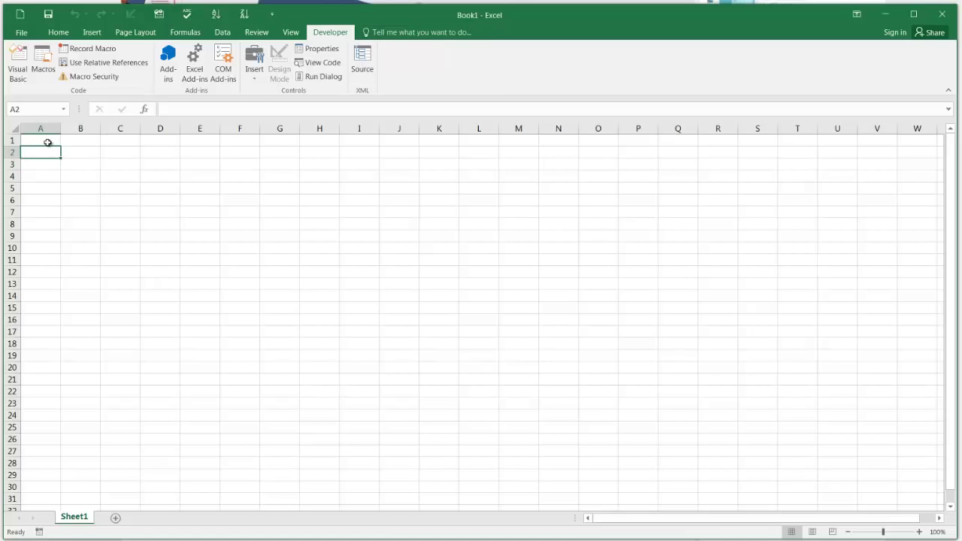
pyautogui.click(40, 141)
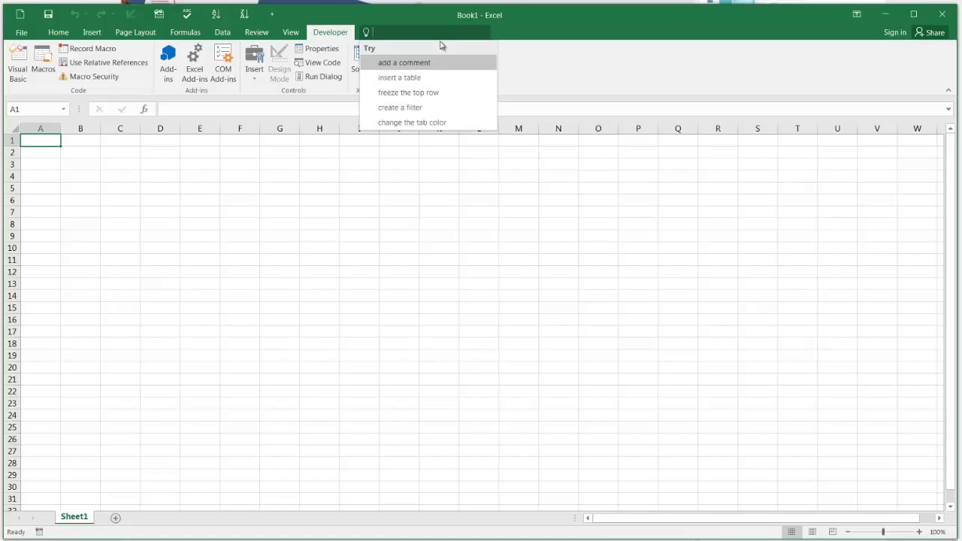
pyautogui.write('cou')
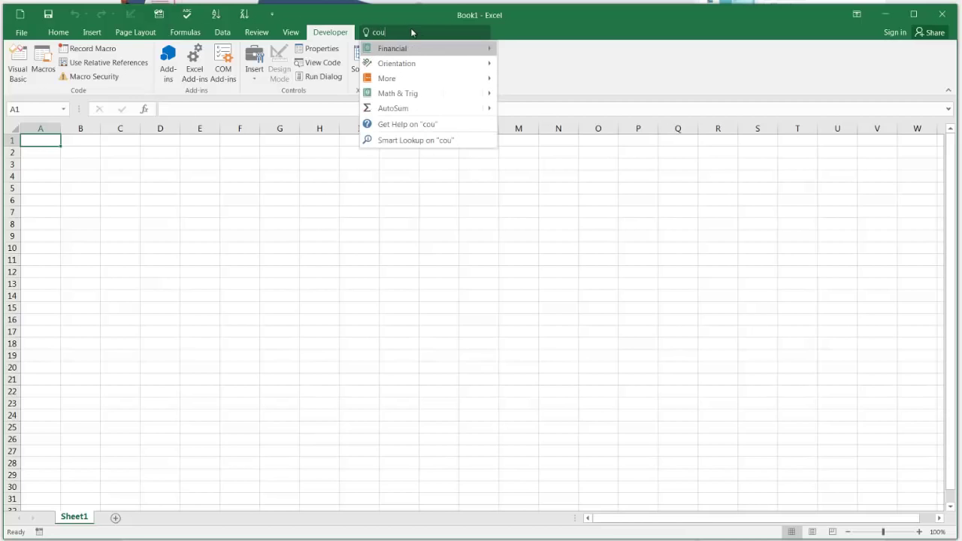
pyautogui.write('nt')
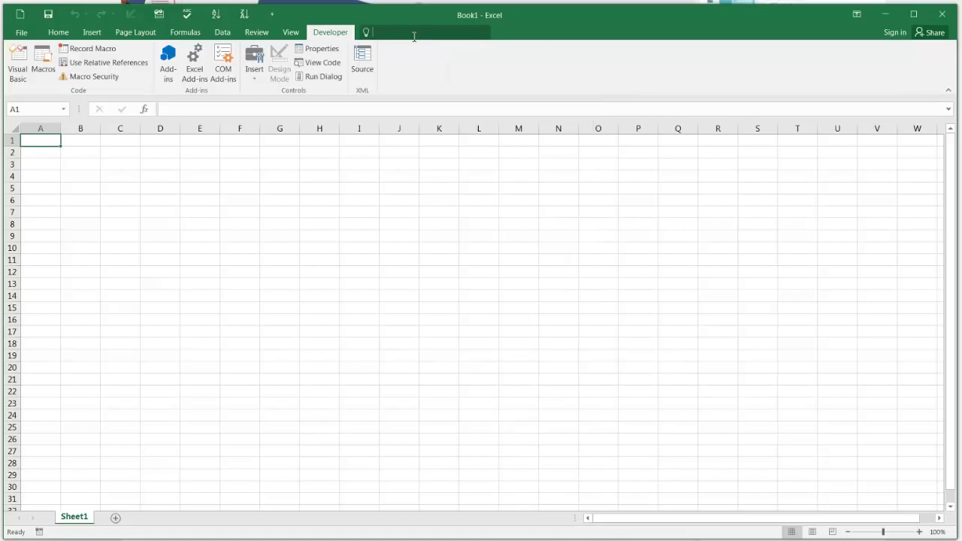
pyautogui.write('ds')
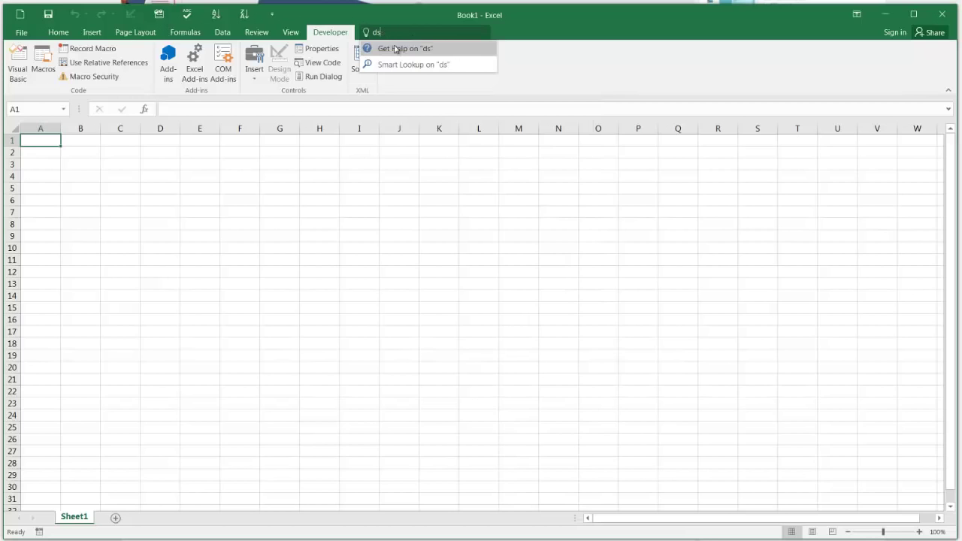
pyautogui.click(81, 140)
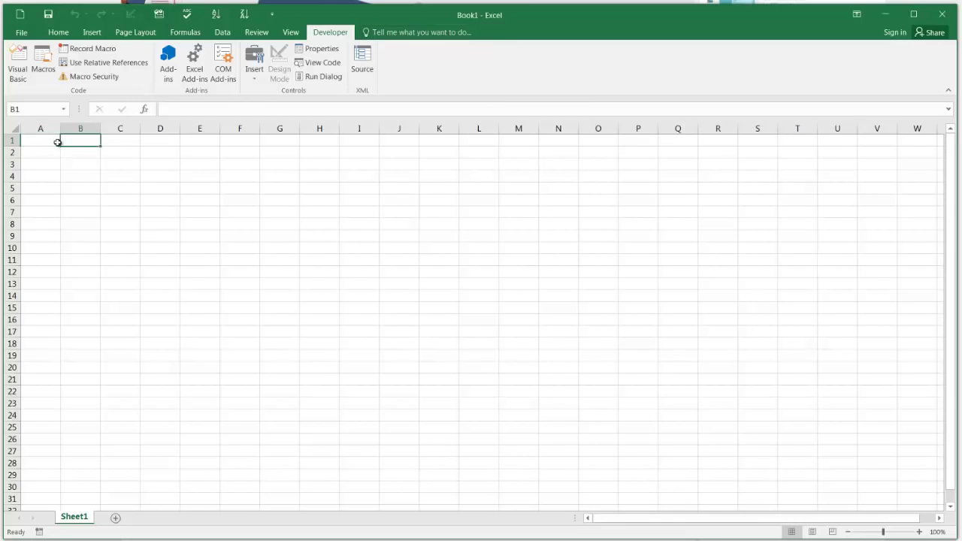
# Step: Browse the Data and Insert ribbon tabs, then reopen and dismiss the command search
pyautogui.click(222, 32)
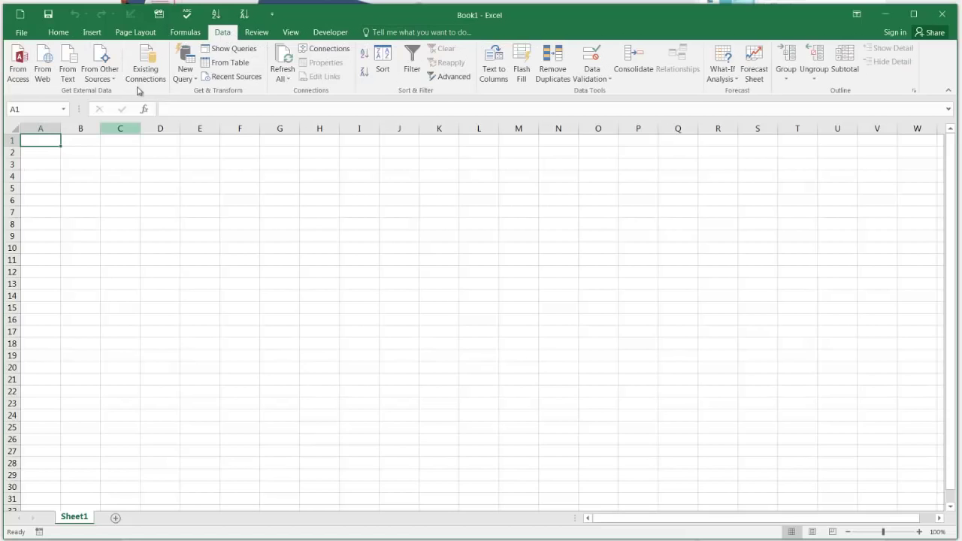
pyautogui.click(91, 32)
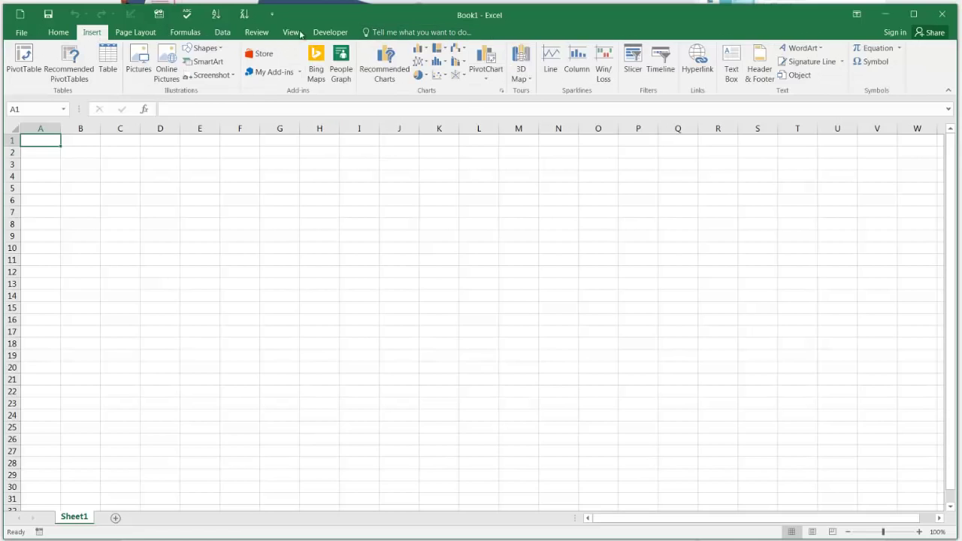
pyautogui.click(160, 164)
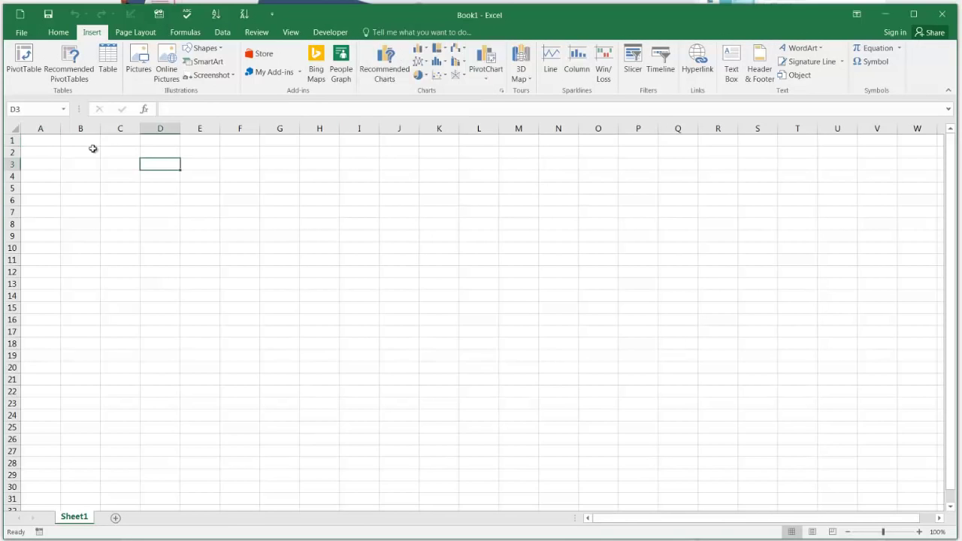
pyautogui.click(41, 140)
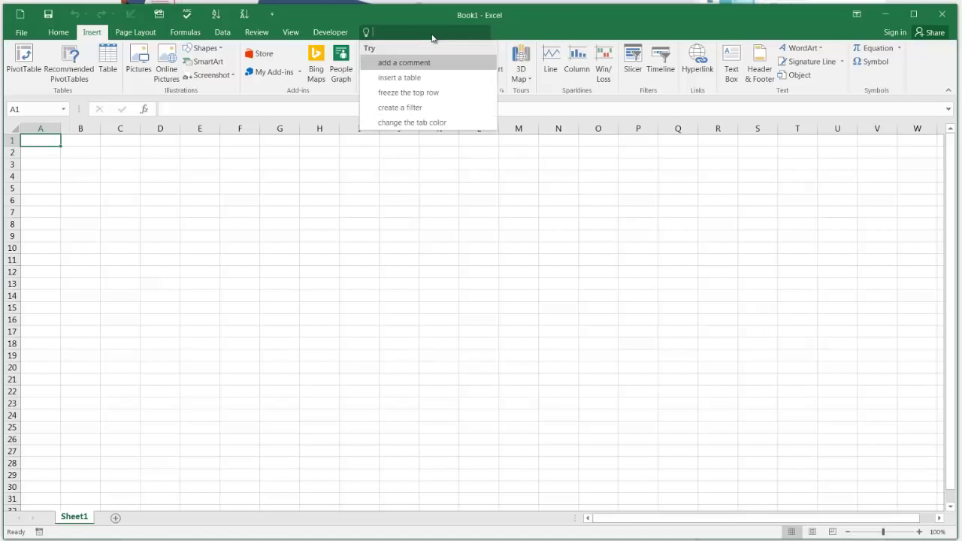
pyautogui.click(40, 140)
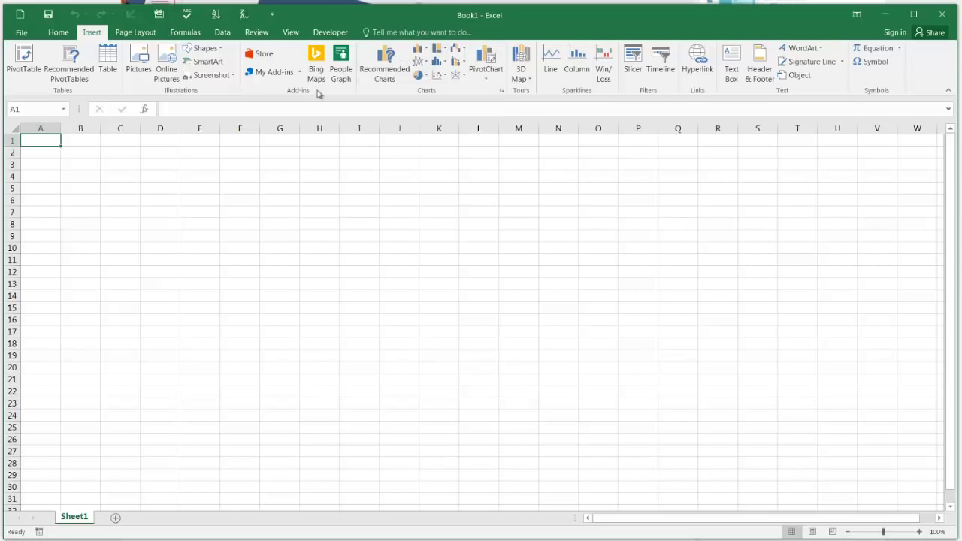
pyautogui.click(417, 33)
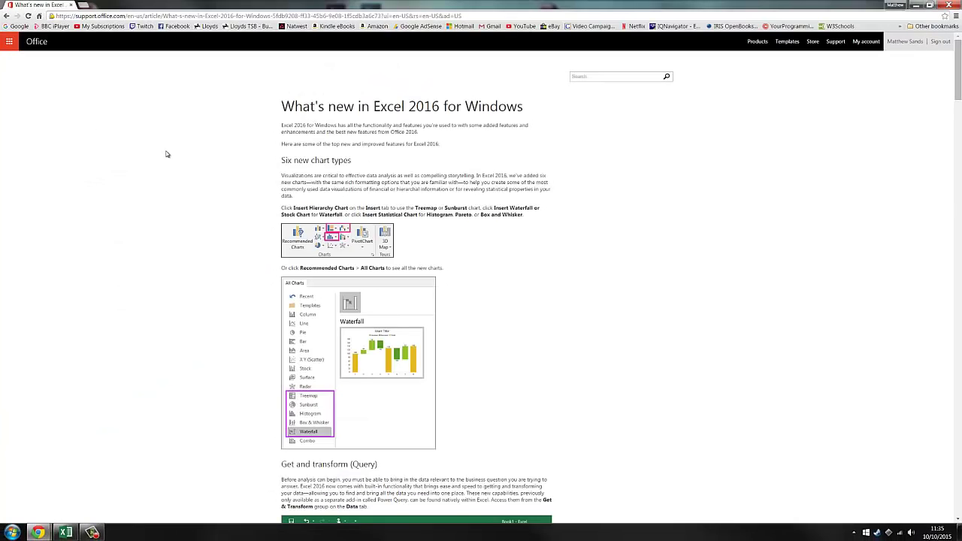
pyautogui.moveTo(402, 136)
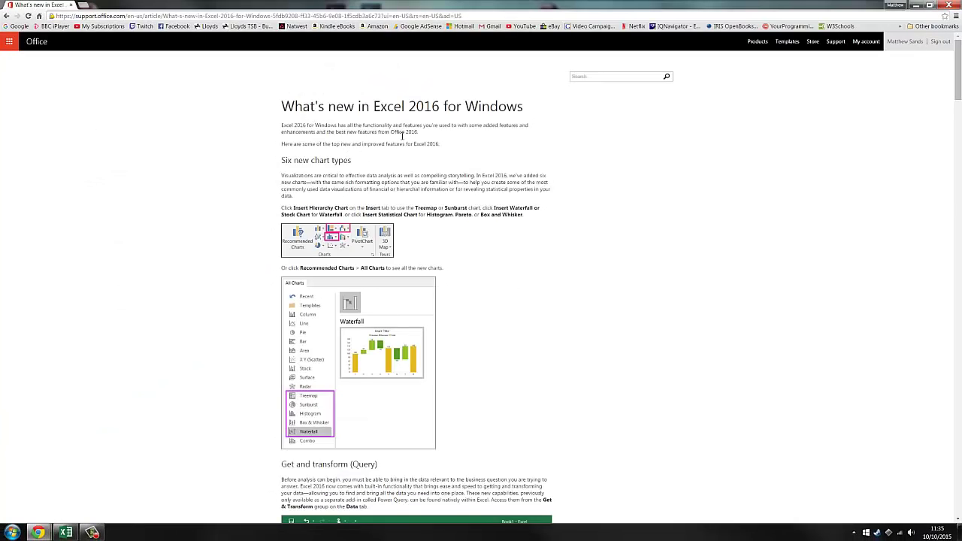
# Step: Scroll the support.office.com article to the Six new chart types section
pyautogui.scroll(-3)
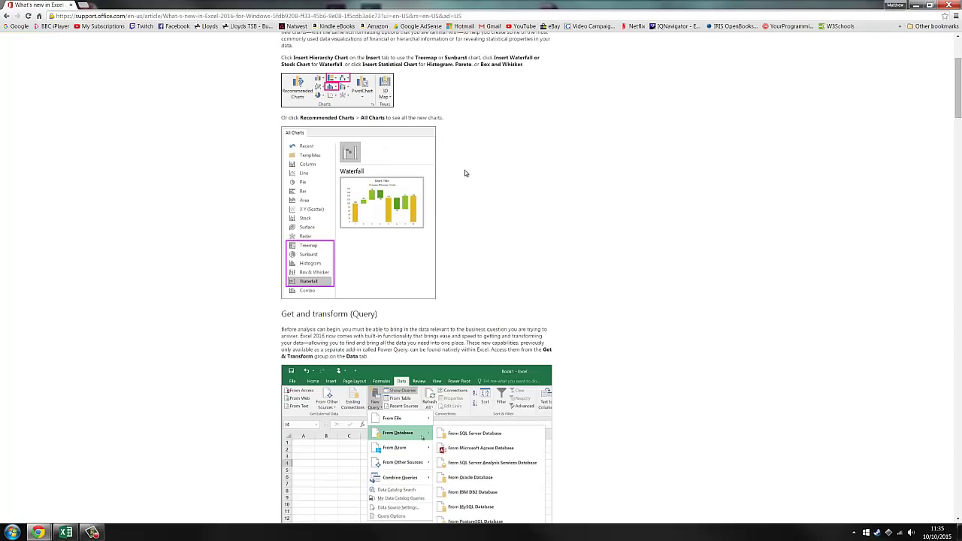
pyautogui.scroll(3)
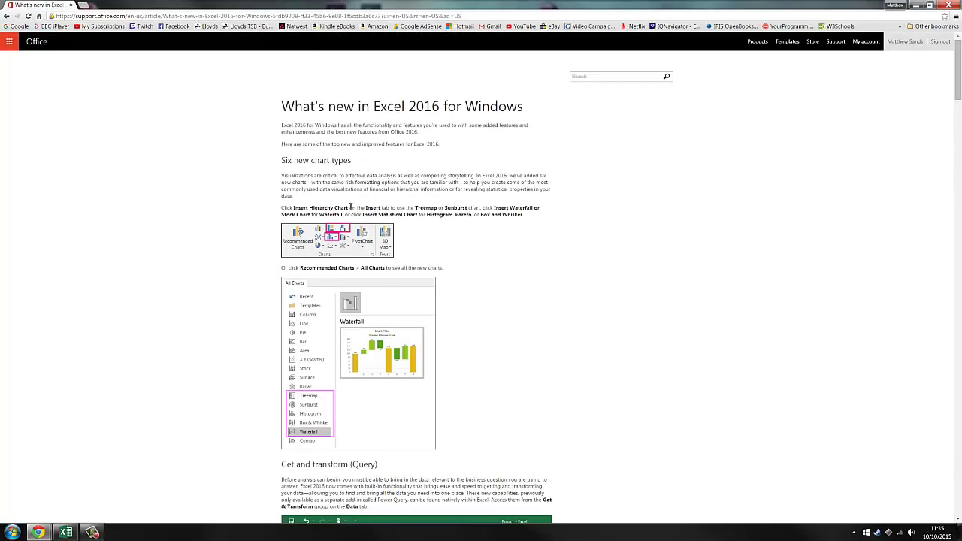
pyautogui.moveTo(373, 183)
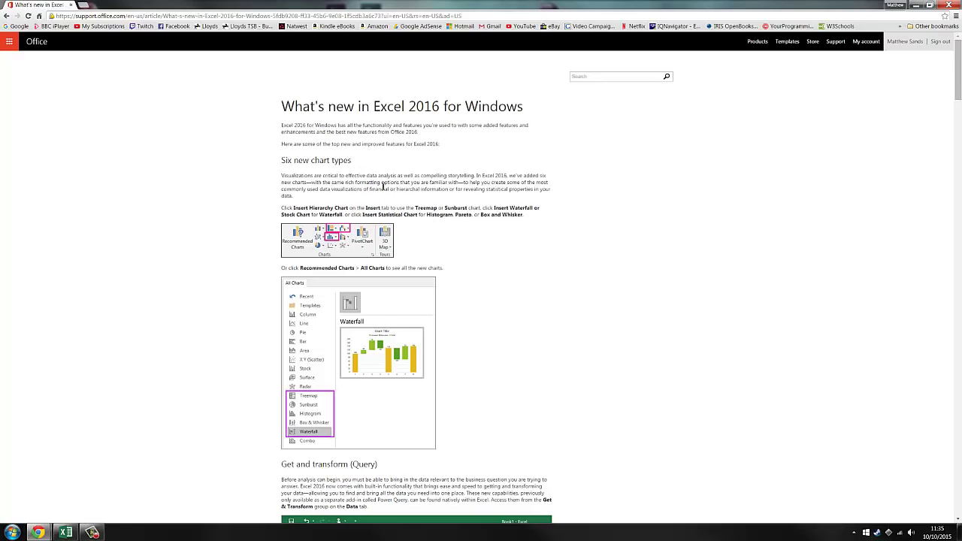
pyautogui.moveTo(293, 415)
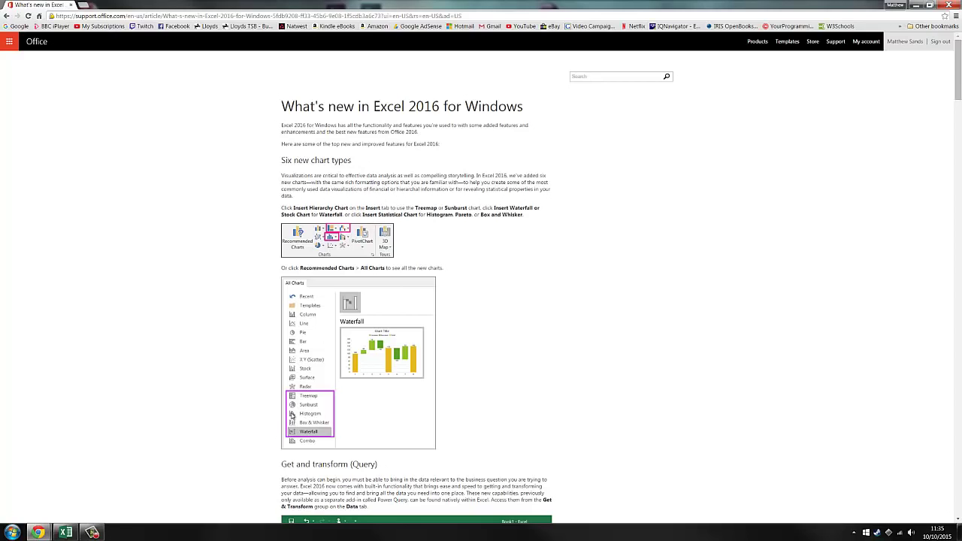
pyautogui.scroll(-3)
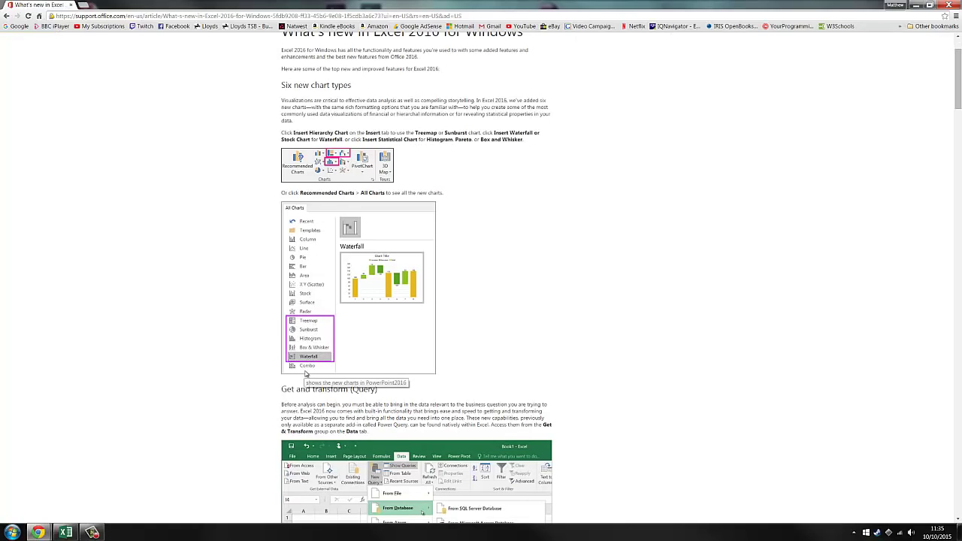
pyautogui.moveTo(308, 338)
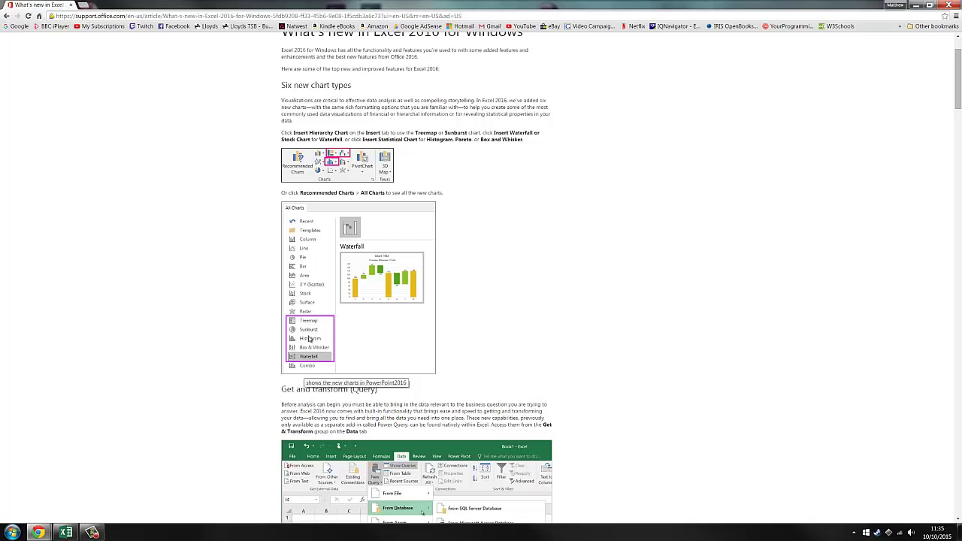
pyautogui.moveTo(304, 333)
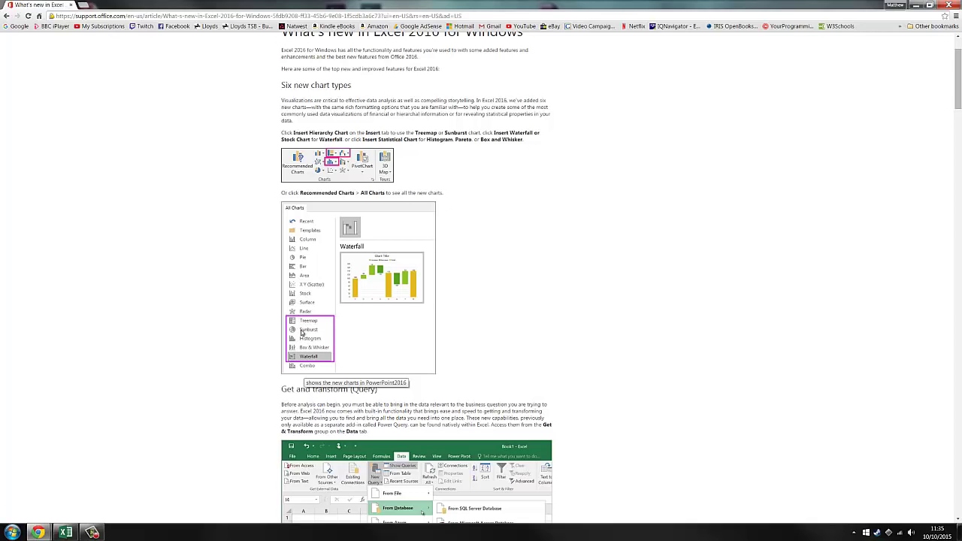
pyautogui.moveTo(266, 346)
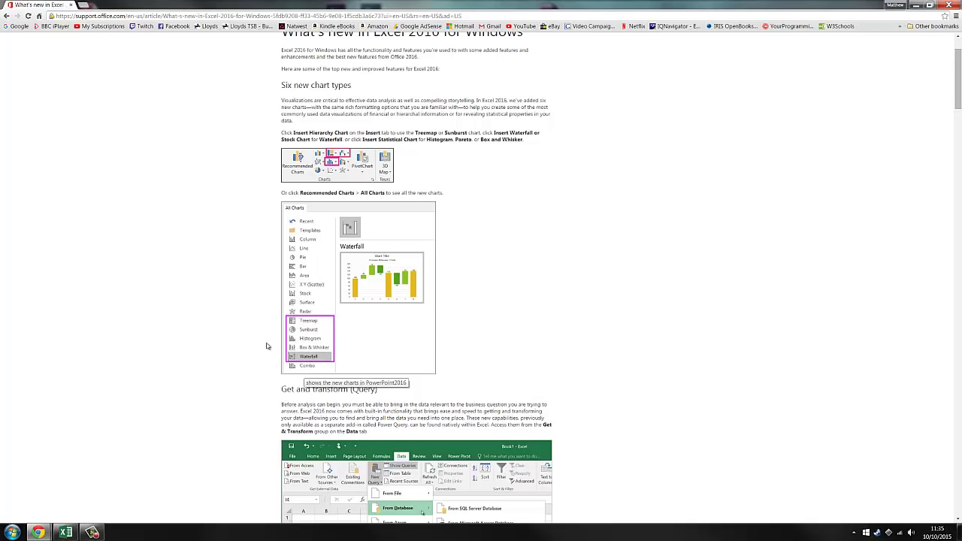
pyautogui.scroll(-3)
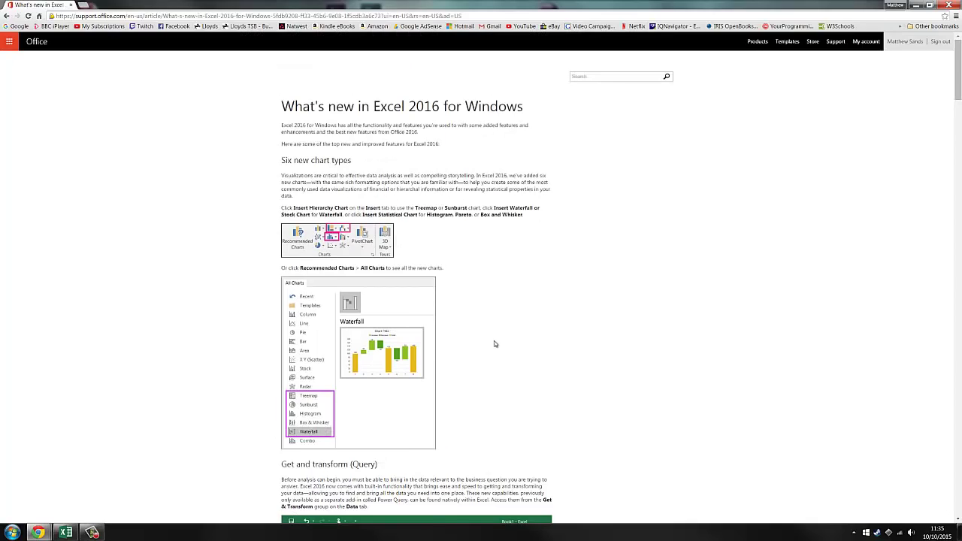
# Step: Scroll through the Get and transform (Query) section to One click forecasting
pyautogui.scroll(-3)
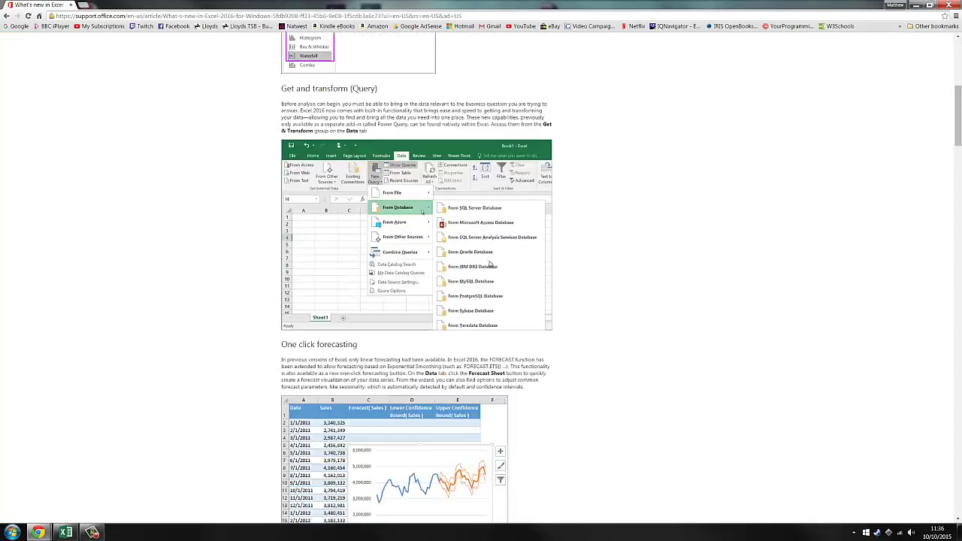
pyautogui.scroll(-3)
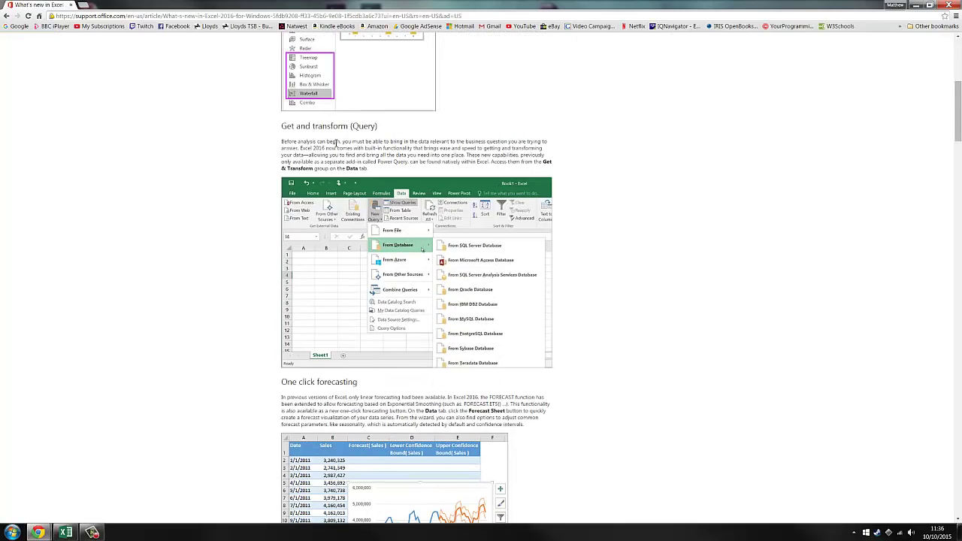
pyautogui.scroll(-3)
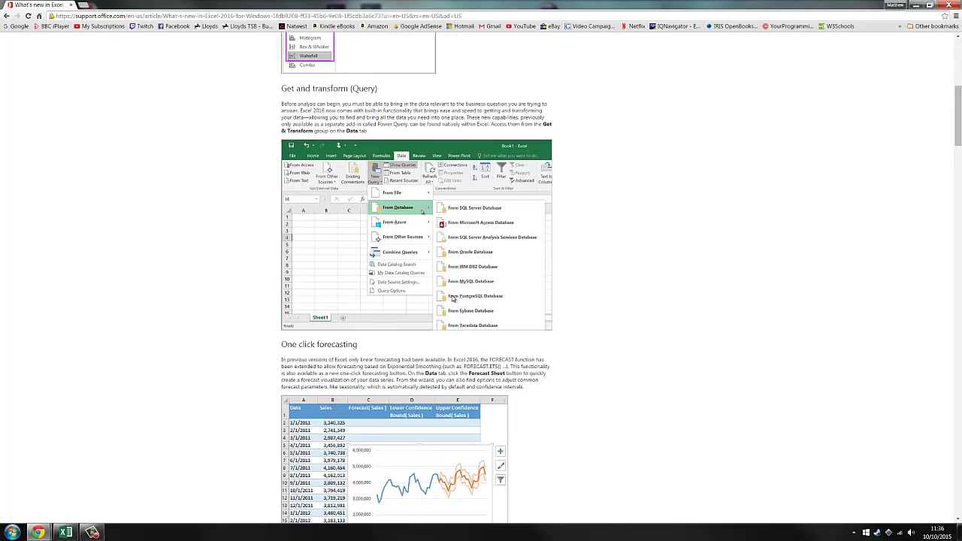
pyautogui.scroll(3)
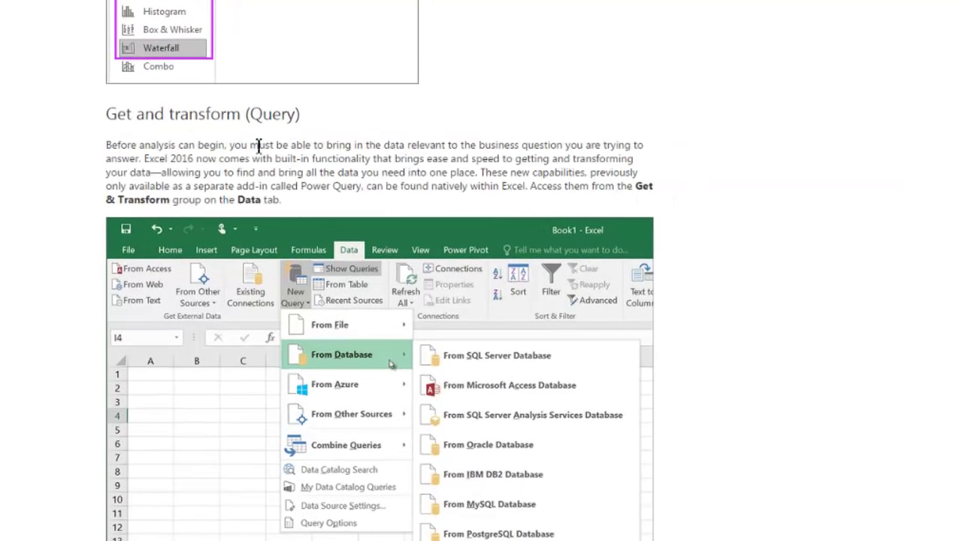
pyautogui.moveTo(315, 323)
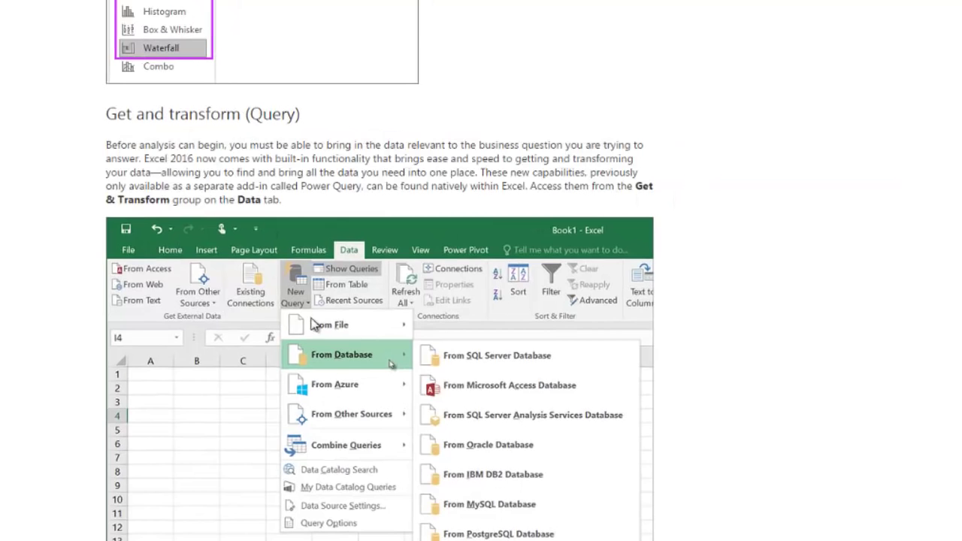
pyautogui.moveTo(523, 450)
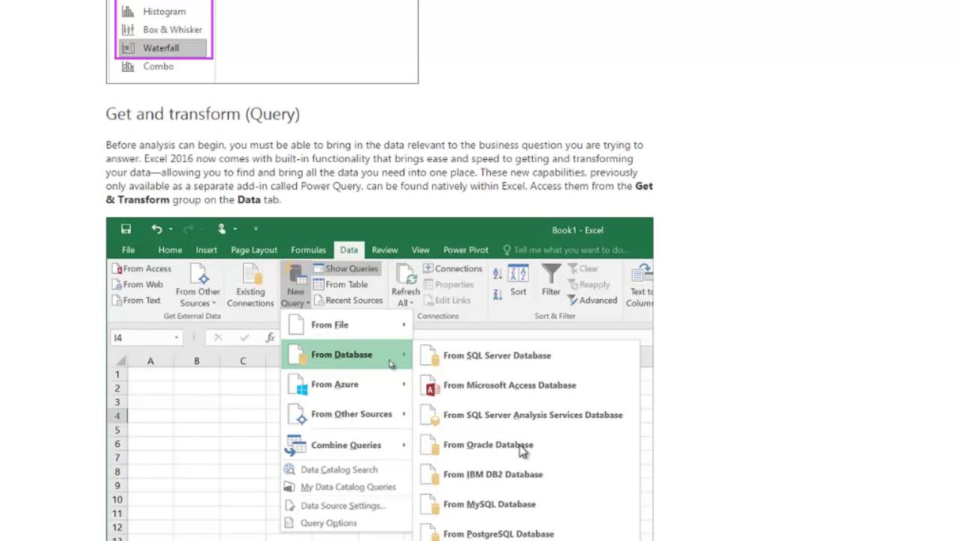
pyautogui.moveTo(522, 447)
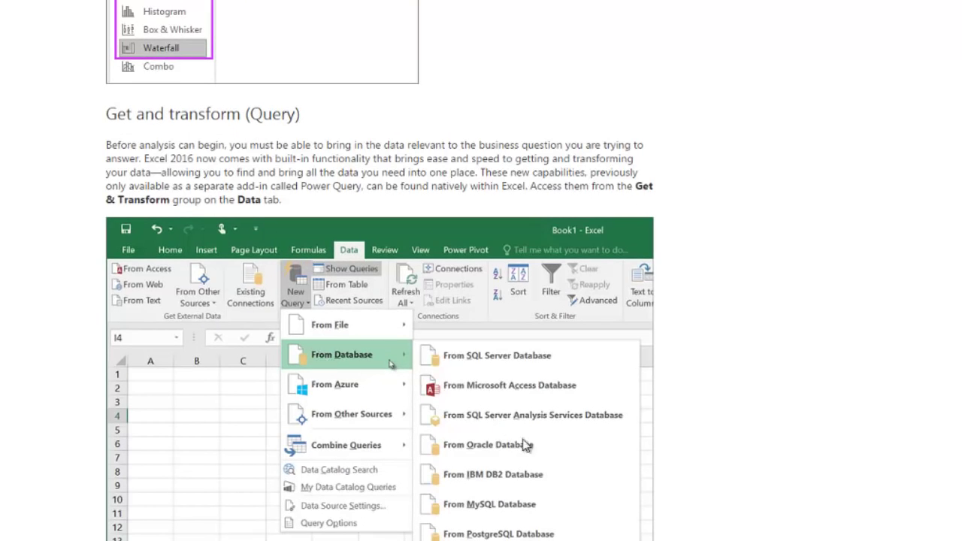
pyautogui.moveTo(354, 338)
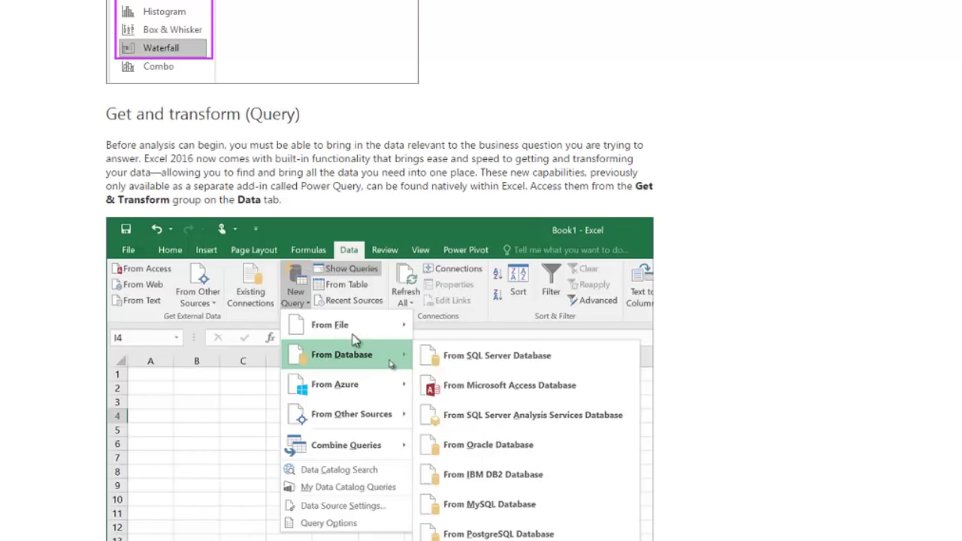
pyautogui.moveTo(310, 204)
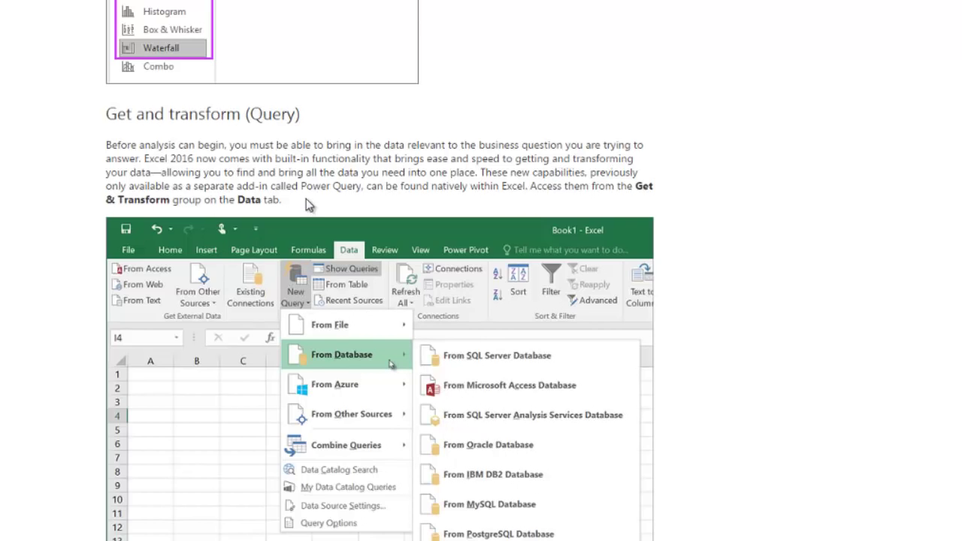
pyautogui.moveTo(505, 332)
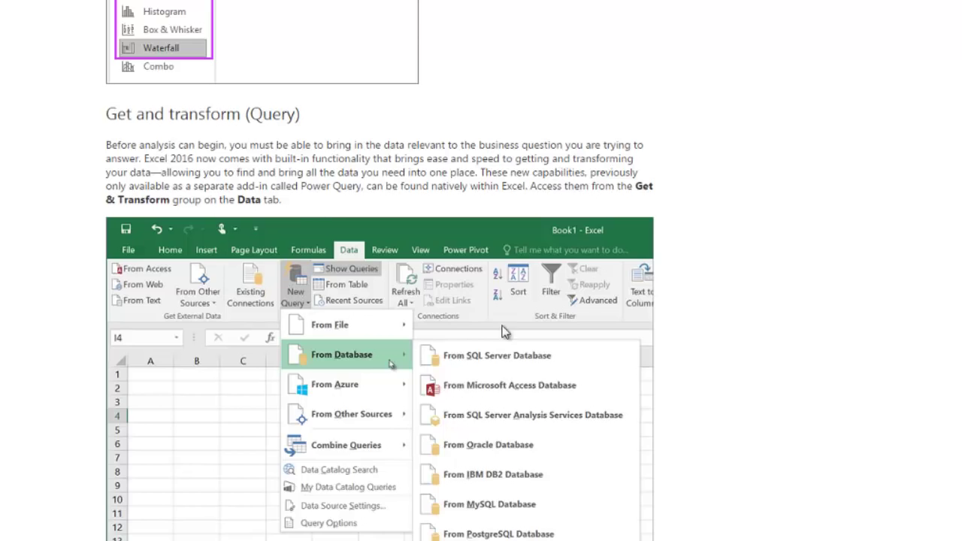
pyautogui.scroll(-3)
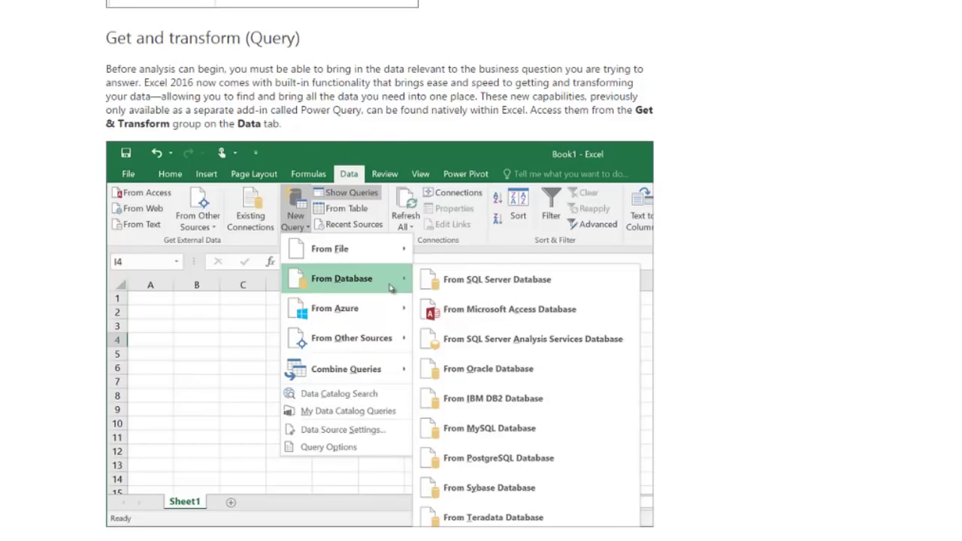
pyautogui.moveTo(84, 171)
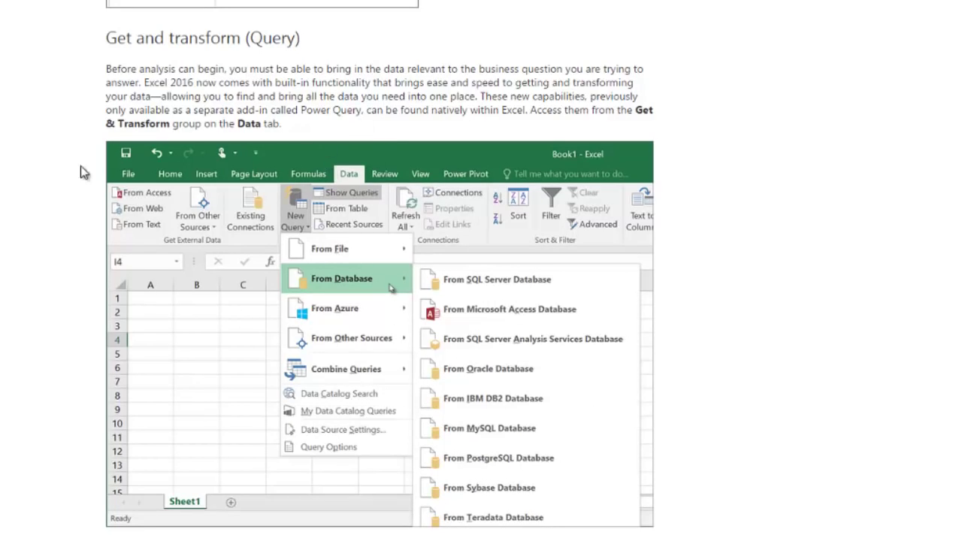
pyautogui.moveTo(258, 302)
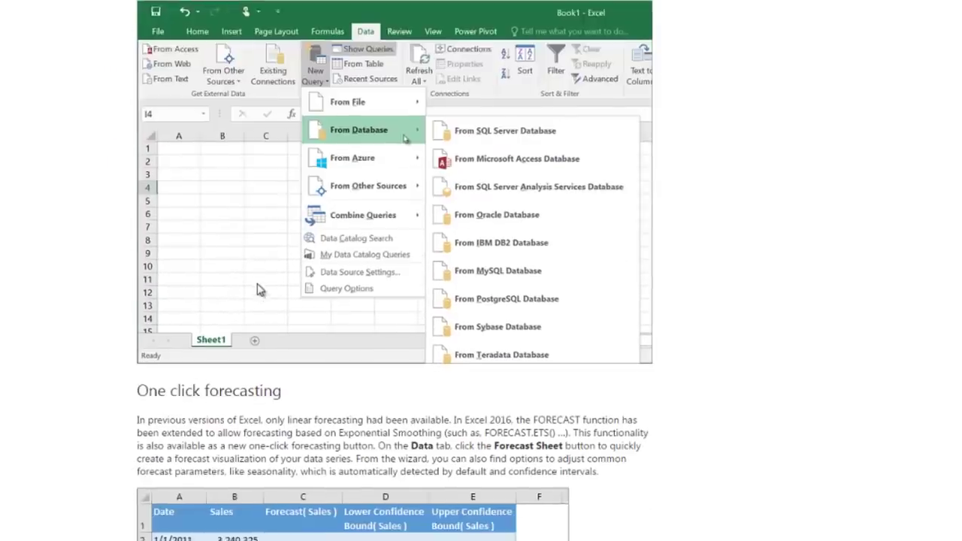
pyautogui.scroll(-3)
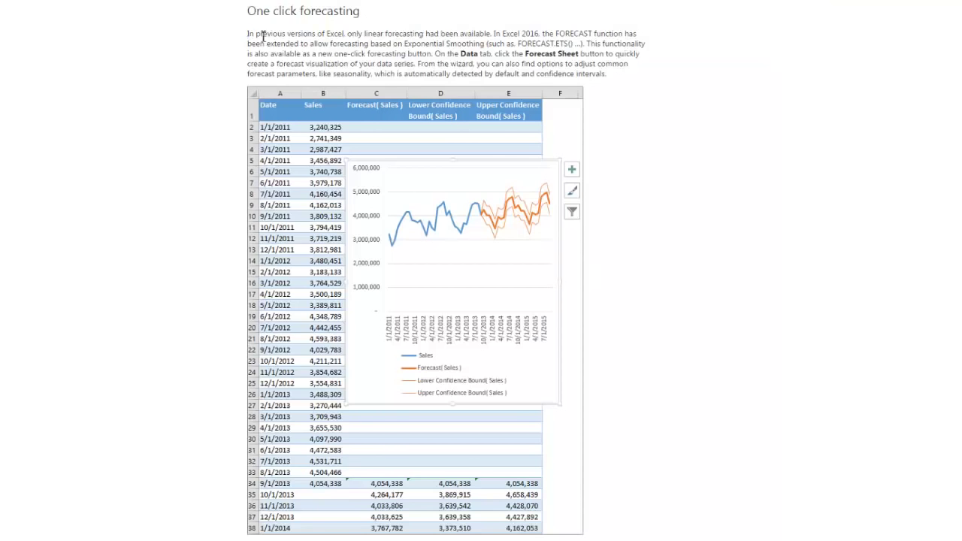
# Step: Scroll past One click forecasting and 3D Maps toward PivotTable enhancements
pyautogui.moveTo(258, 34); pyautogui.dragTo(605, 74)
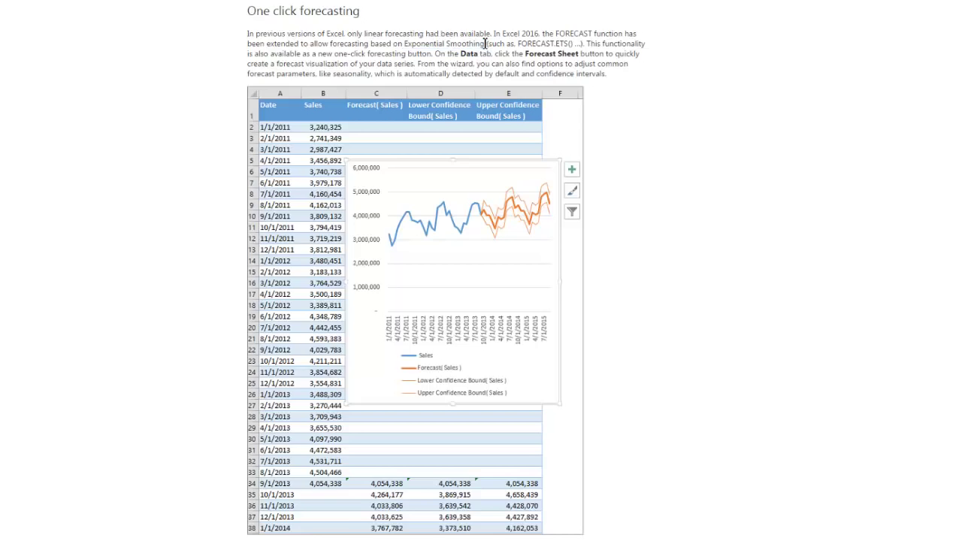
pyautogui.moveTo(280, 53)
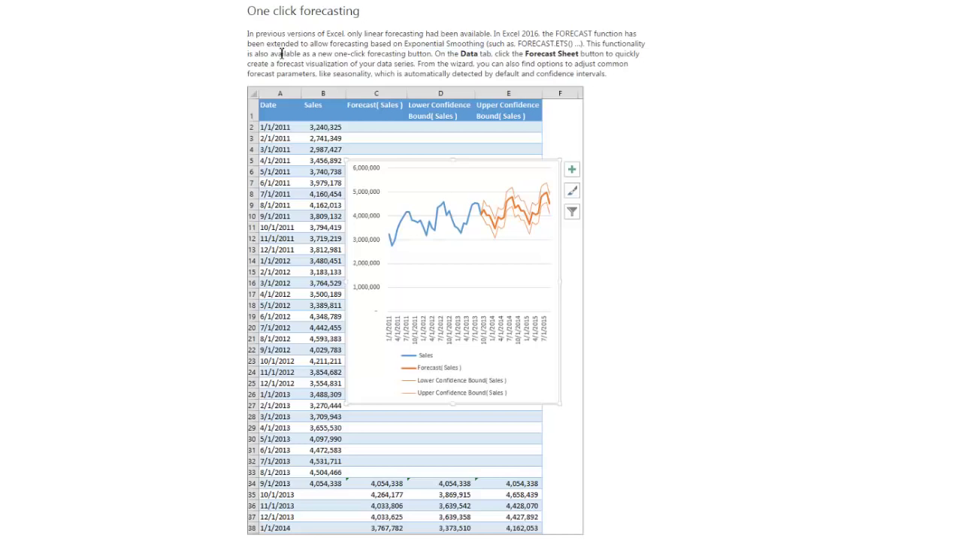
pyautogui.moveTo(318, 54)
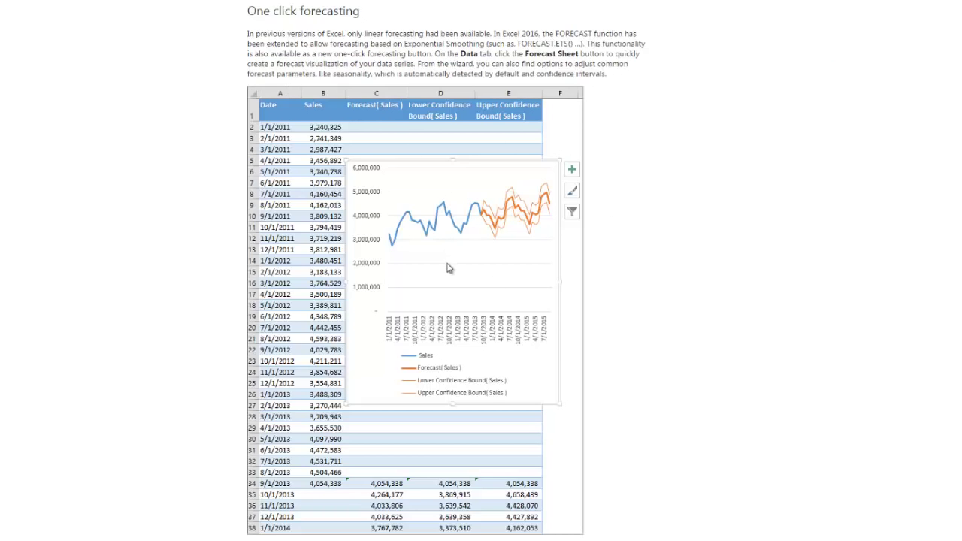
pyautogui.moveTo(468, 222)
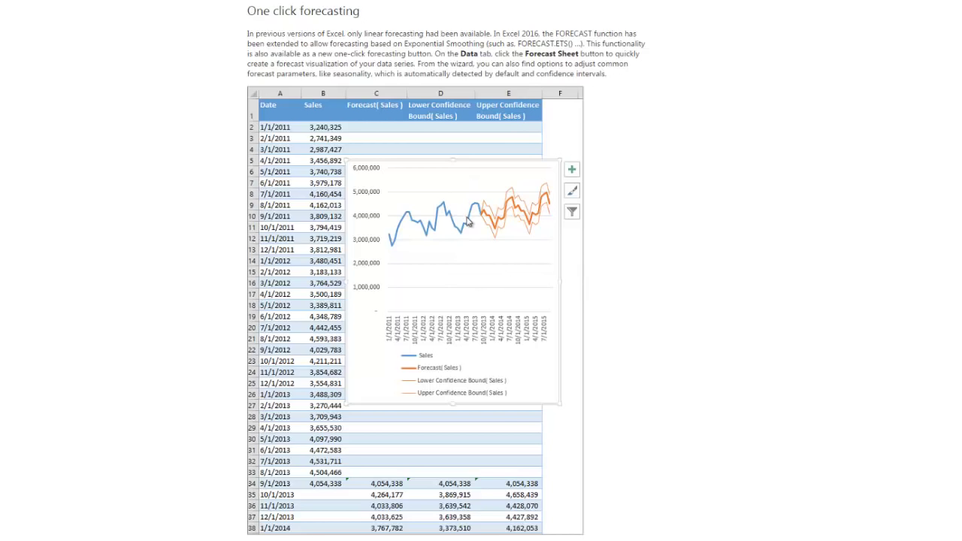
pyautogui.moveTo(487, 100)
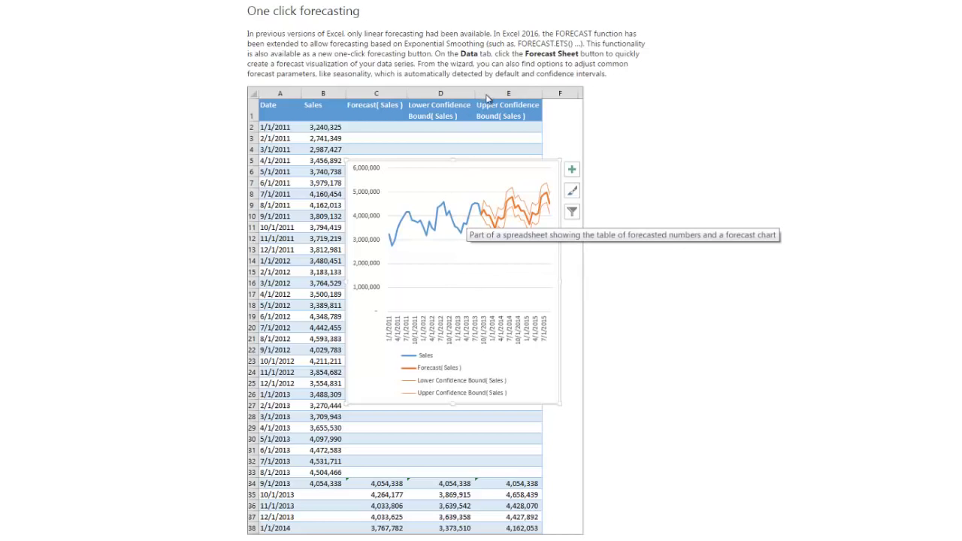
pyautogui.moveTo(687, 225)
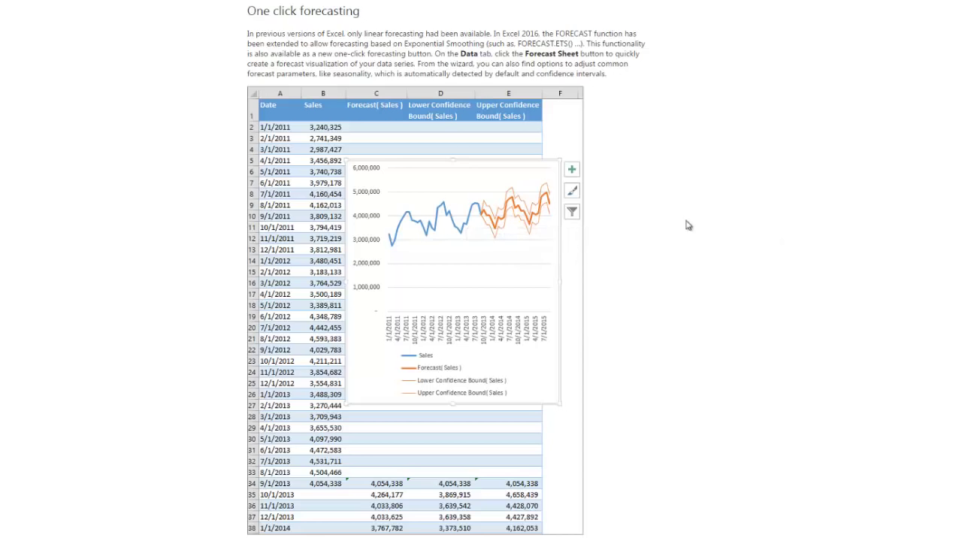
pyautogui.moveTo(413, 220)
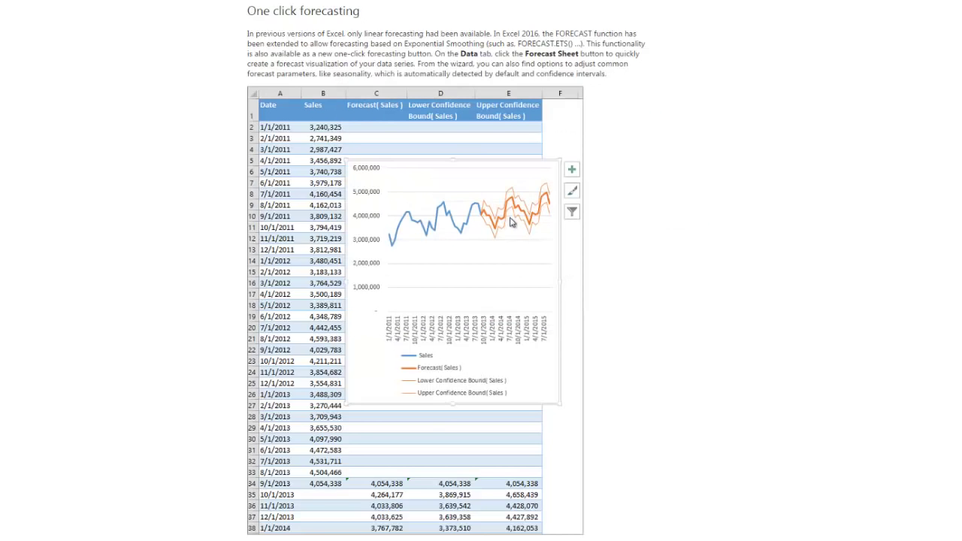
pyautogui.moveTo(539, 207)
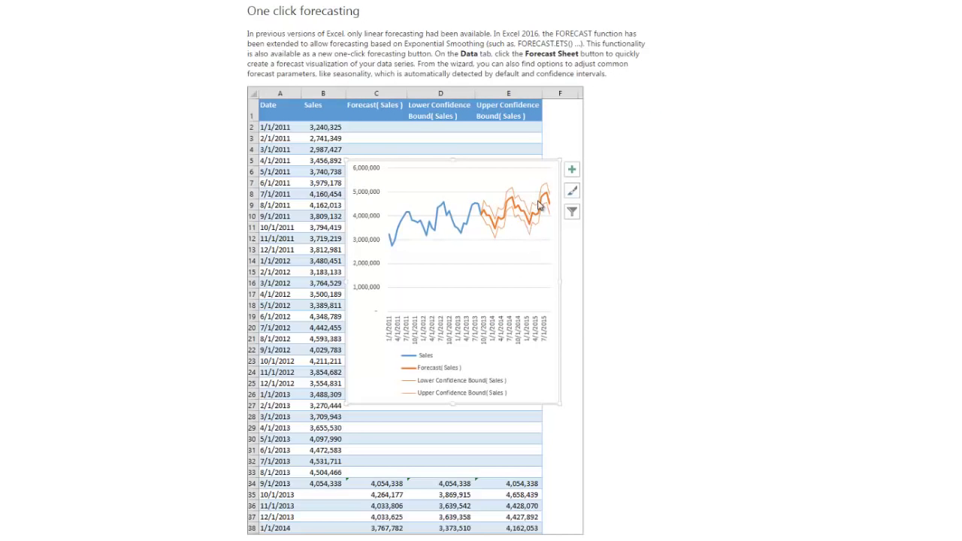
pyautogui.moveTo(543, 235)
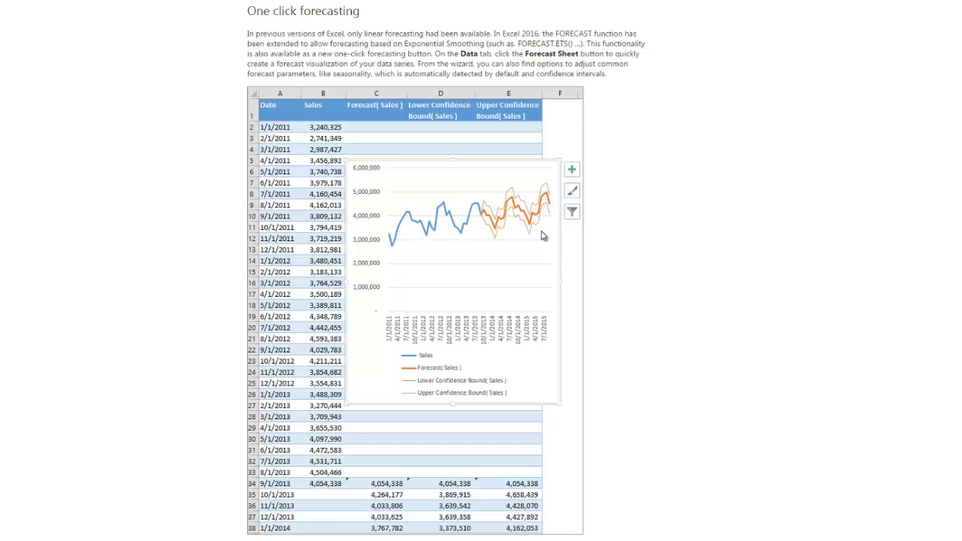
pyautogui.moveTo(541, 235)
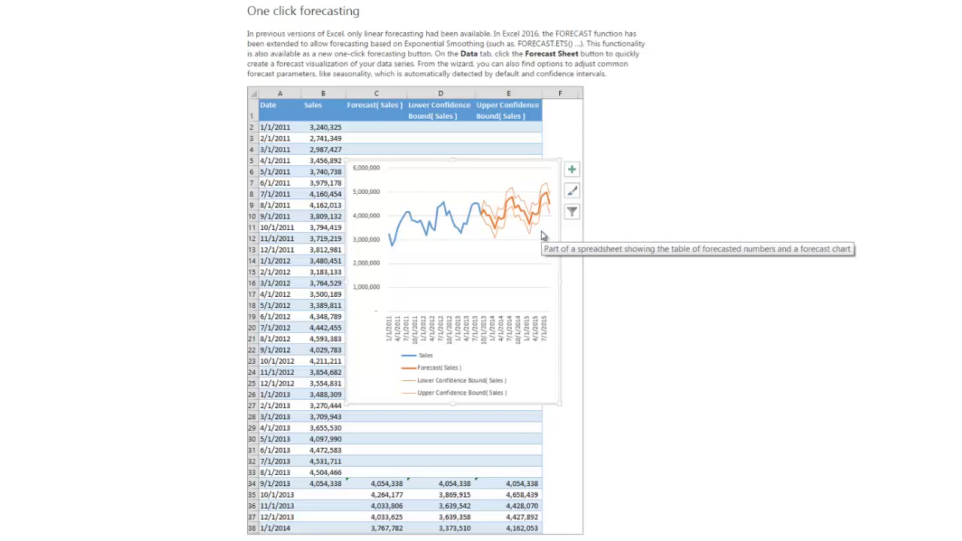
pyautogui.moveTo(543, 204)
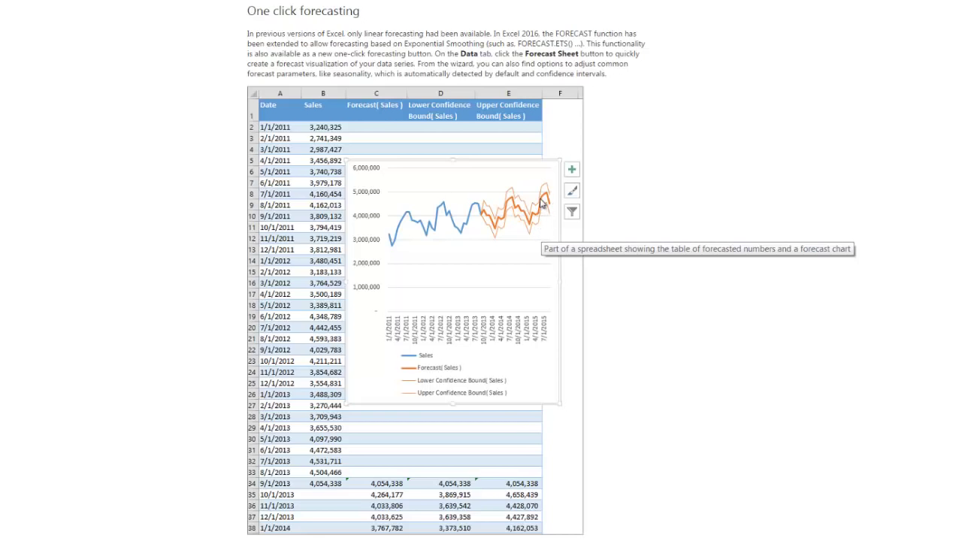
pyautogui.moveTo(694, 335)
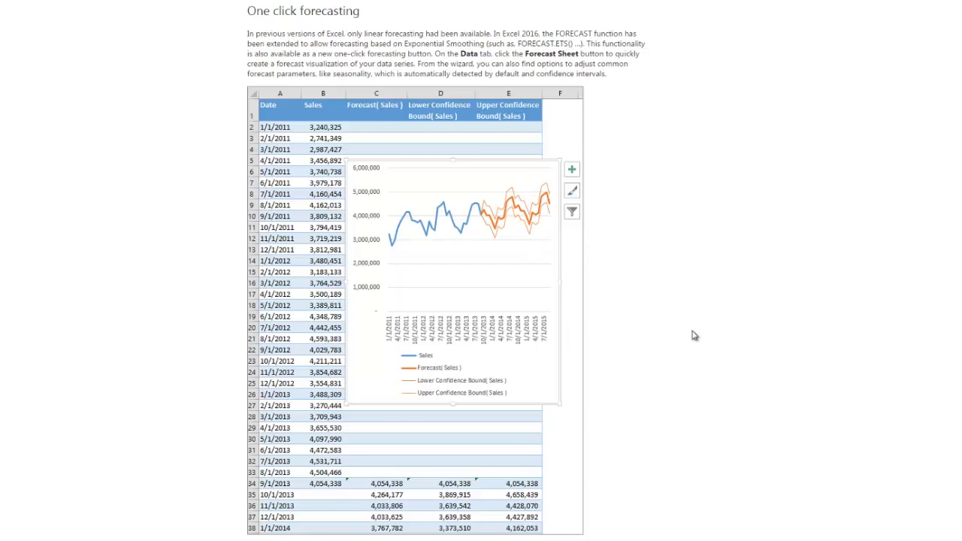
pyautogui.scroll(-3)
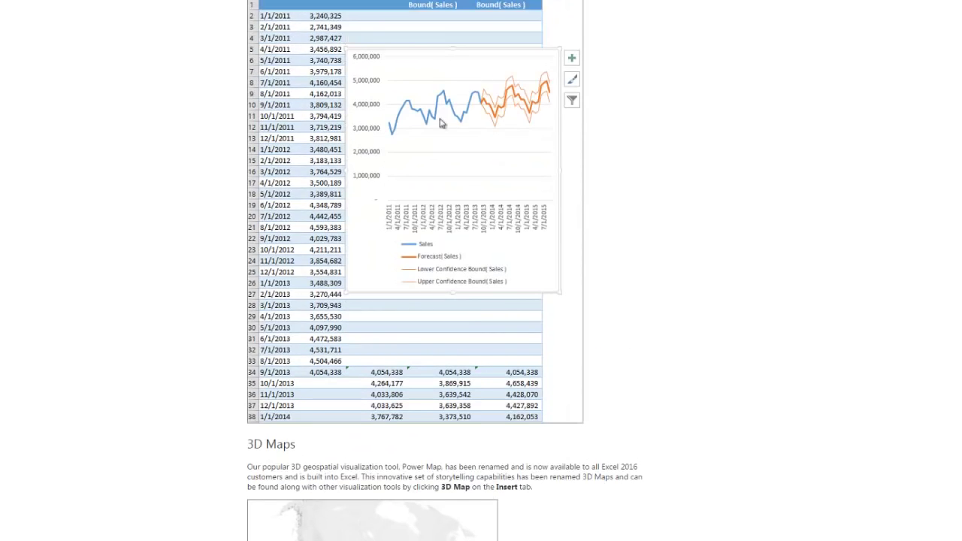
pyautogui.moveTo(514, 118)
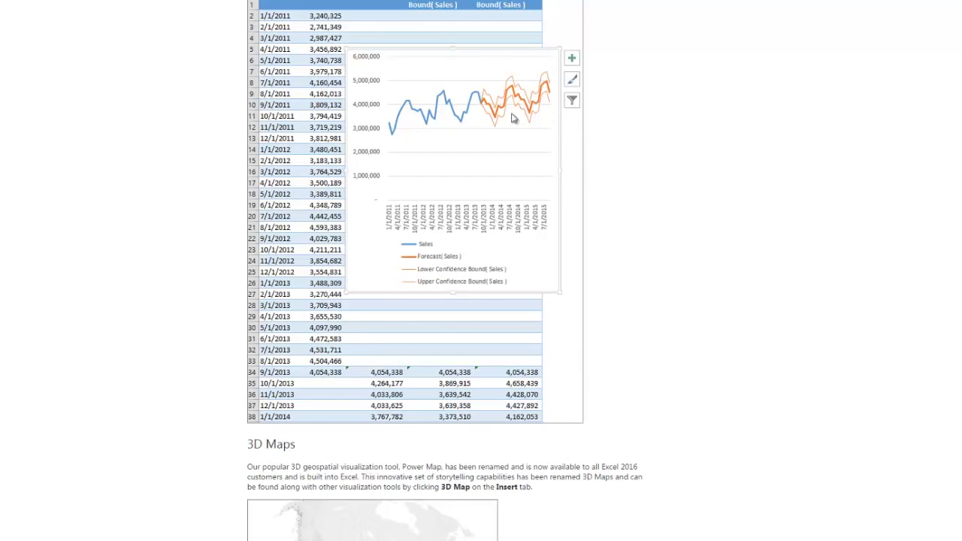
pyautogui.moveTo(538, 120)
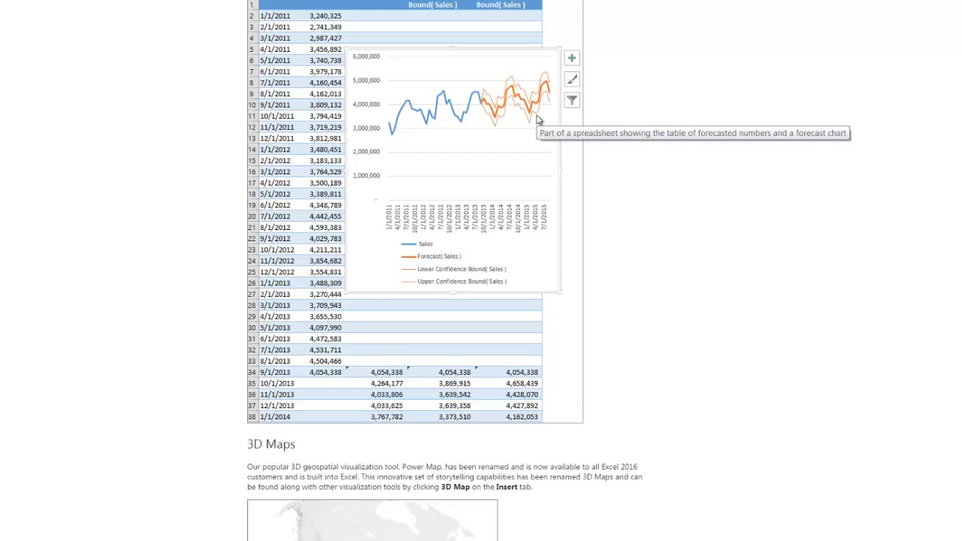
pyautogui.moveTo(95, 135)
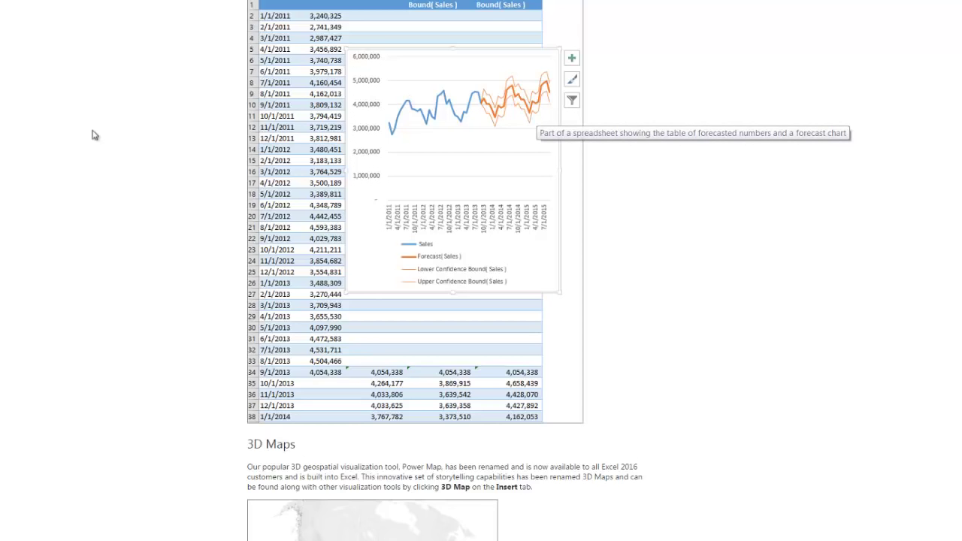
pyautogui.moveTo(220, 164)
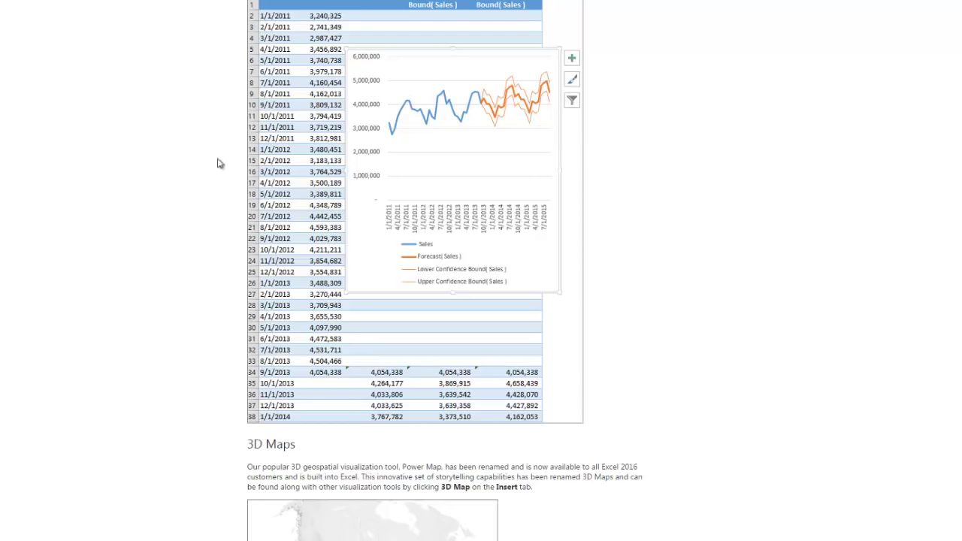
pyautogui.moveTo(78, 263)
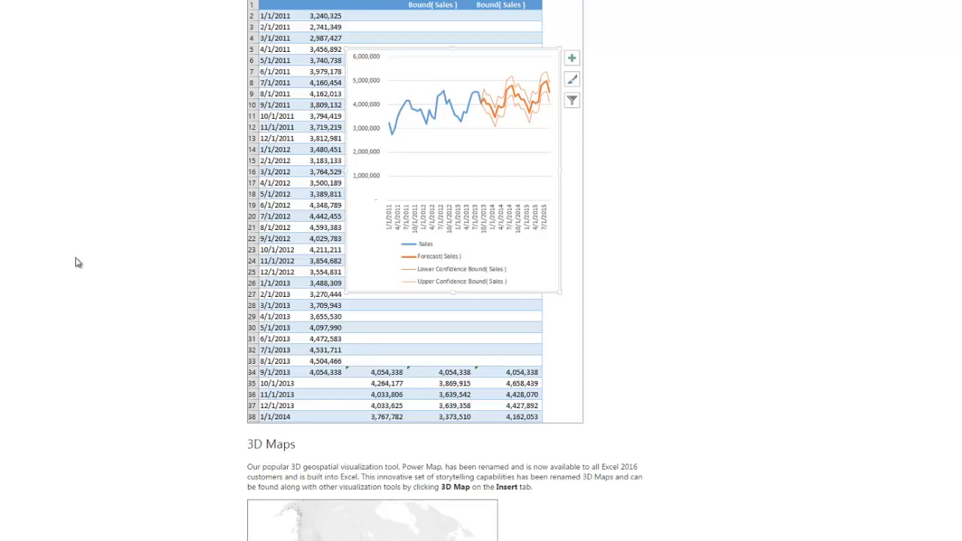
pyautogui.scroll(-3)
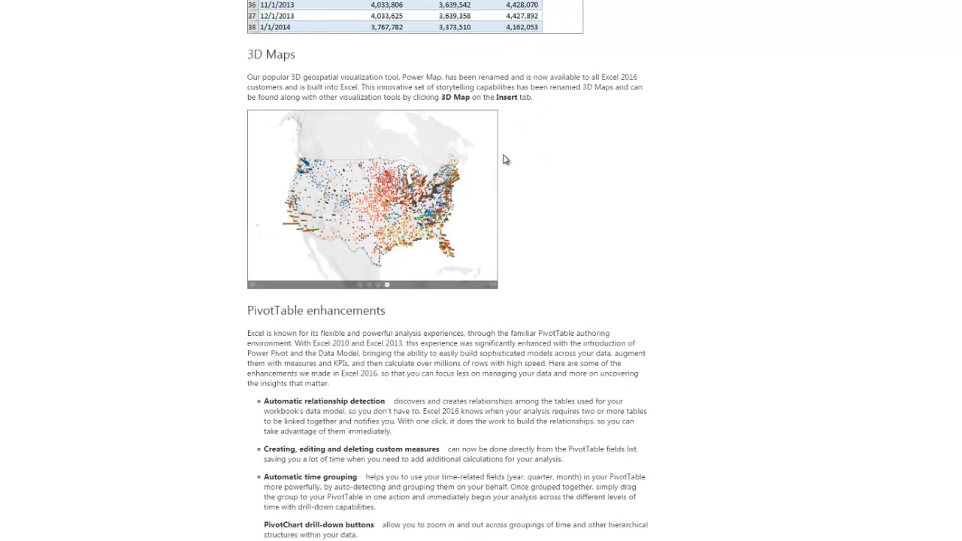
pyautogui.moveTo(339, 118)
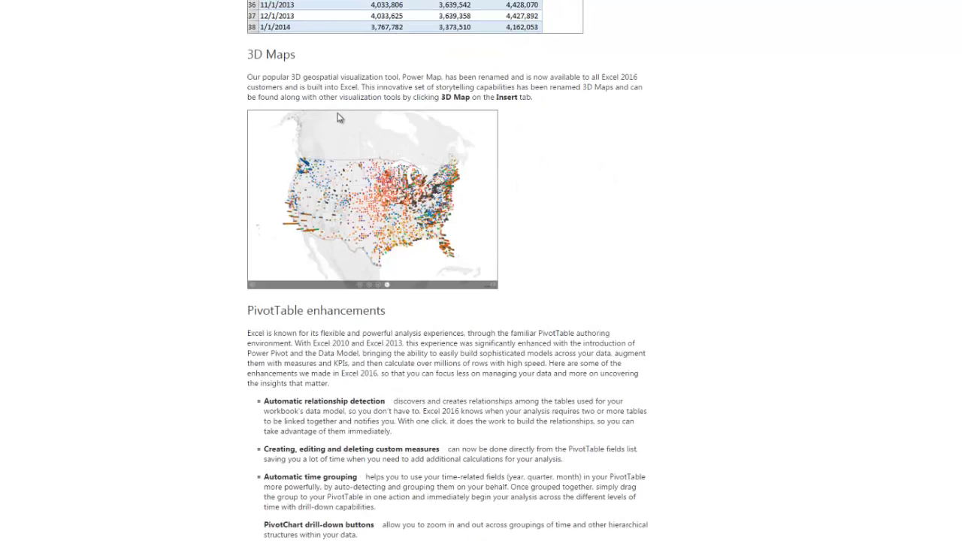
pyautogui.moveTo(360, 109)
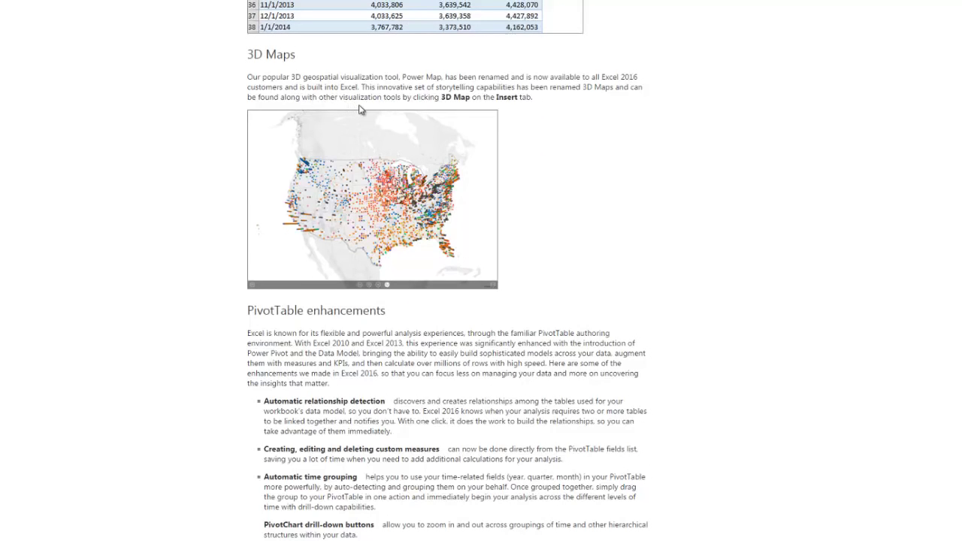
pyautogui.moveTo(426, 97)
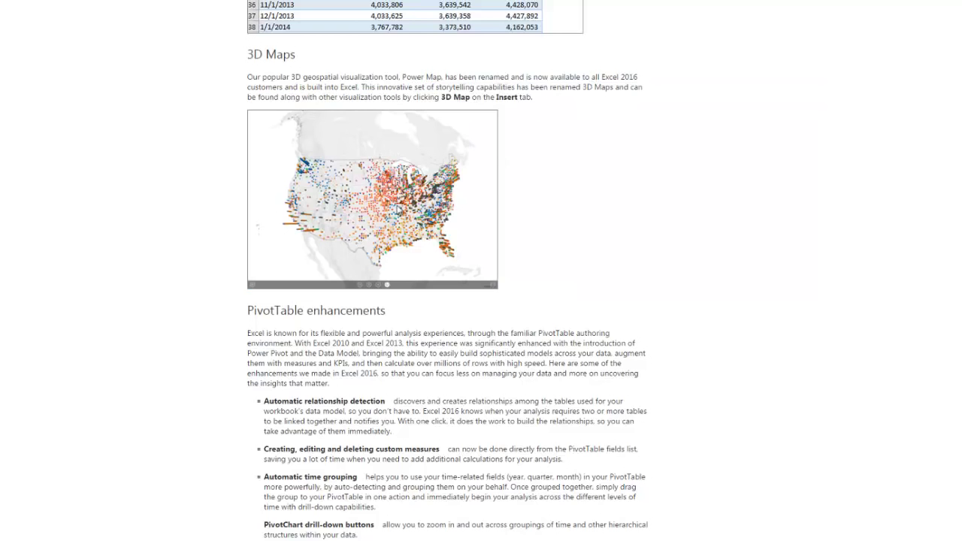
# Step: Scroll down to show the full PivotTable enhancements bullet list
pyautogui.scroll(-3)
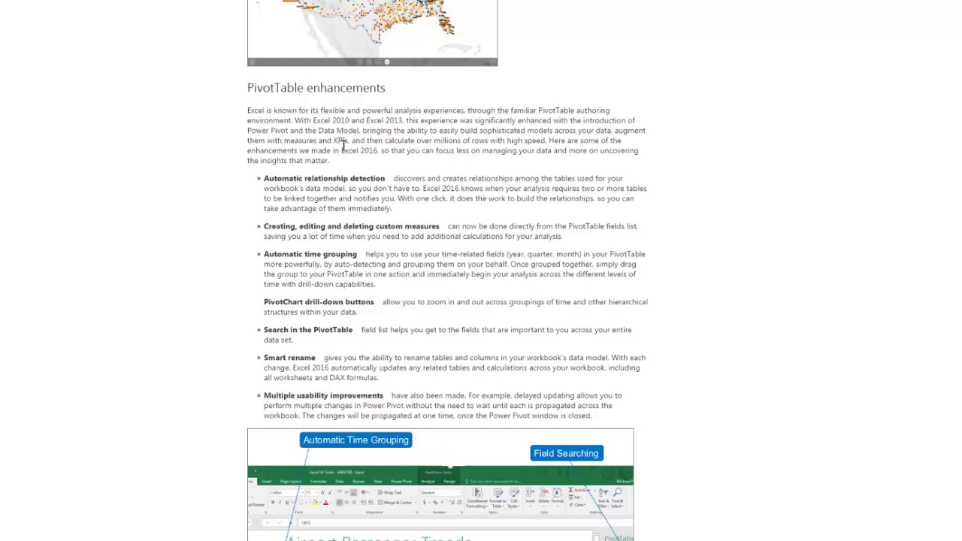
# Step: Scroll the PivotTable bullets and highlight the Automatic time grouping description
pyautogui.moveTo(452, 178); pyautogui.dragTo(391, 208)
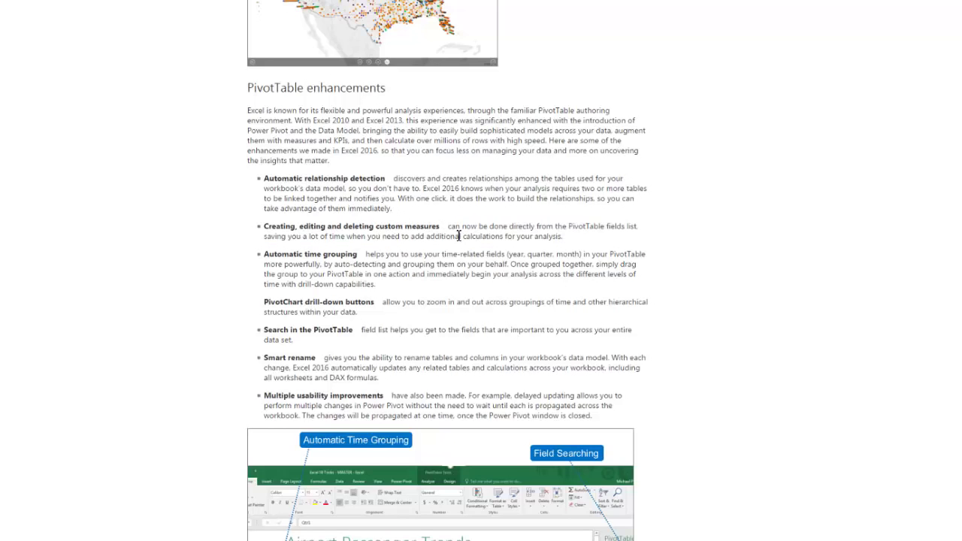
pyautogui.scroll(-3)
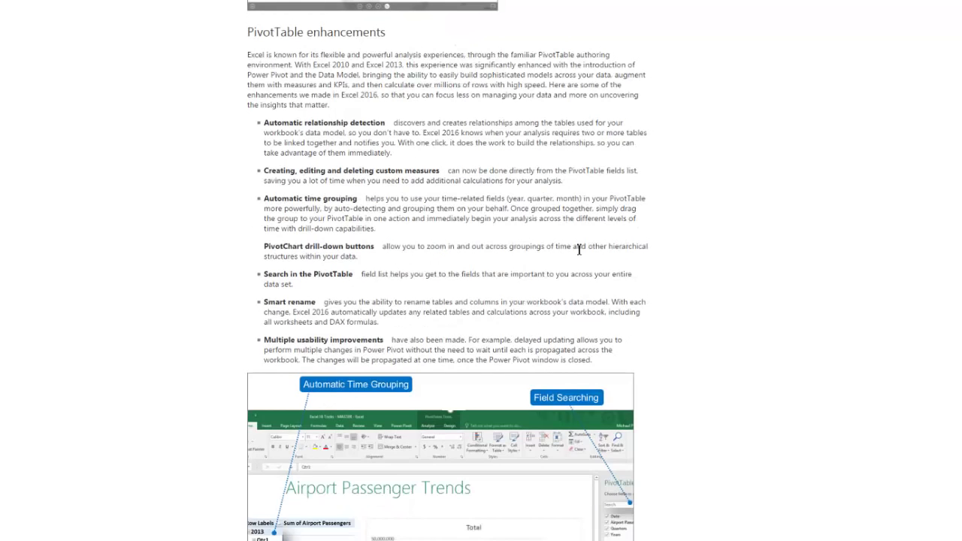
pyautogui.scroll(-3)
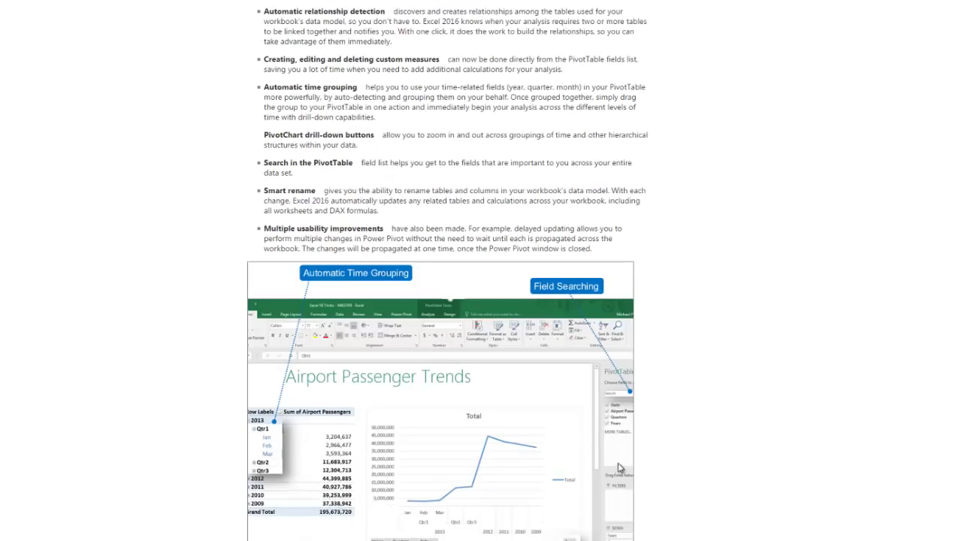
pyautogui.moveTo(519, 233)
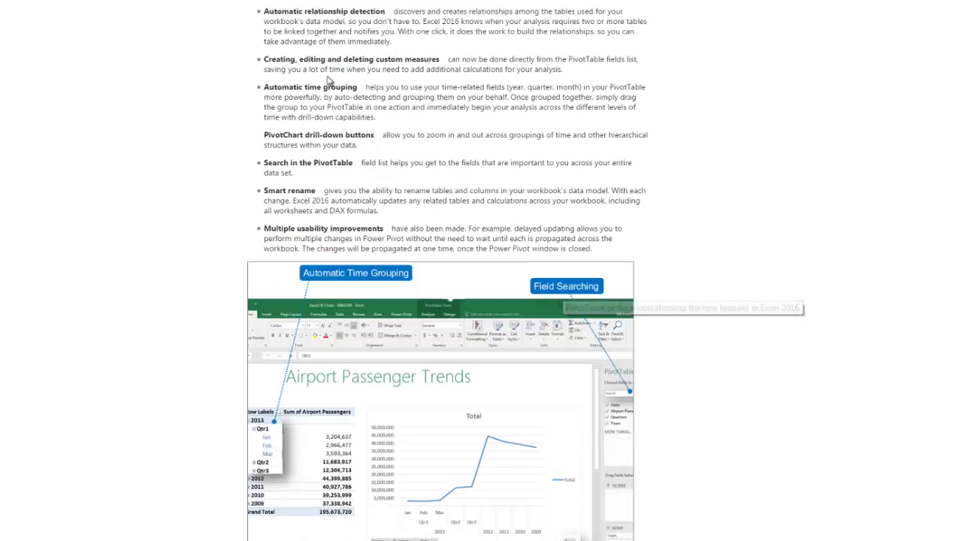
pyautogui.moveTo(383, 86); pyautogui.dragTo(374, 118)
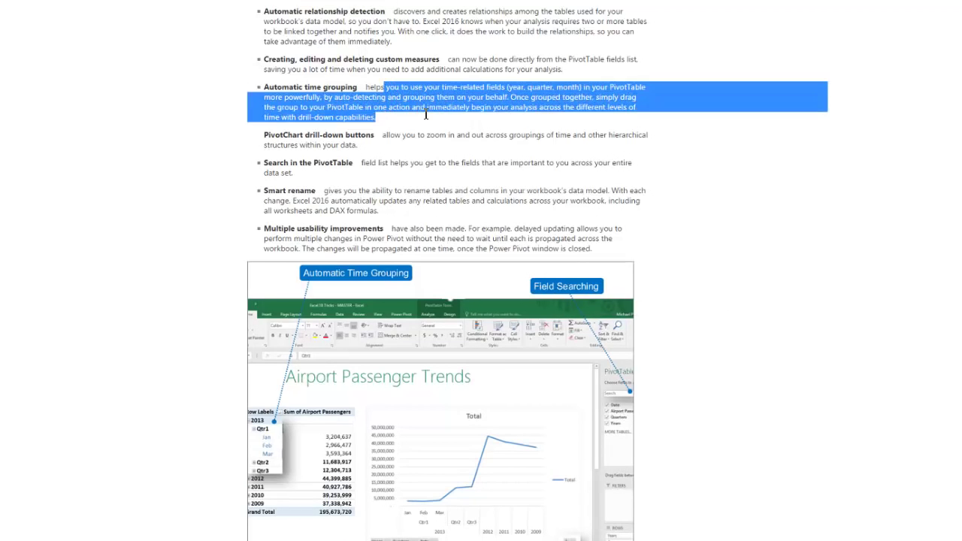
pyautogui.click(424, 107)
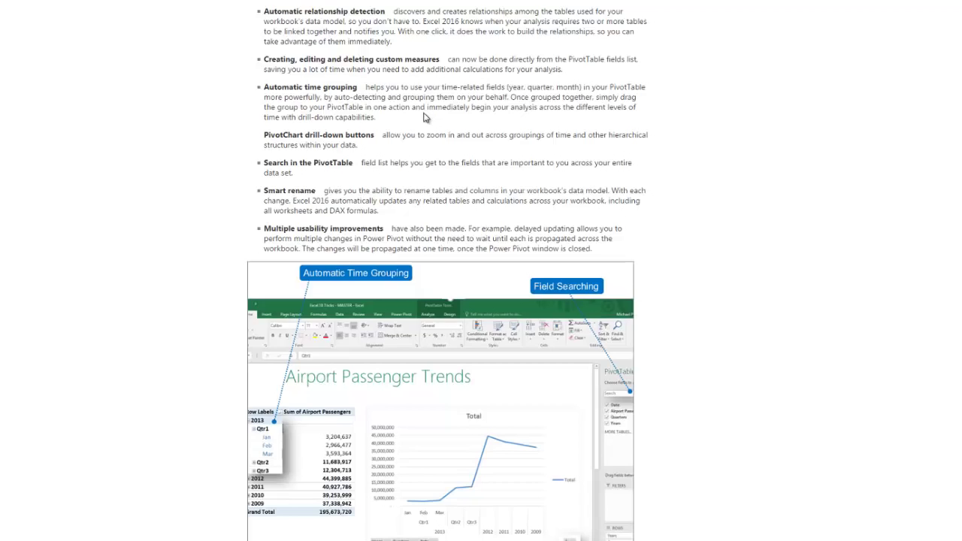
pyautogui.moveTo(289, 411)
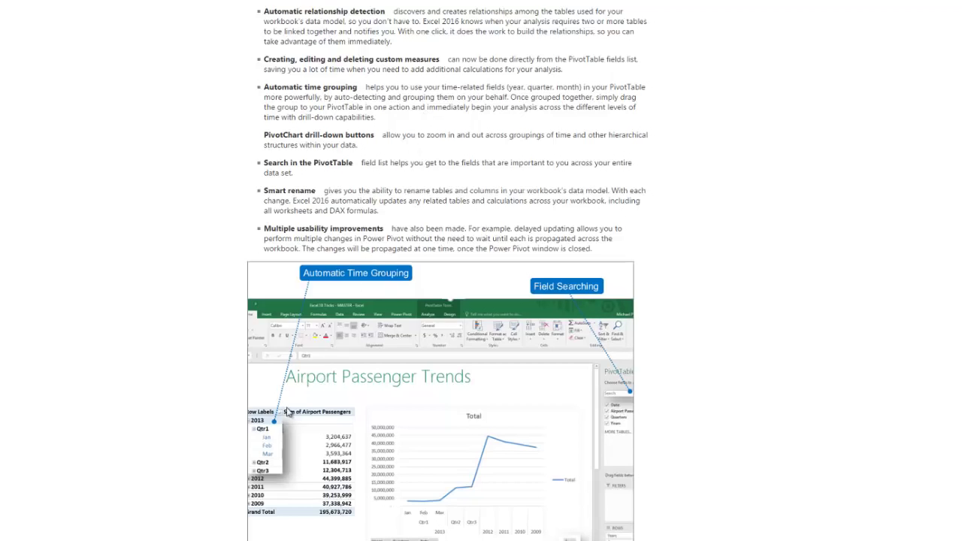
pyautogui.moveTo(525, 159)
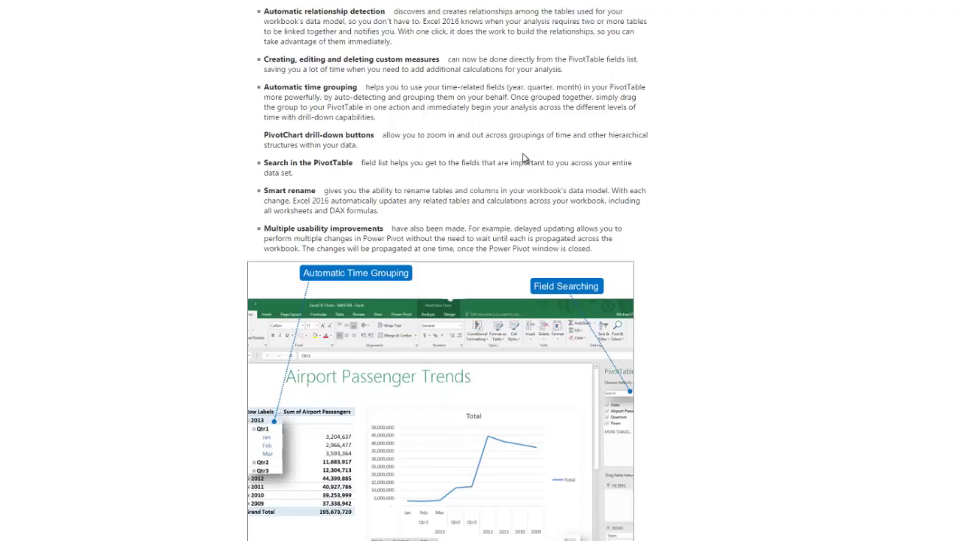
pyautogui.moveTo(511, 88)
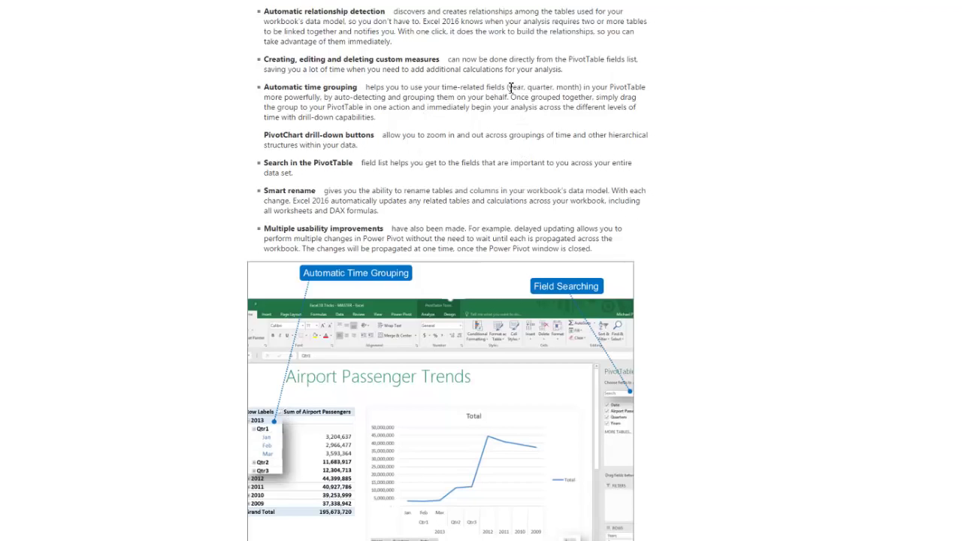
# Step: Highlight more description text, then scroll to the Airport Passenger Trends callouts screenshot
pyautogui.doubleClick(545, 87)
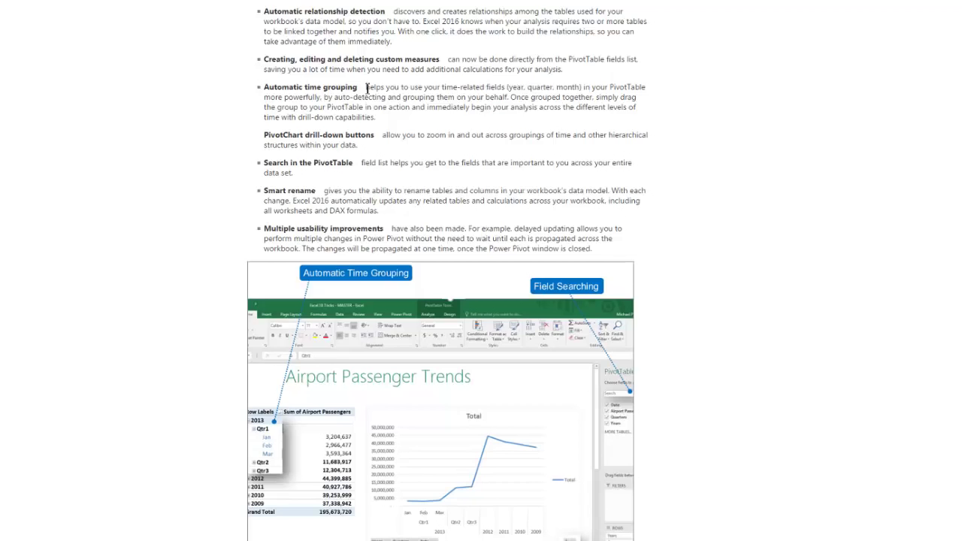
pyautogui.moveTo(331, 107); pyautogui.dragTo(376, 118)
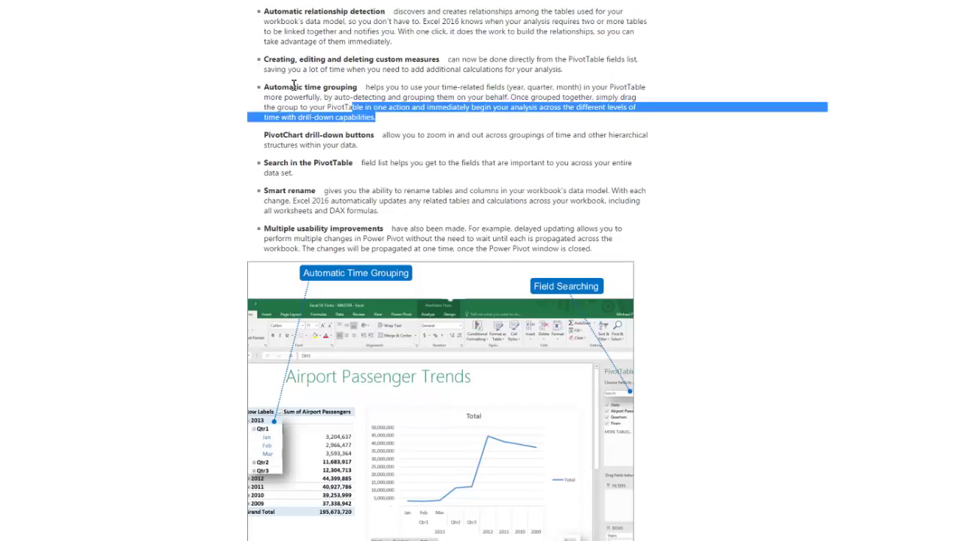
pyautogui.moveTo(342, 107); pyautogui.dragTo(264, 87)
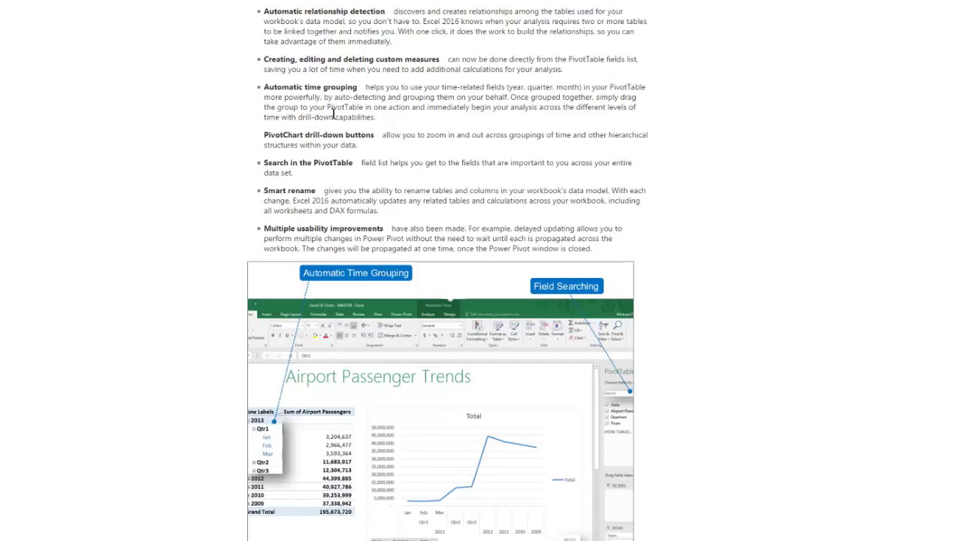
pyautogui.scroll(3)
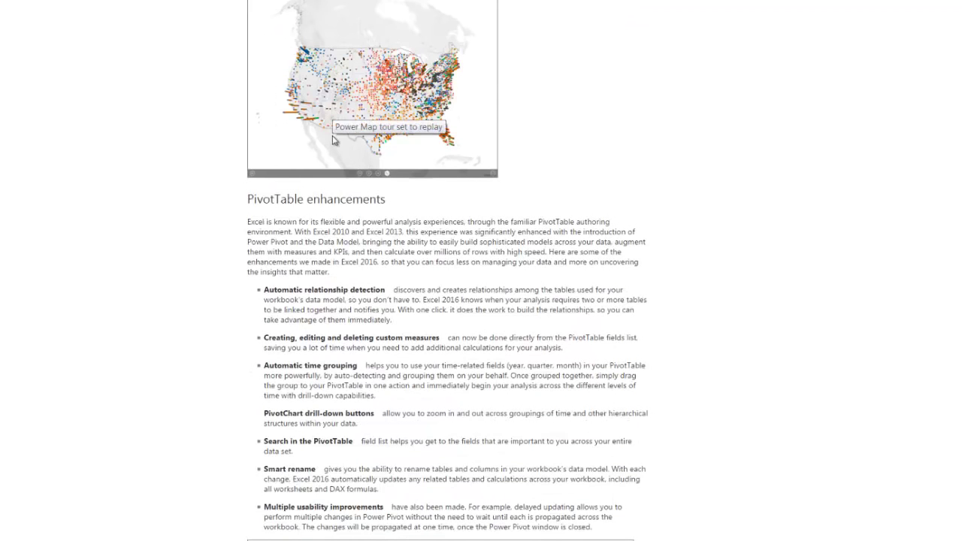
pyautogui.scroll(-3)
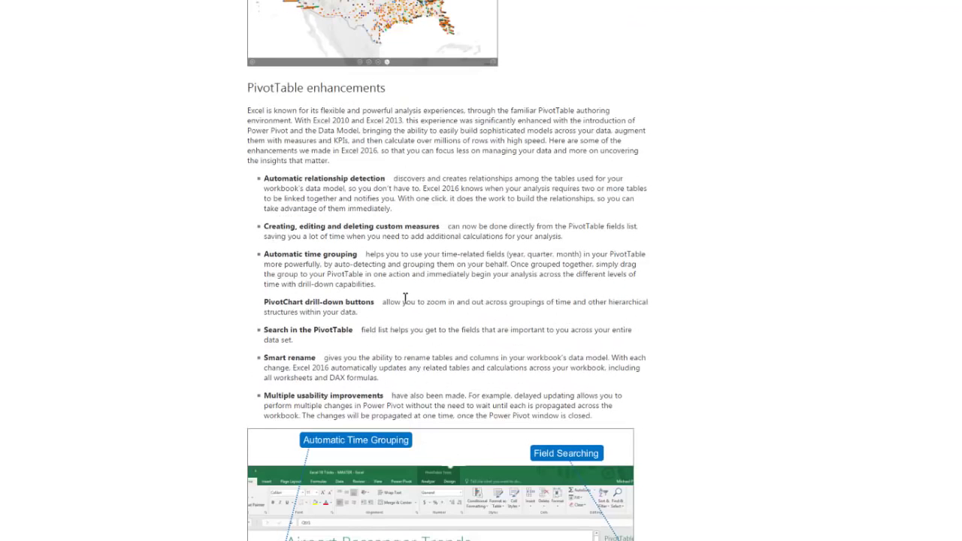
pyautogui.moveTo(454, 316)
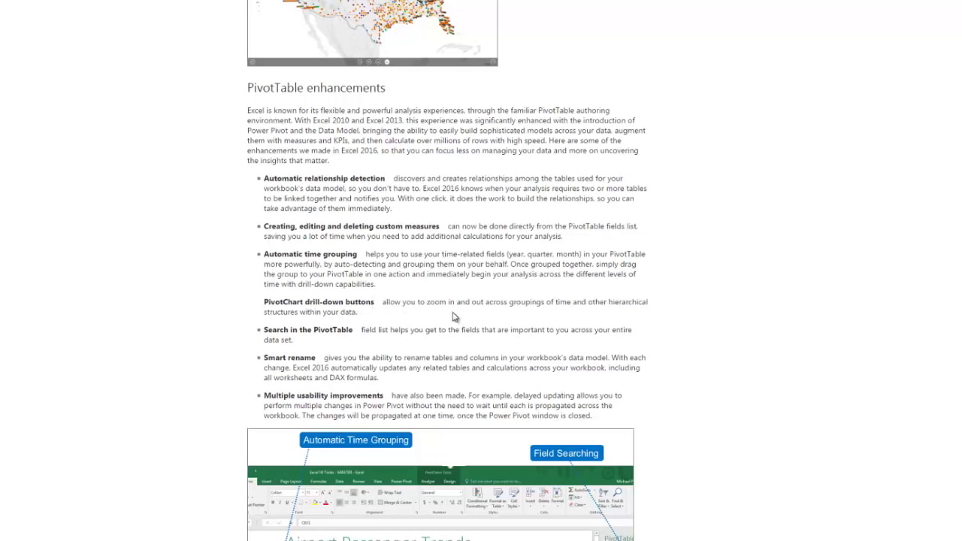
pyautogui.scroll(-3)
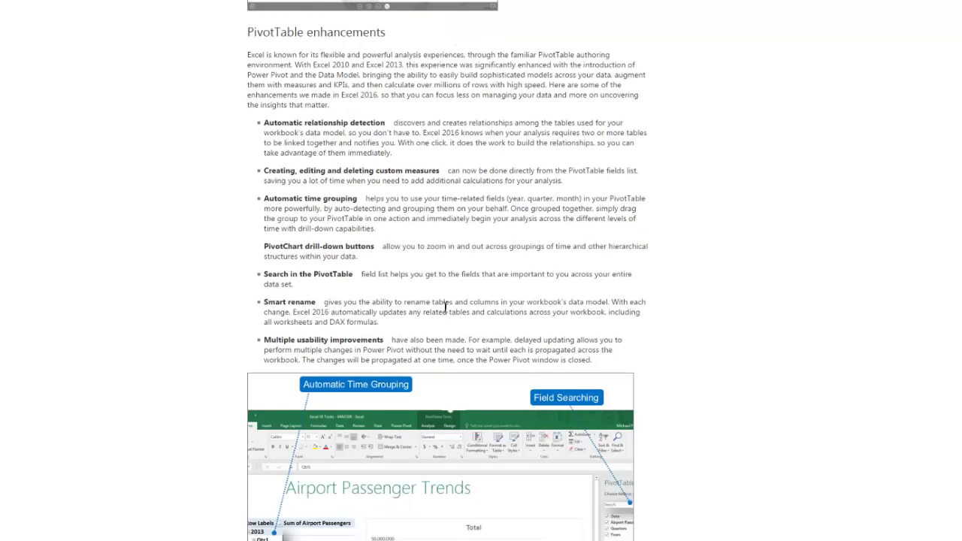
pyautogui.scroll(-3)
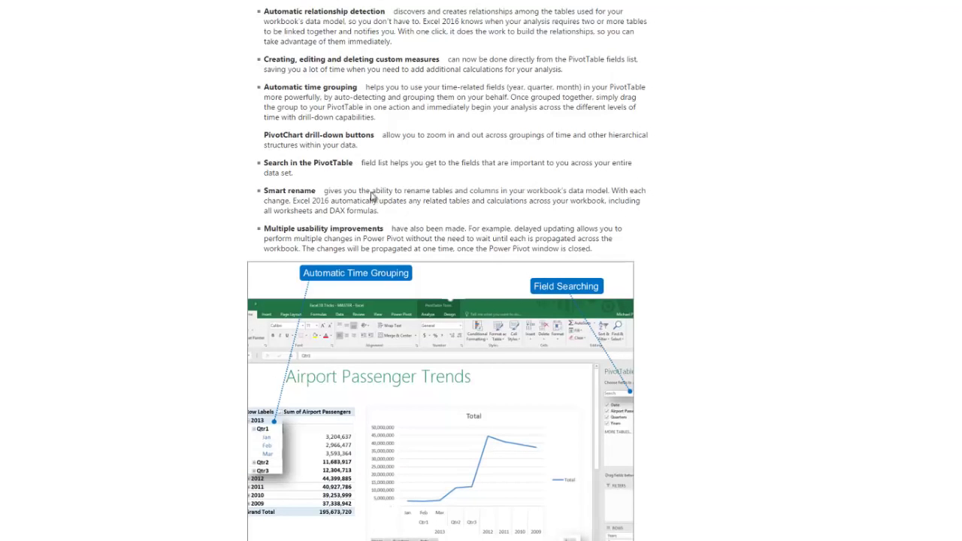
pyautogui.moveTo(327, 167)
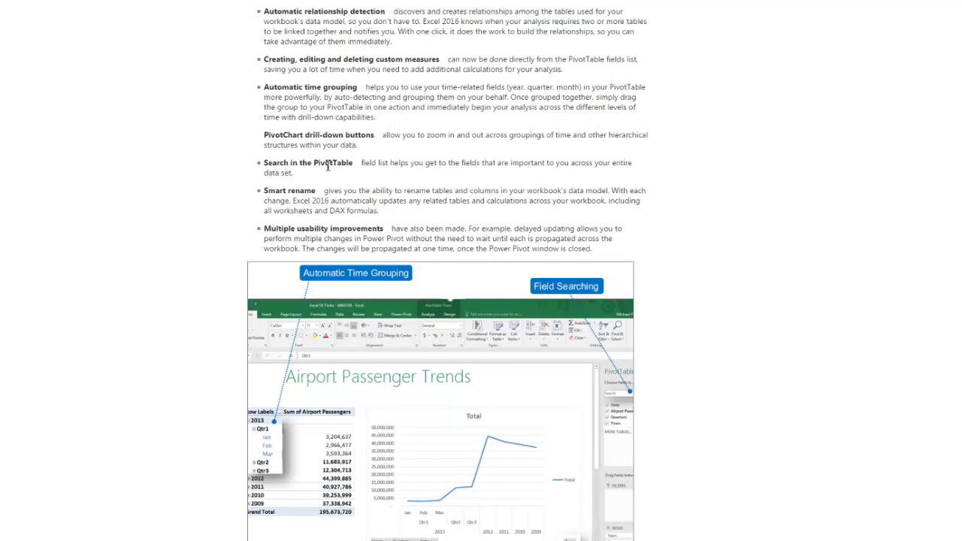
pyautogui.doubleClick(374, 163)
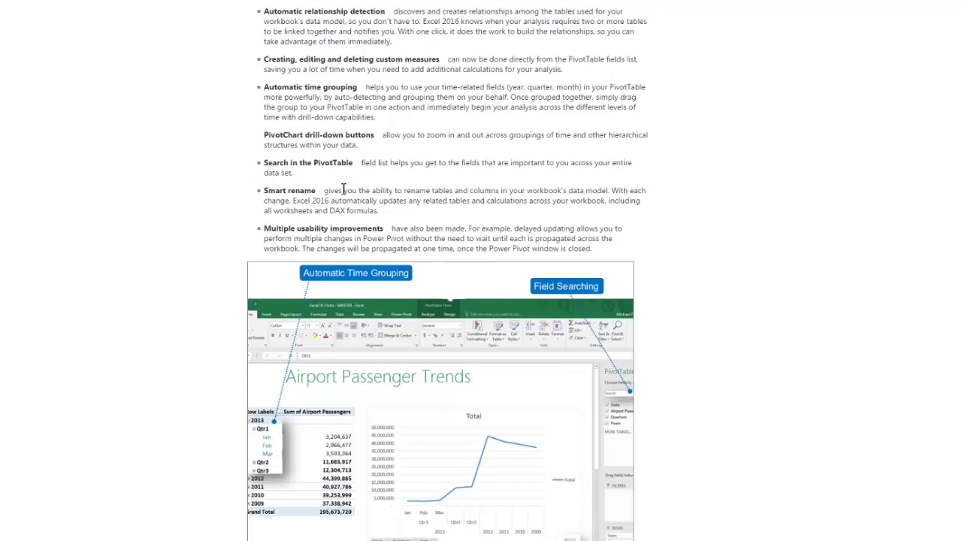
pyautogui.moveTo(479, 212)
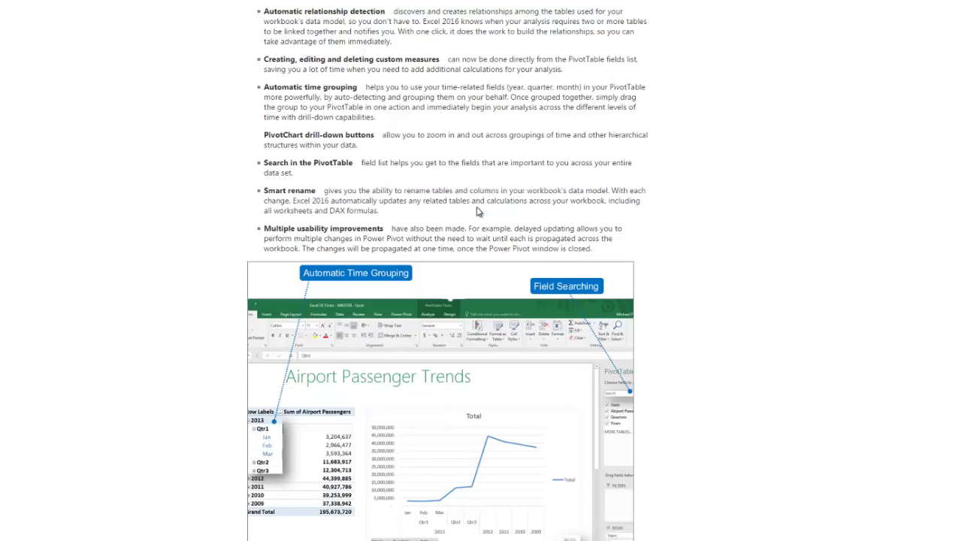
pyautogui.moveTo(585, 196)
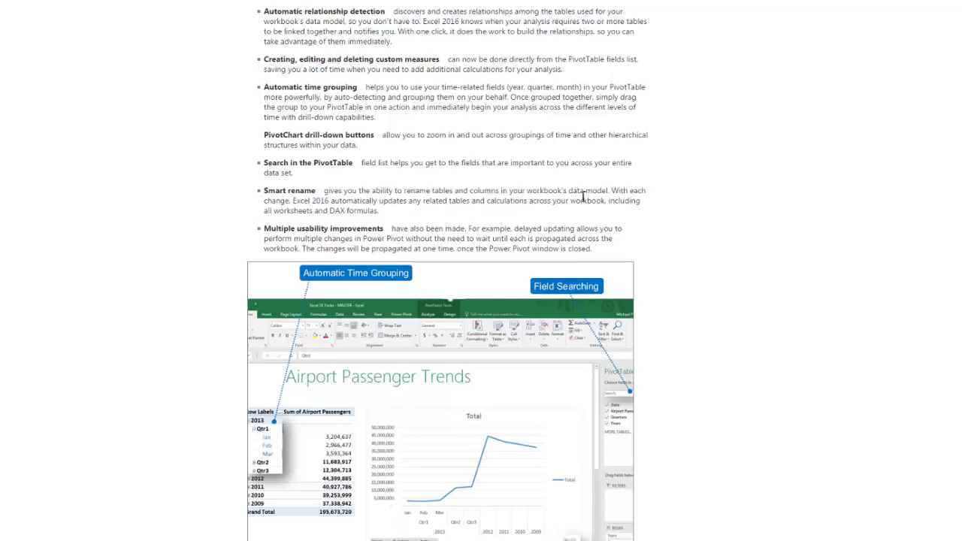
pyautogui.moveTo(343, 469)
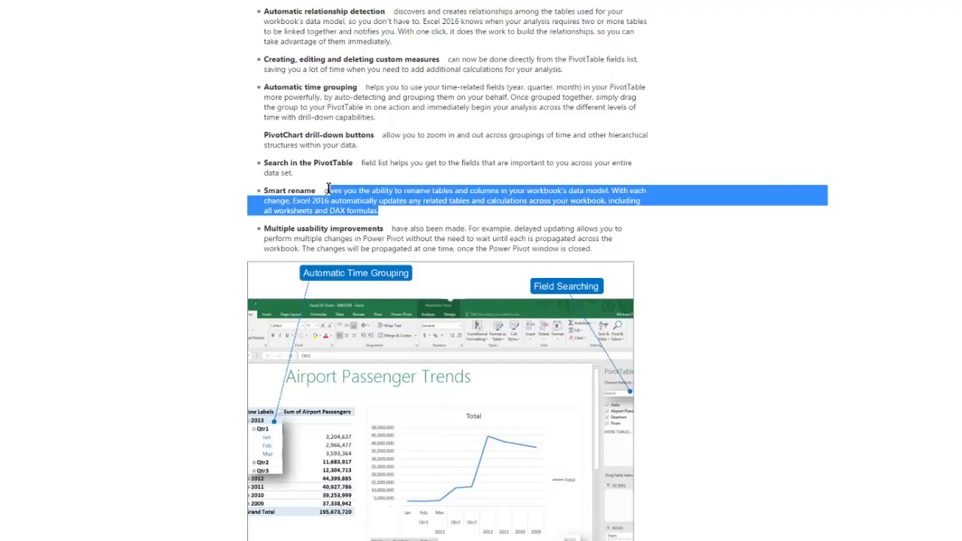
# Step: Scroll past the Multi-select slicer section to Publish and share with Power BI
pyautogui.scroll(-3)
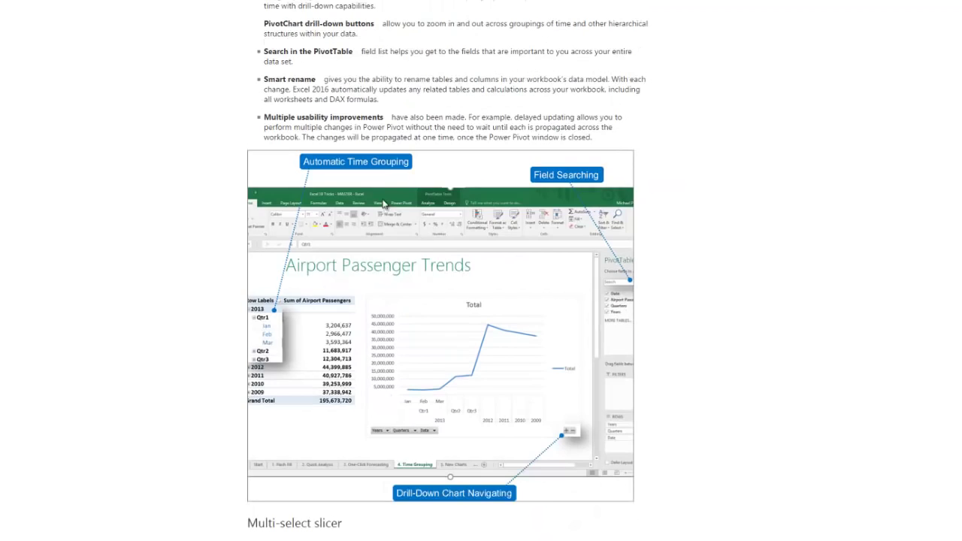
pyautogui.moveTo(394, 114)
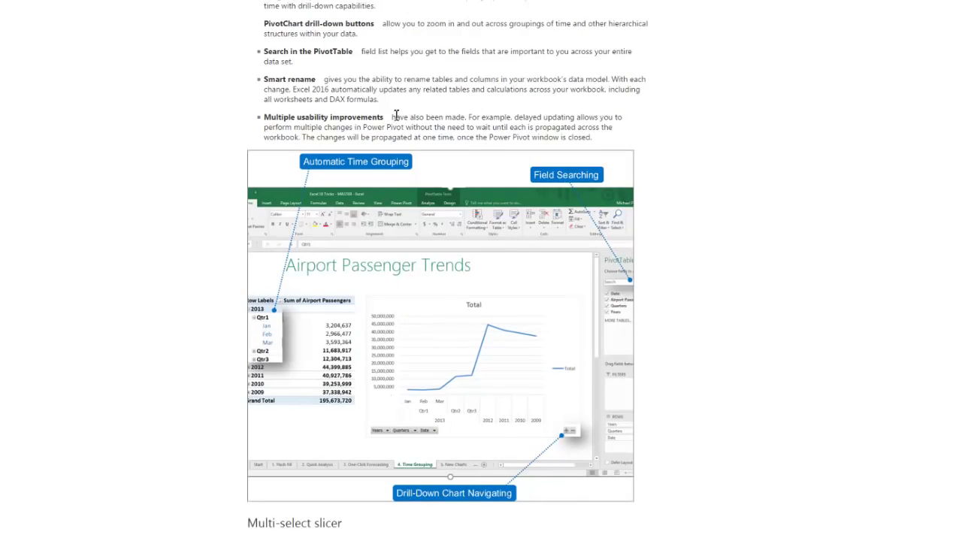
pyautogui.moveTo(571, 139)
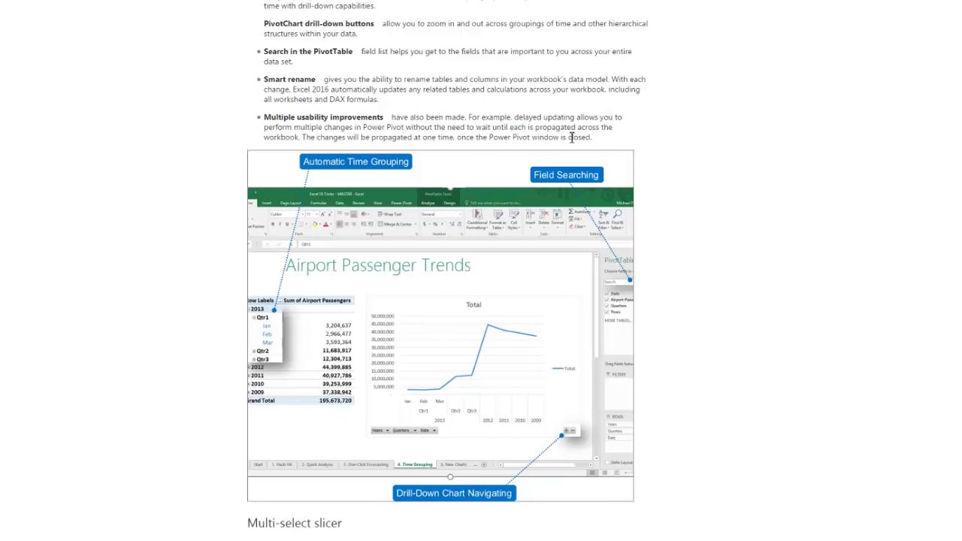
pyautogui.moveTo(444, 116)
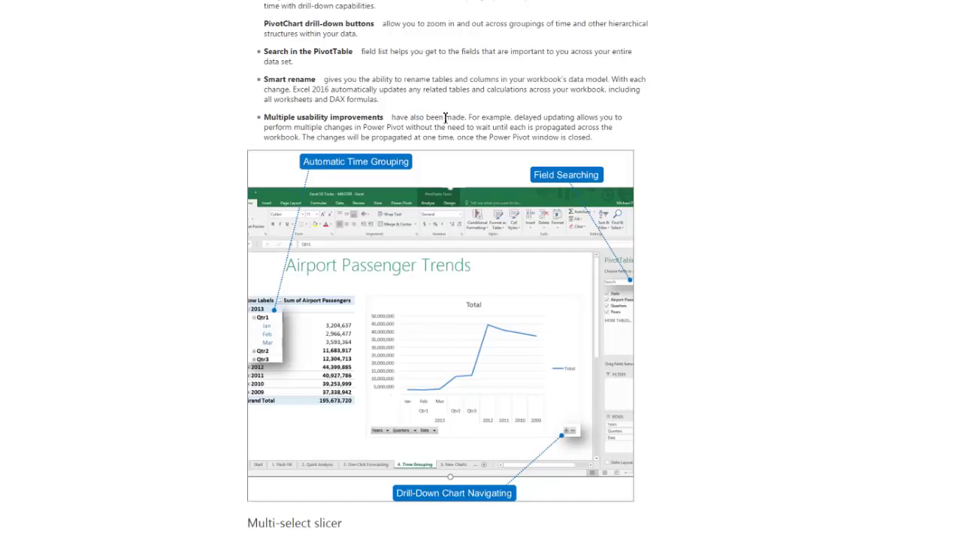
pyautogui.moveTo(339, 140)
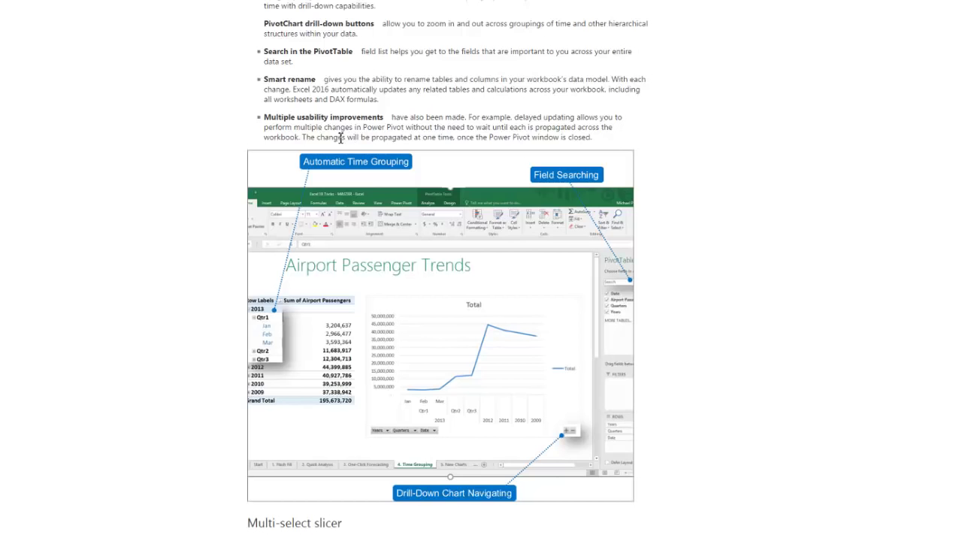
pyautogui.scroll(-3)
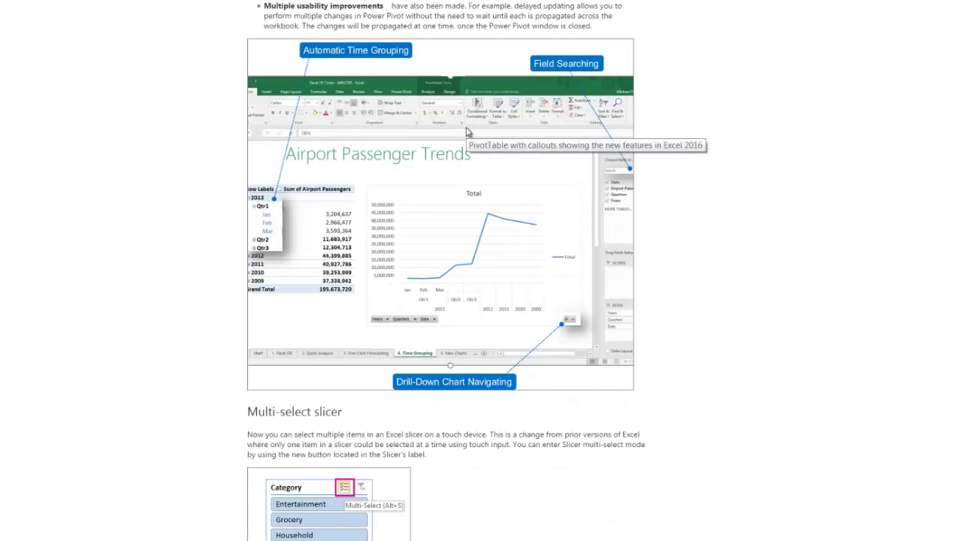
pyautogui.scroll(-3)
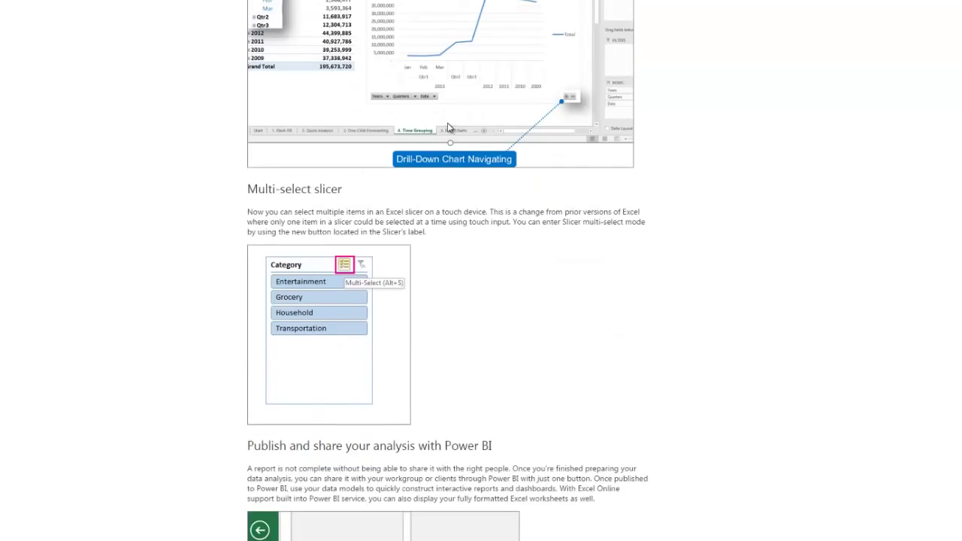
pyautogui.scroll(-3)
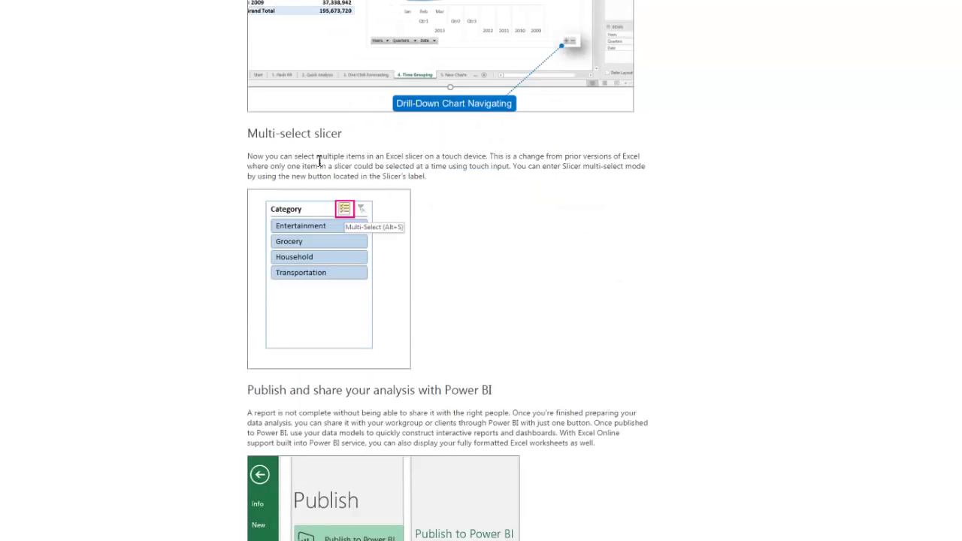
pyautogui.scroll(-3)
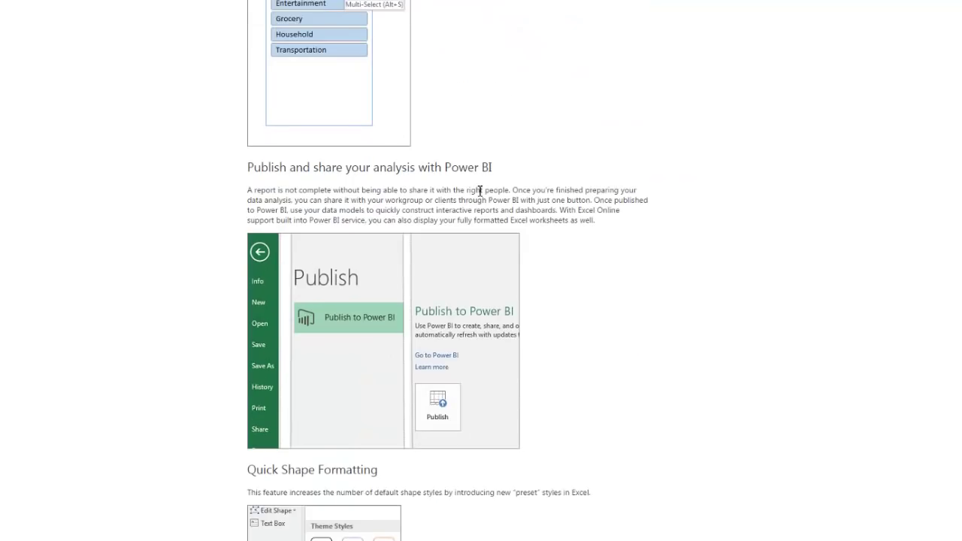
pyautogui.scroll(-3)
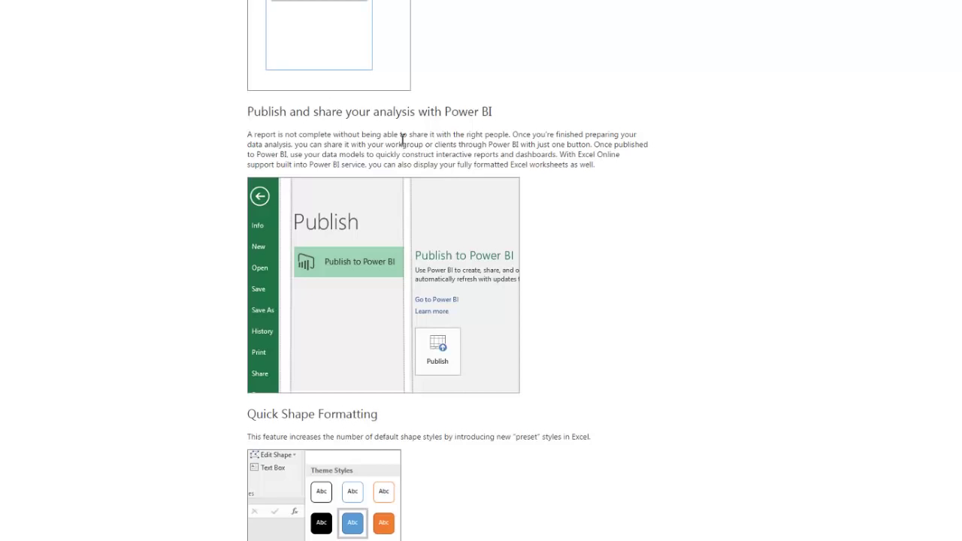
pyautogui.moveTo(289, 129)
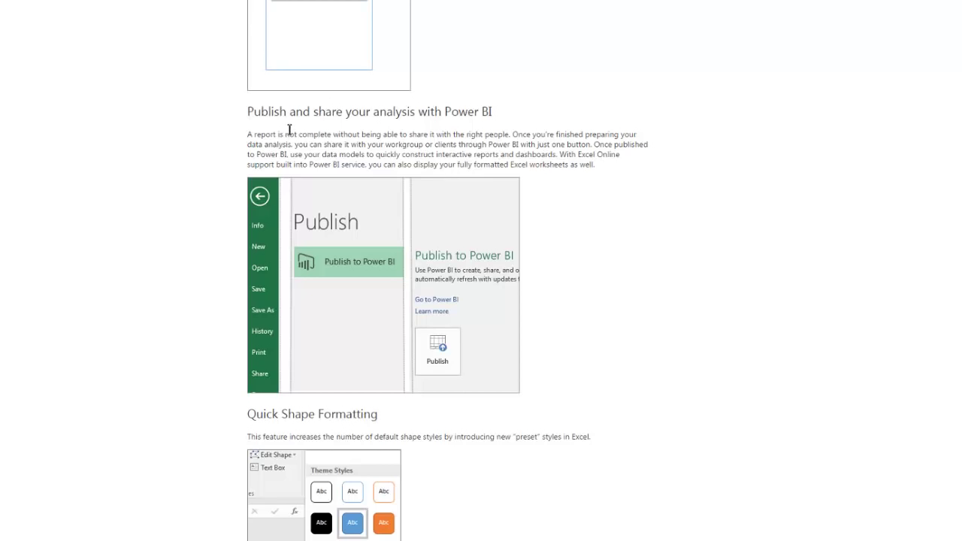
# Step: Highlight and clear text in the Power BI paragraph, then scroll to Quick Shape Formatting
pyautogui.moveTo(311, 134); pyautogui.dragTo(582, 135)
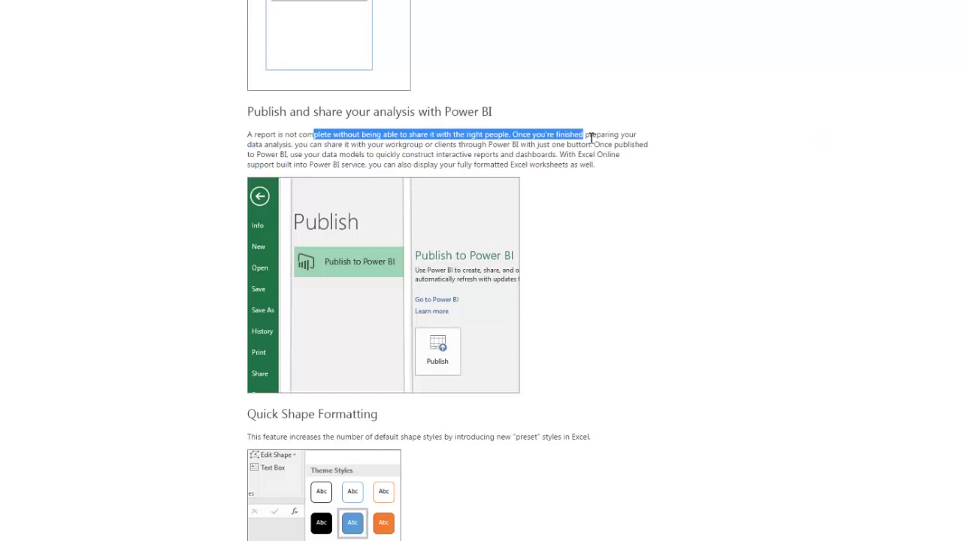
pyautogui.moveTo(581, 134); pyautogui.dragTo(464, 154)
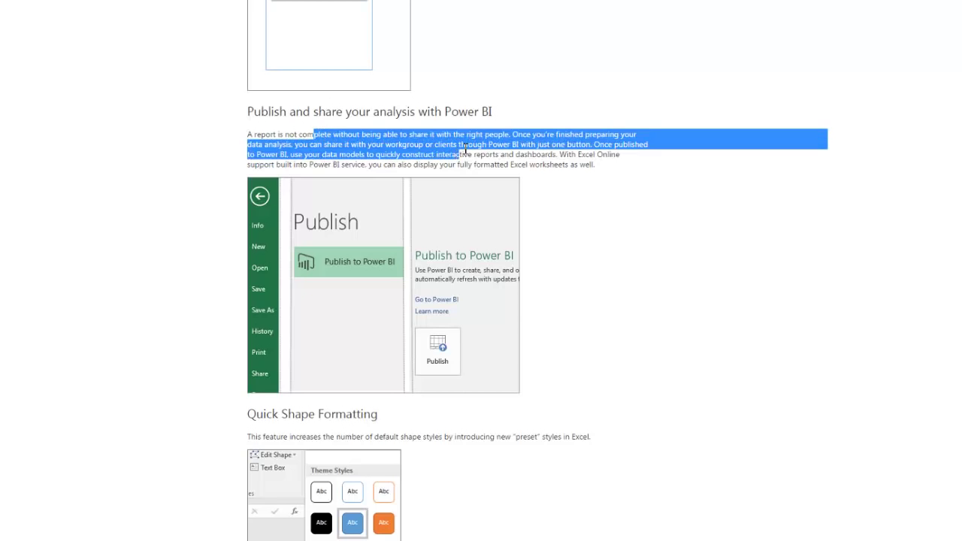
pyautogui.click(556, 148)
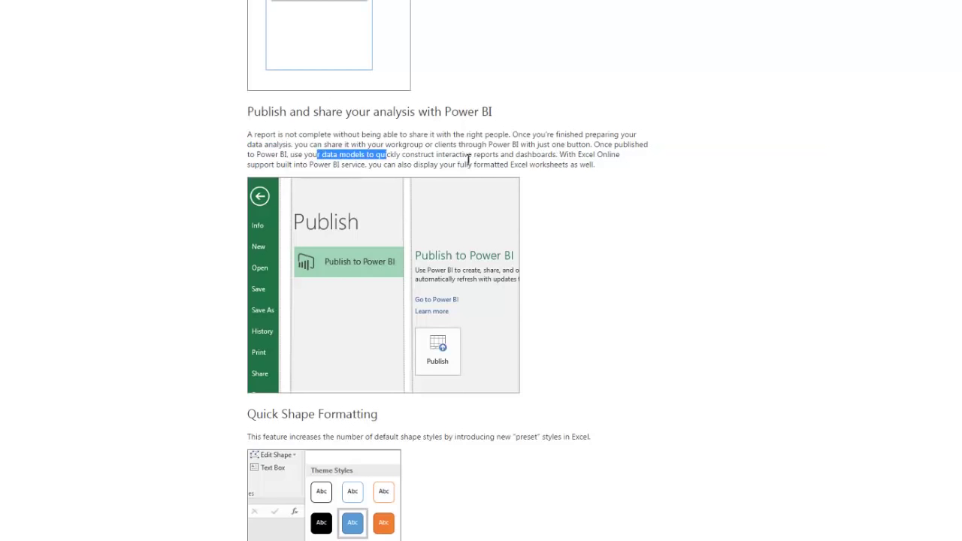
pyautogui.click(530, 156)
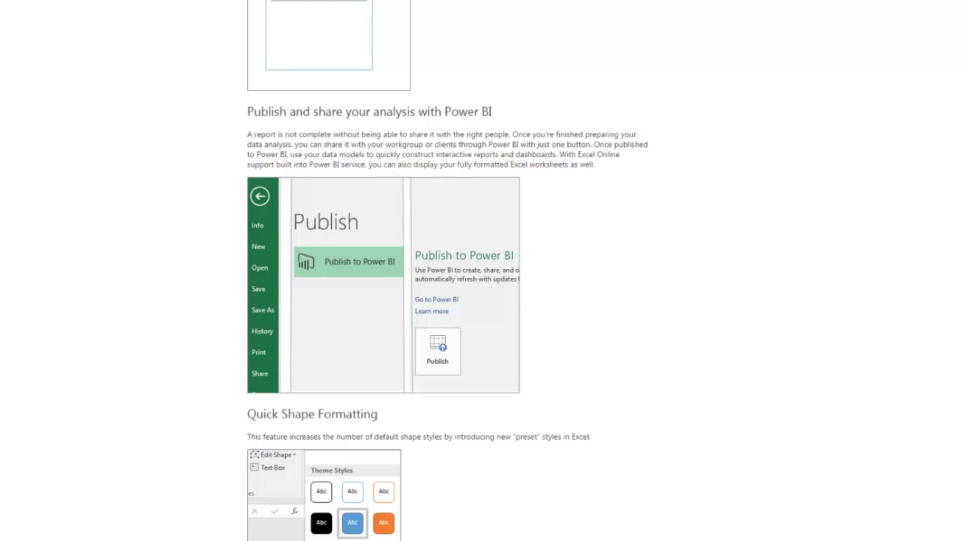
pyautogui.moveTo(427, 236)
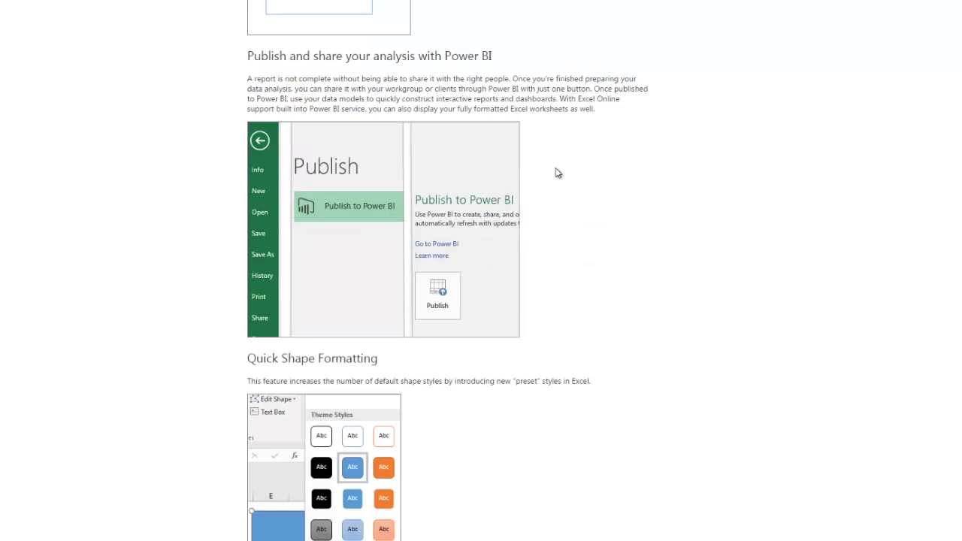
pyautogui.scroll(-3)
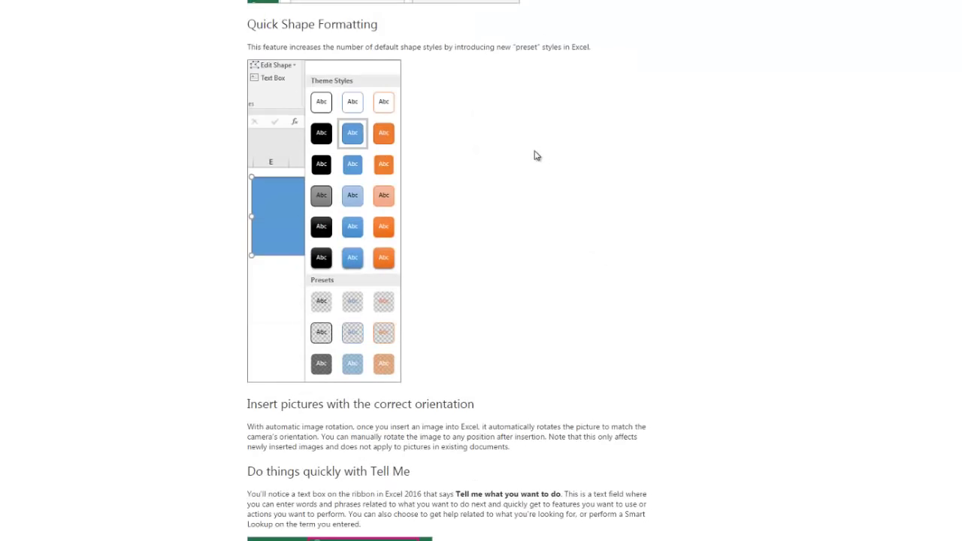
pyautogui.moveTo(404, 177)
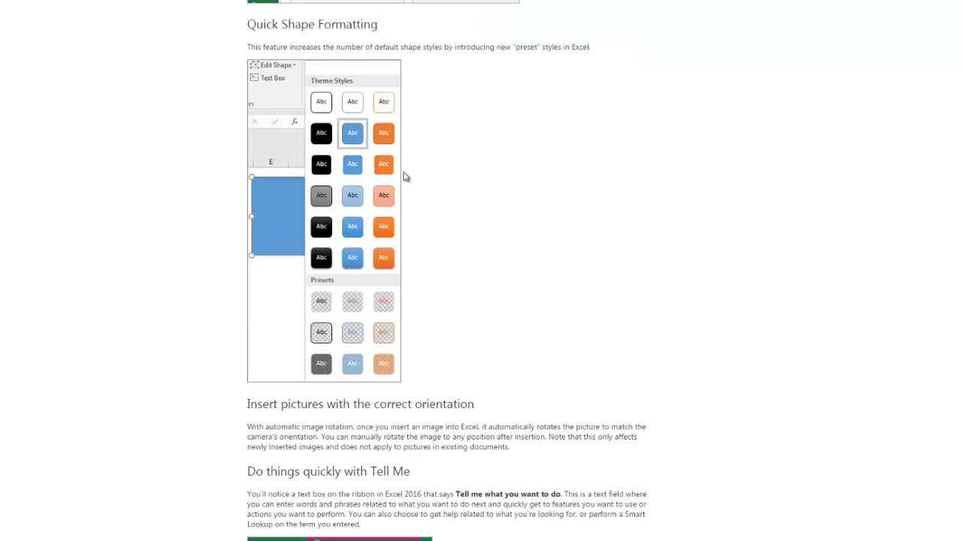
# Step: Scroll the article past picture orientation and Tell Me to the Insights section
pyautogui.scroll(-3)
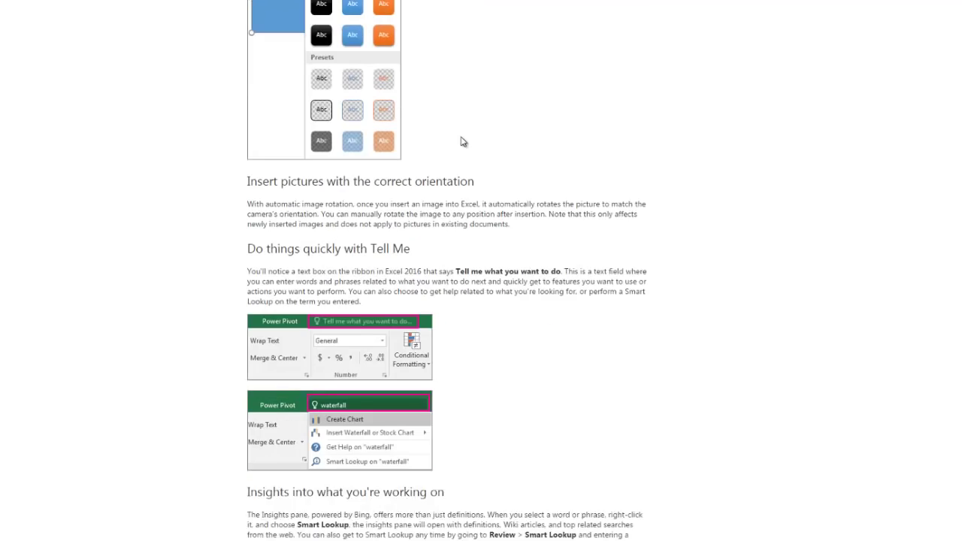
pyautogui.scroll(-3)
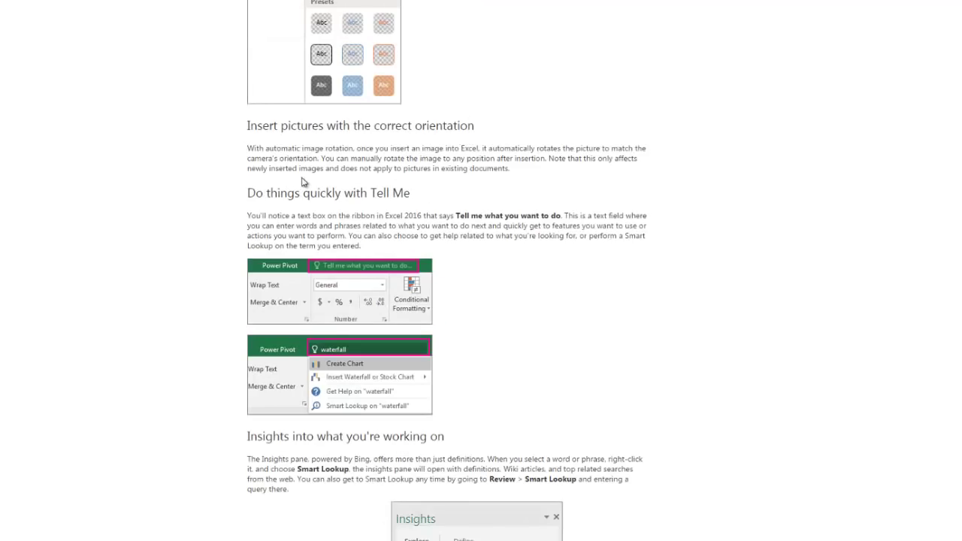
pyautogui.moveTo(424, 139)
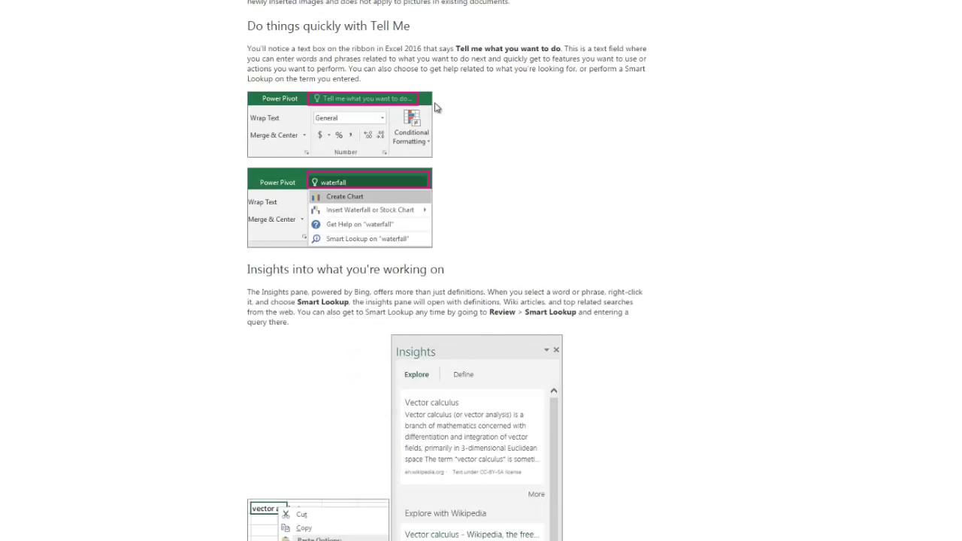
pyautogui.moveTo(316, 182)
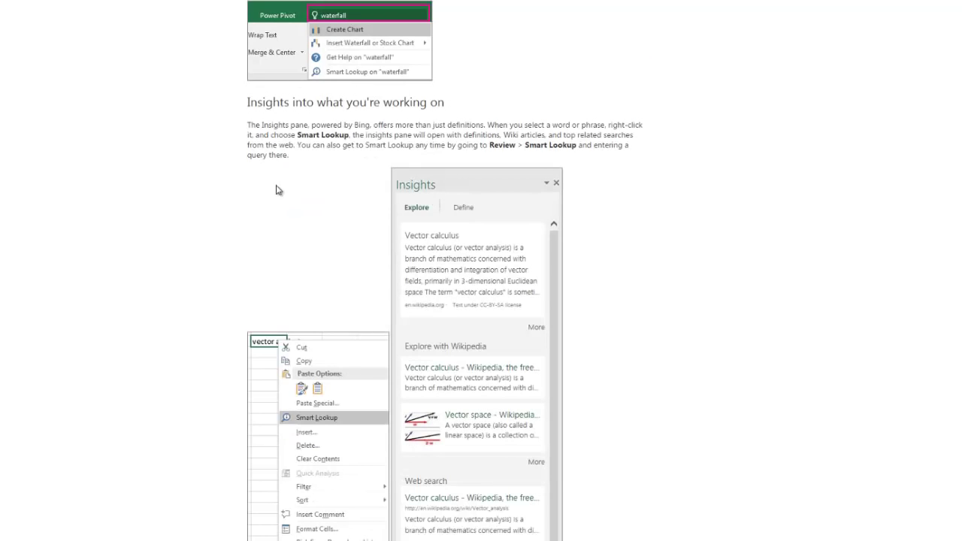
pyautogui.scroll(-3)
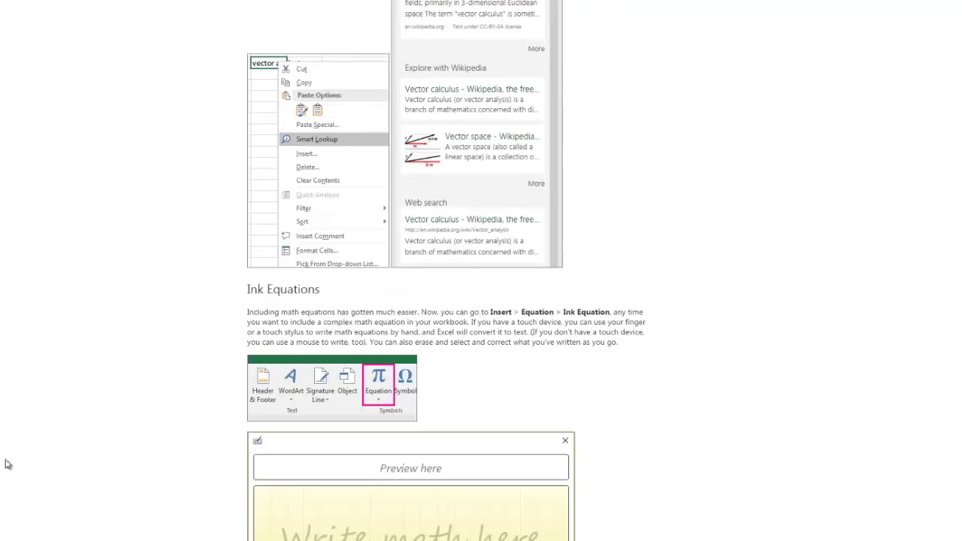
# Step: Scroll through Ink Equations, sharing, version history, New themes, DLP and See Also
pyautogui.scroll(-3)
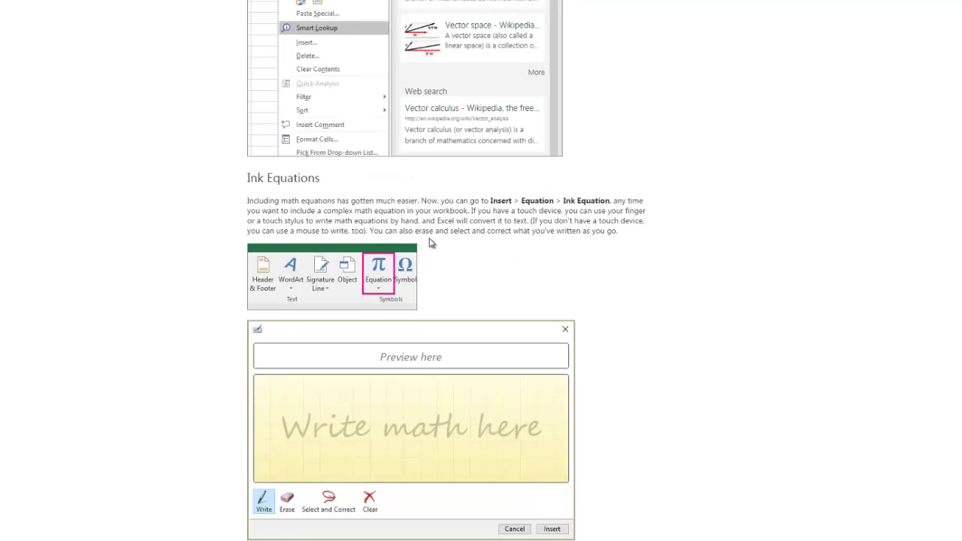
pyautogui.scroll(-3)
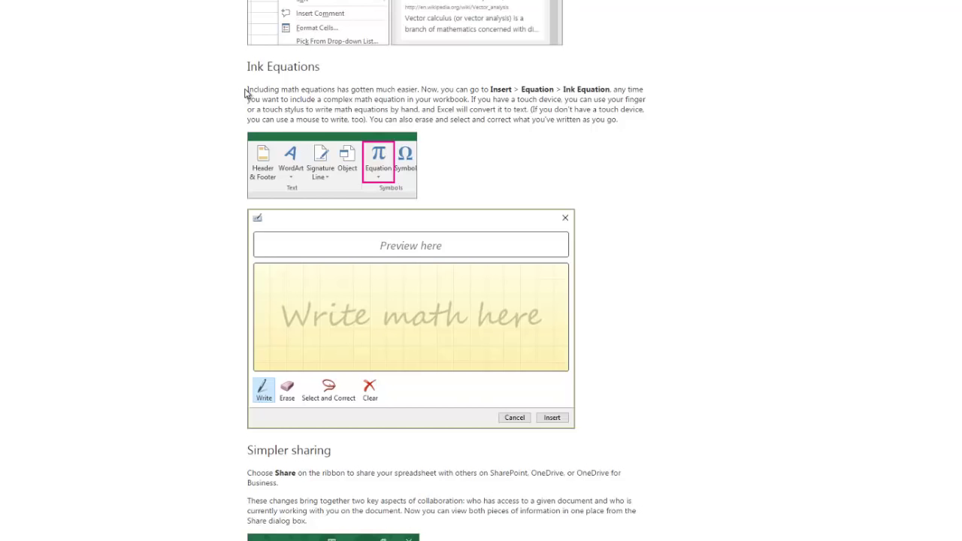
pyautogui.moveTo(456, 109)
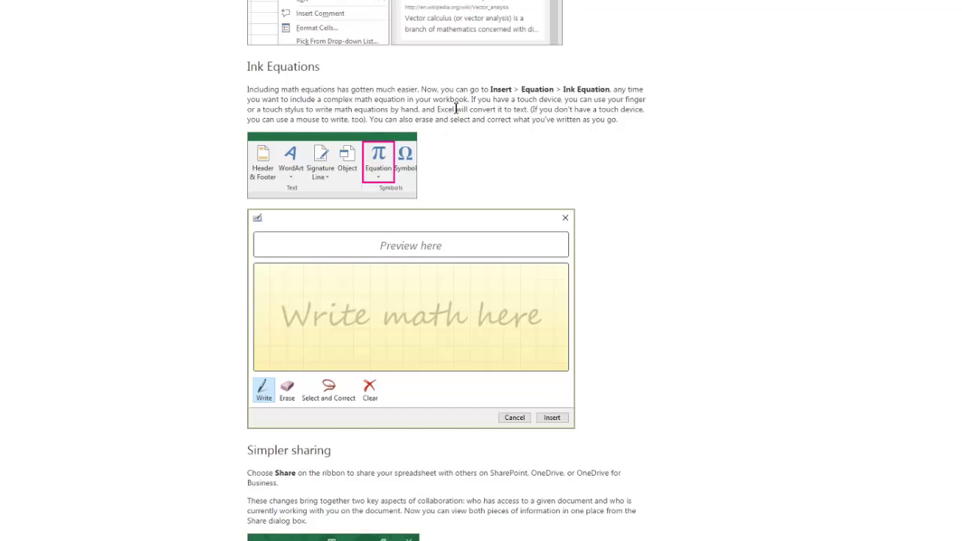
pyautogui.moveTo(526, 135)
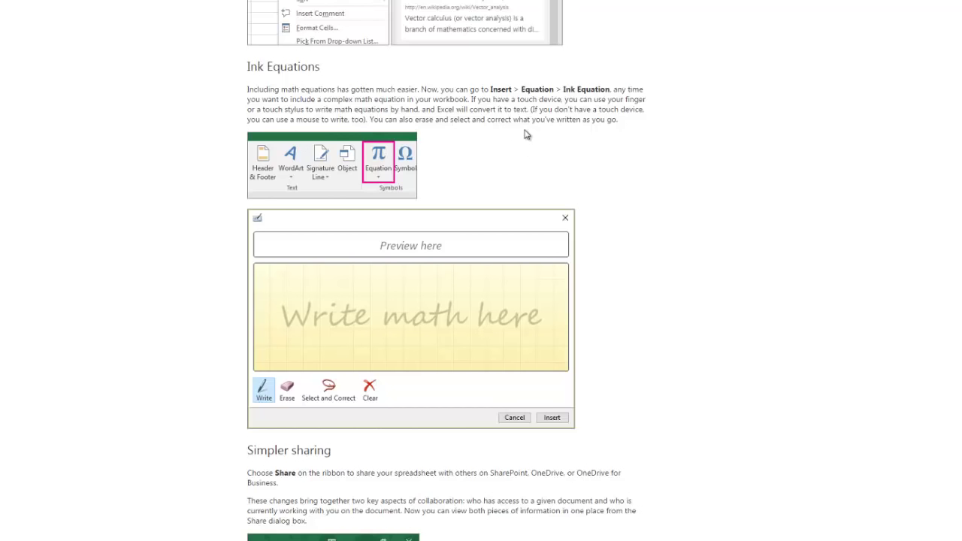
pyautogui.scroll(-3)
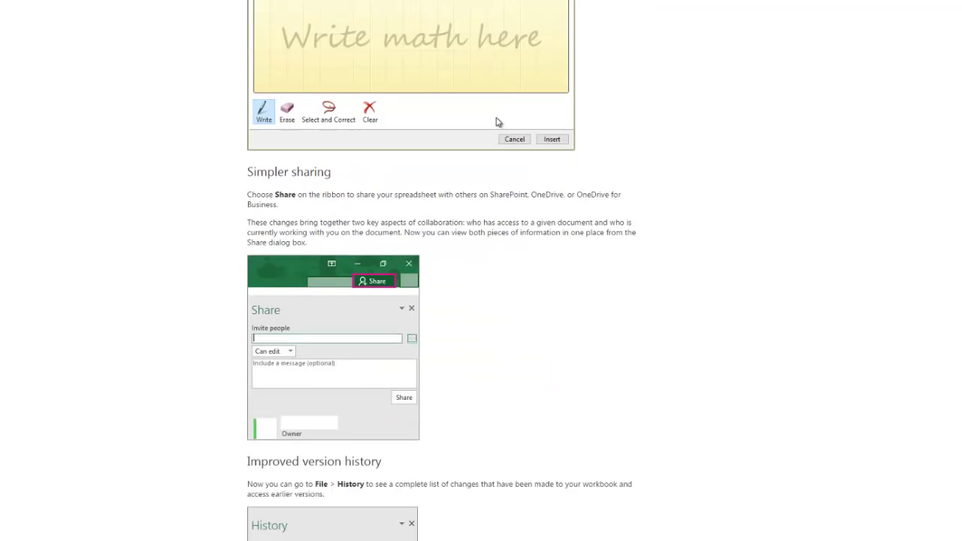
pyautogui.moveTo(426, 209)
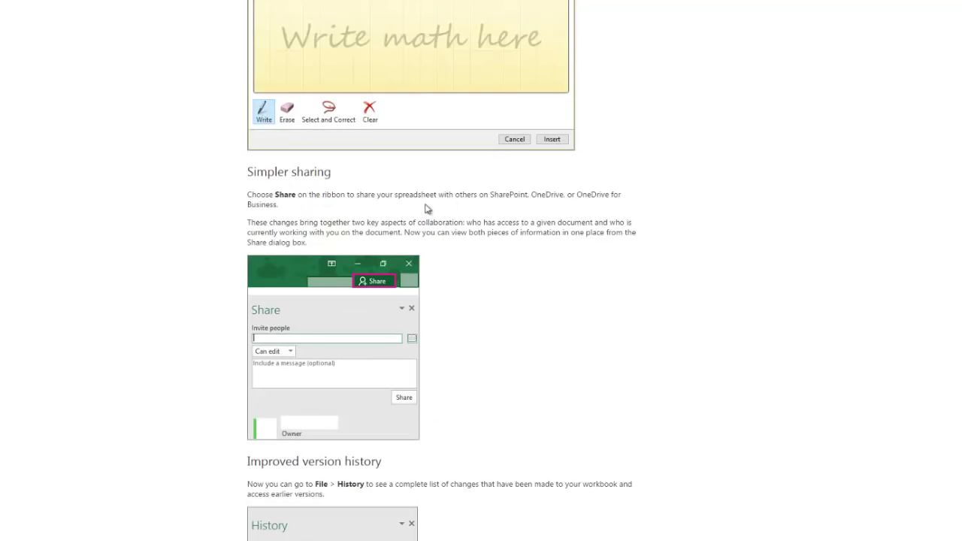
pyautogui.scroll(-3)
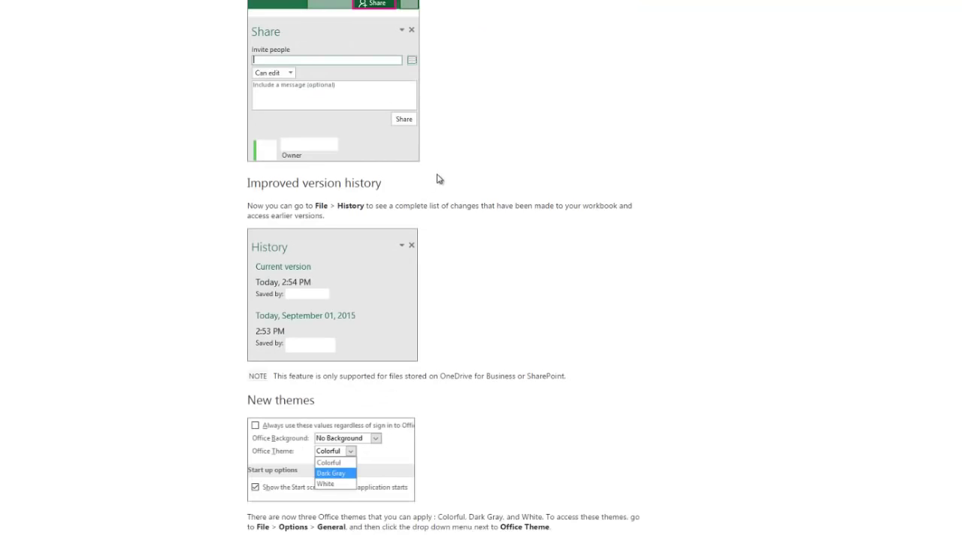
pyautogui.scroll(-3)
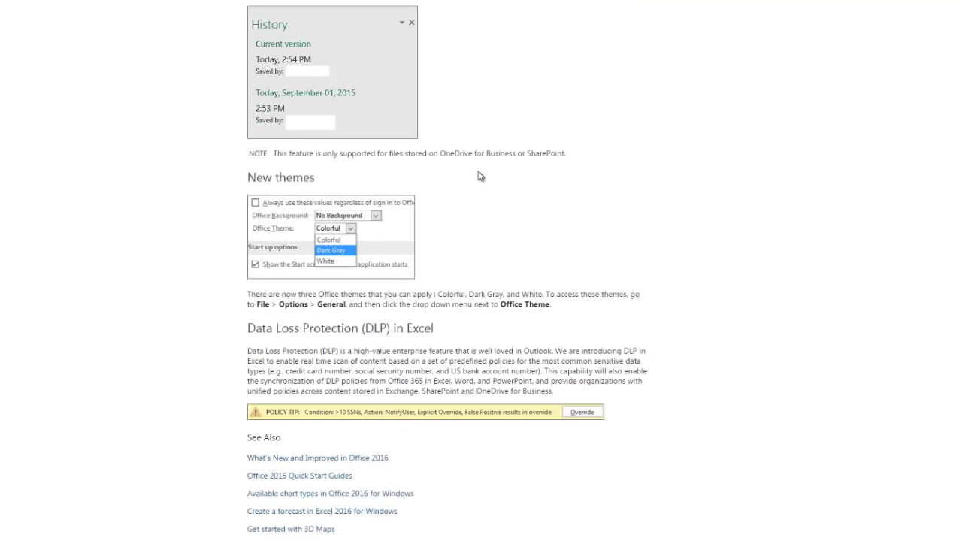
pyautogui.scroll(-3)
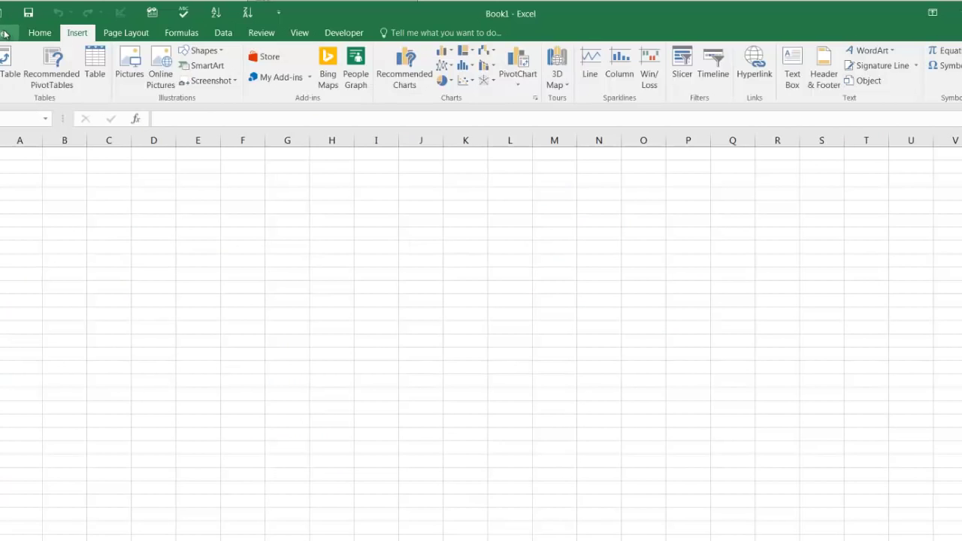
pyautogui.click(6, 32)
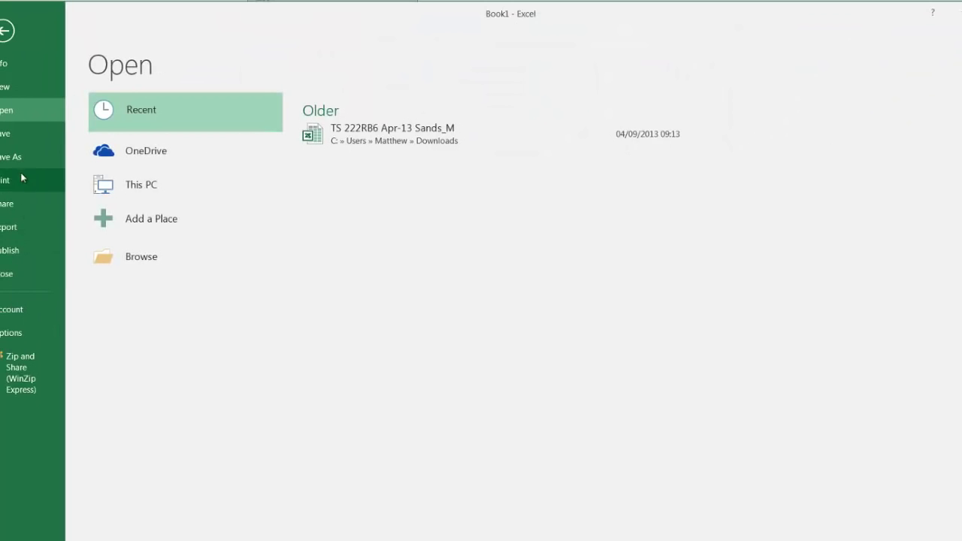
pyautogui.moveTo(45, 227)
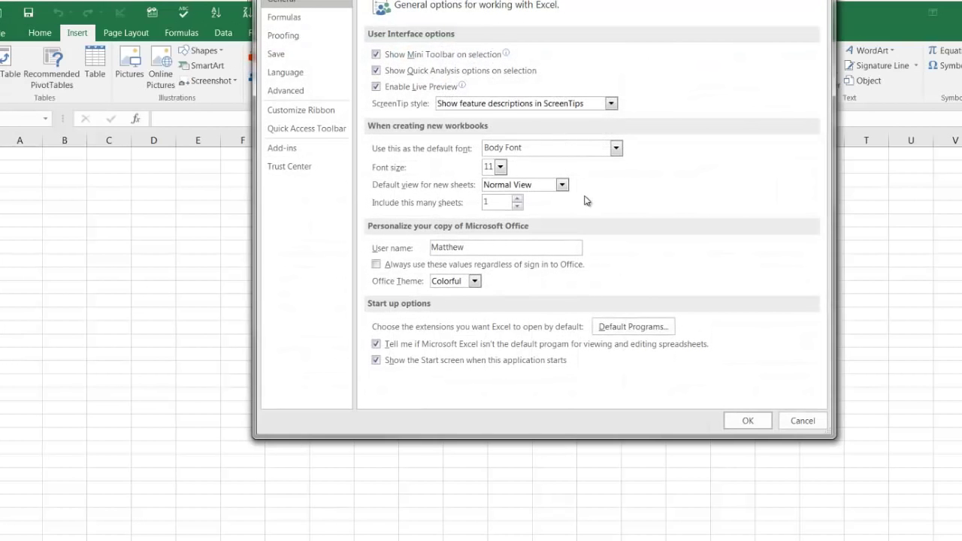
pyautogui.click(455, 280)
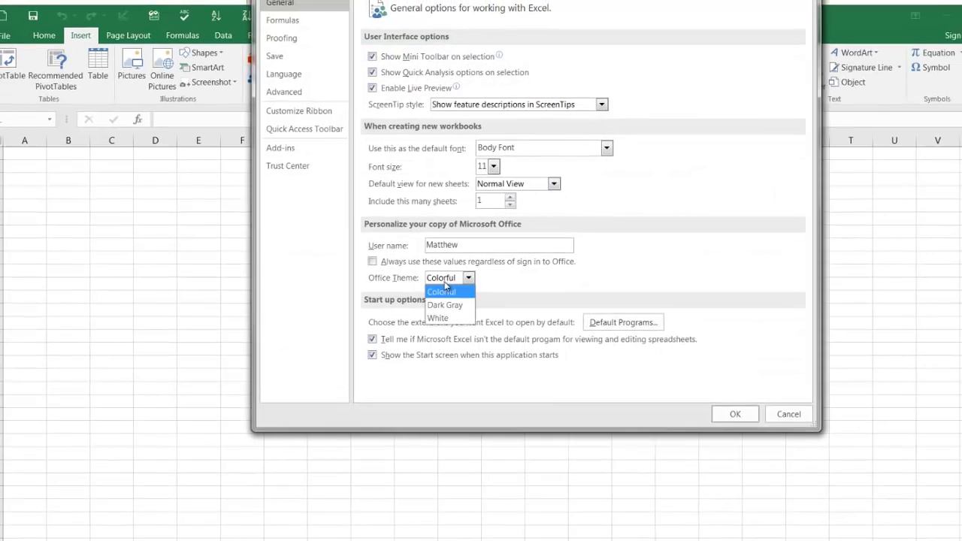
pyautogui.click(445, 305)
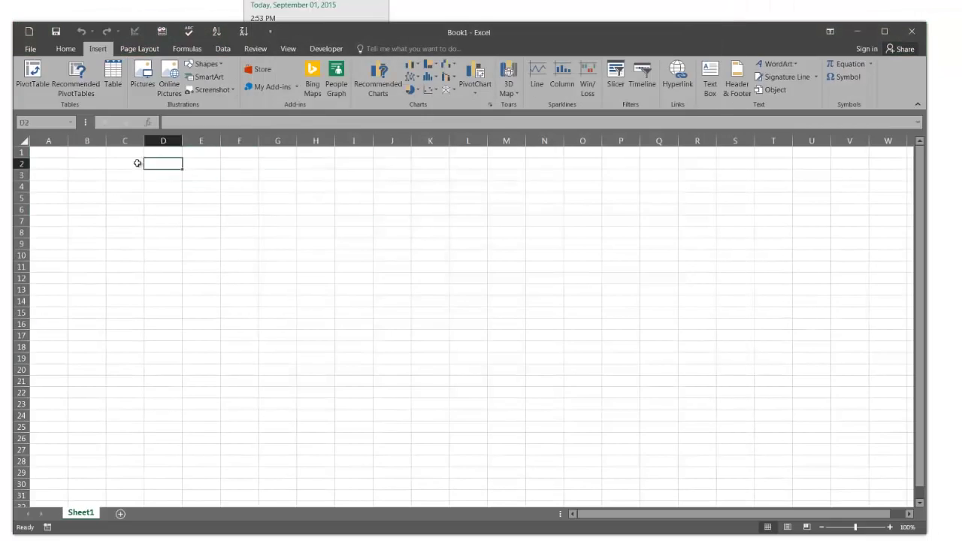
pyautogui.click(124, 163)
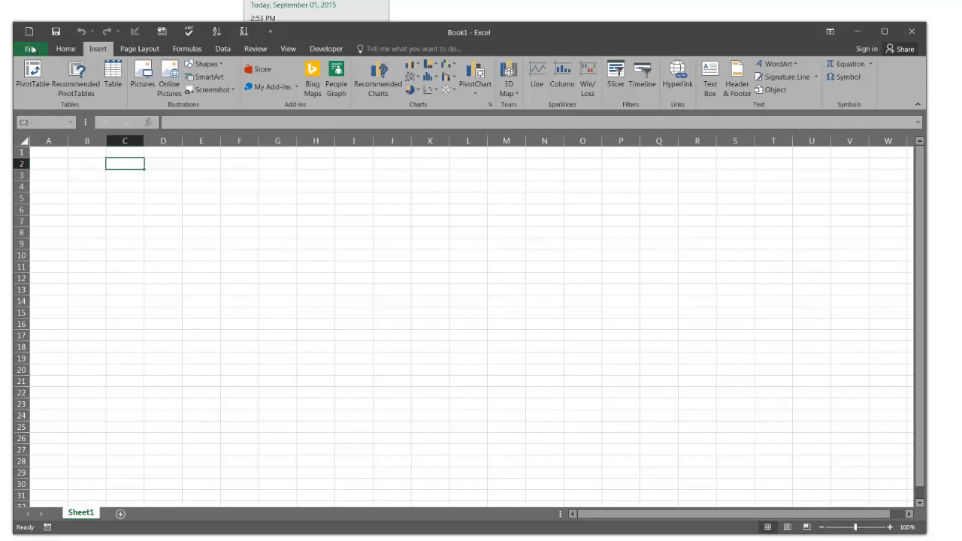
pyautogui.click(31, 48)
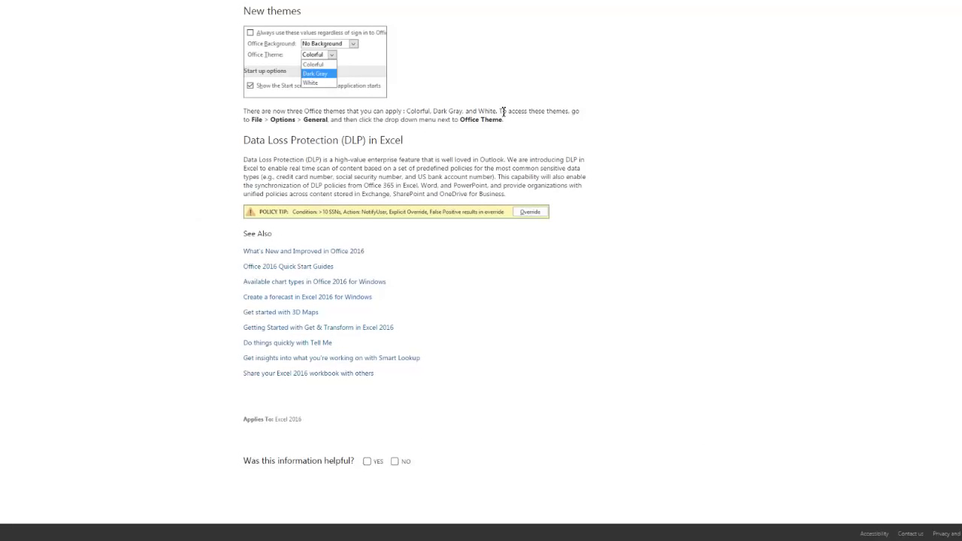
pyautogui.moveTo(293, 161)
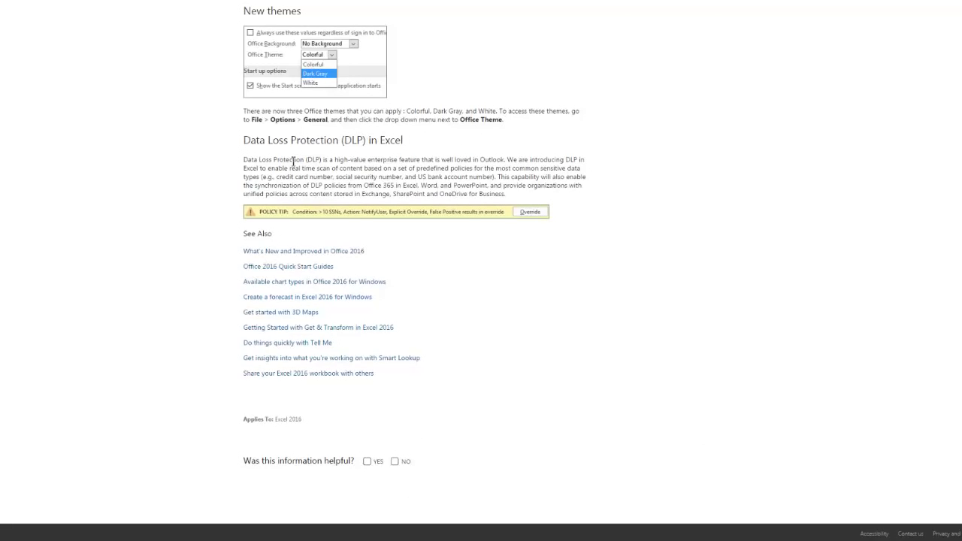
pyautogui.moveTo(243, 158); pyautogui.dragTo(424, 158)
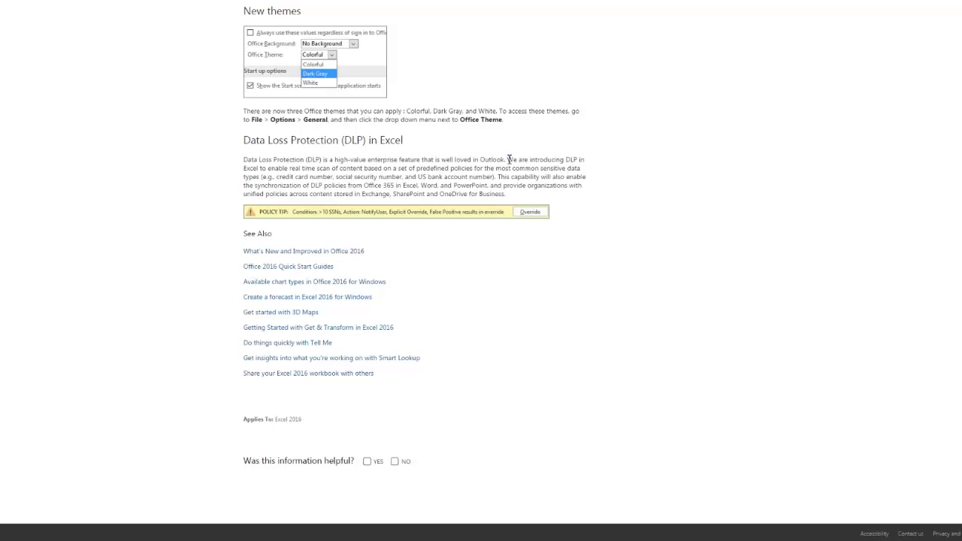
pyautogui.moveTo(507, 159); pyautogui.dragTo(361, 168)
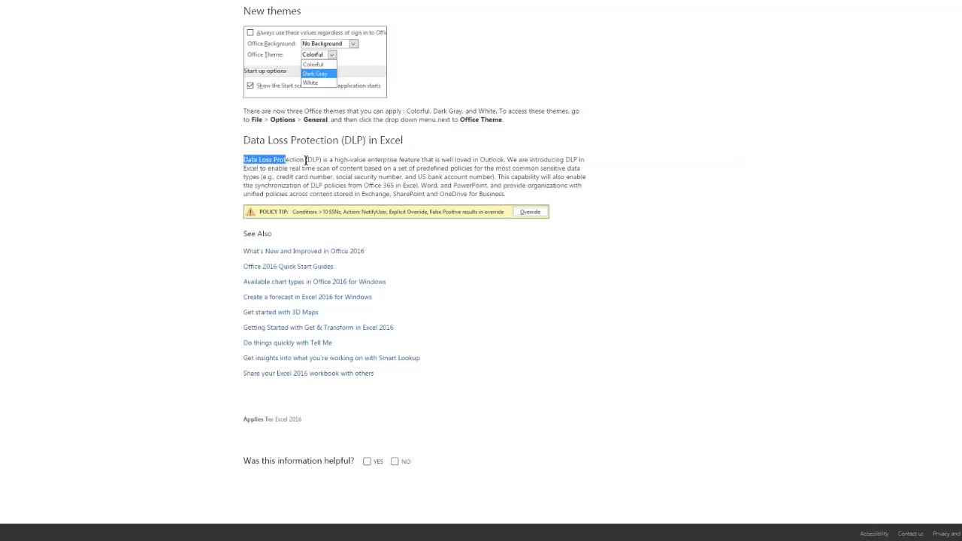
pyautogui.moveTo(243, 158); pyautogui.dragTo(383, 168)
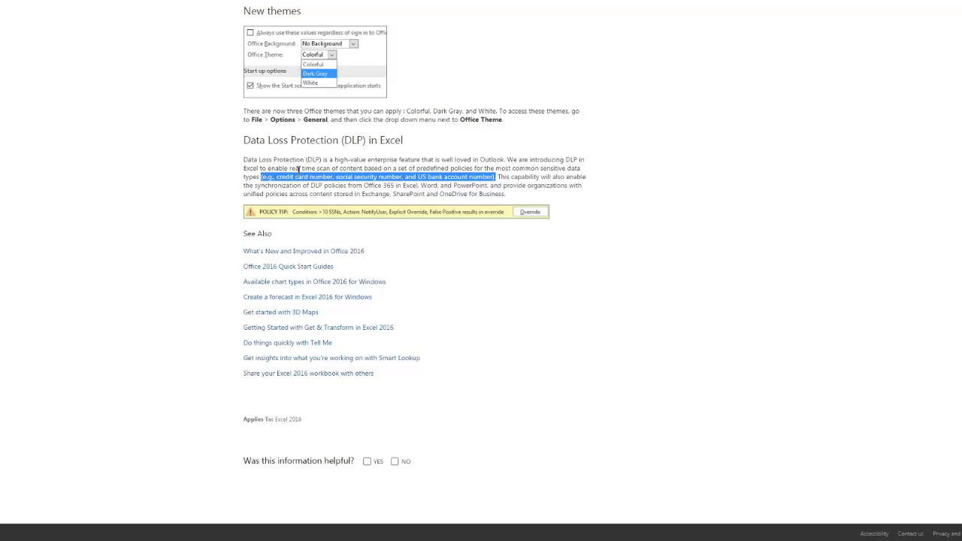
pyautogui.scroll(3)
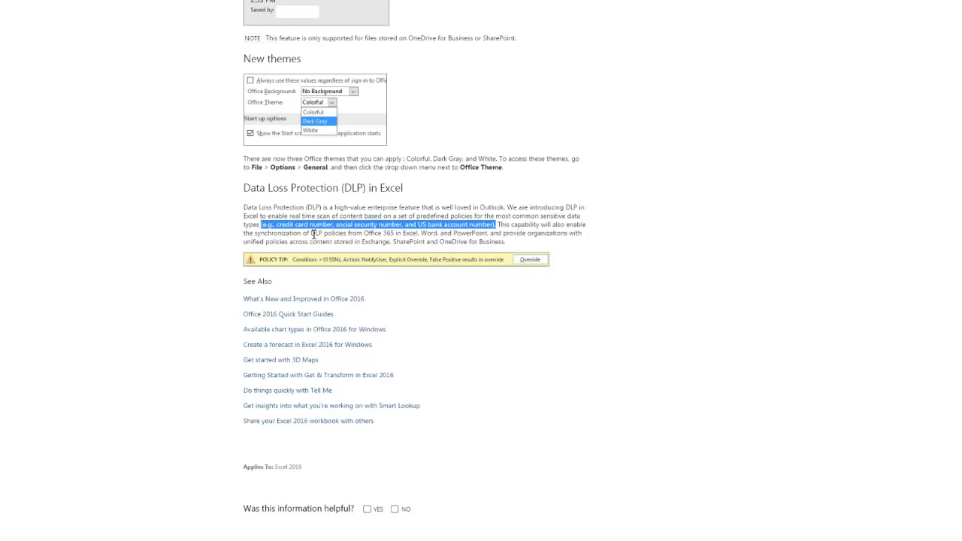
pyautogui.moveTo(456, 222)
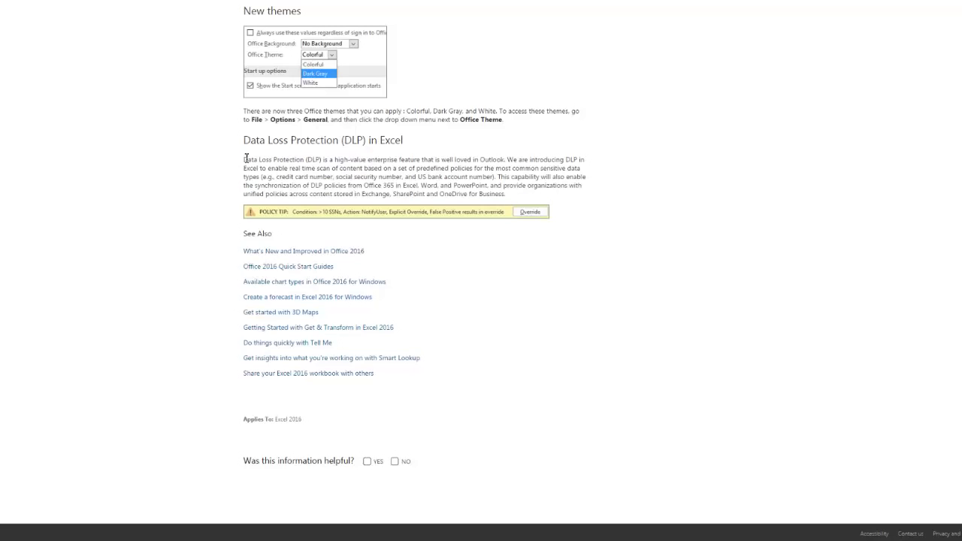
pyautogui.moveTo(236, 148)
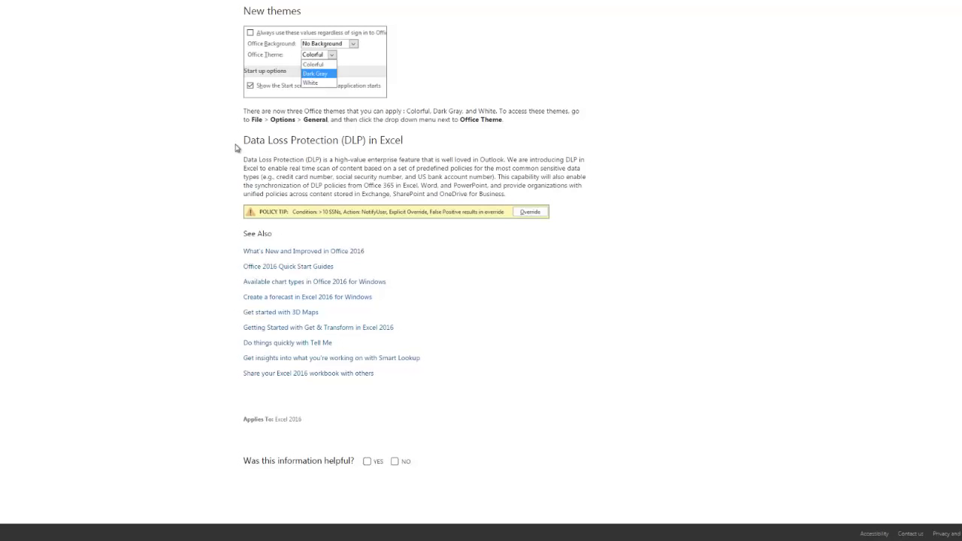
pyautogui.moveTo(243, 159); pyautogui.dragTo(505, 194)
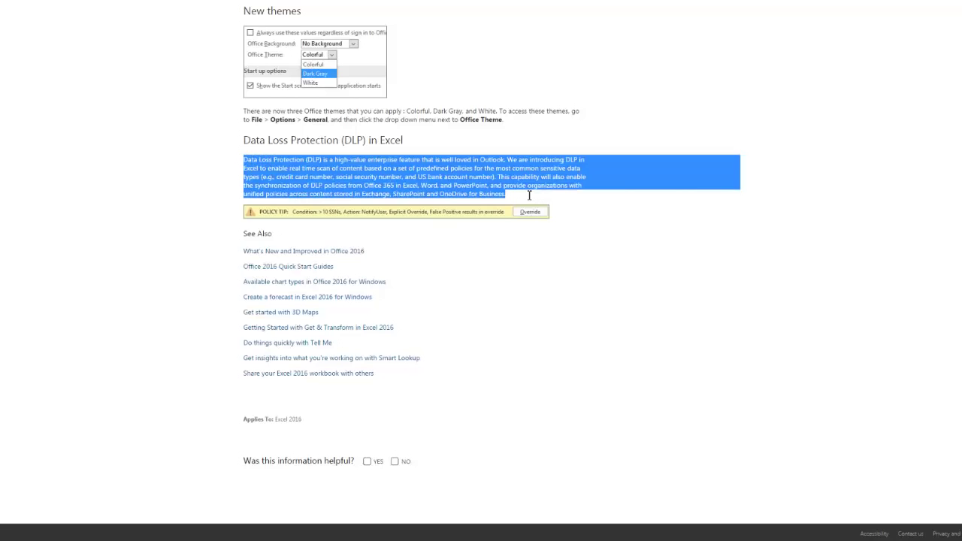
pyautogui.click(489, 173)
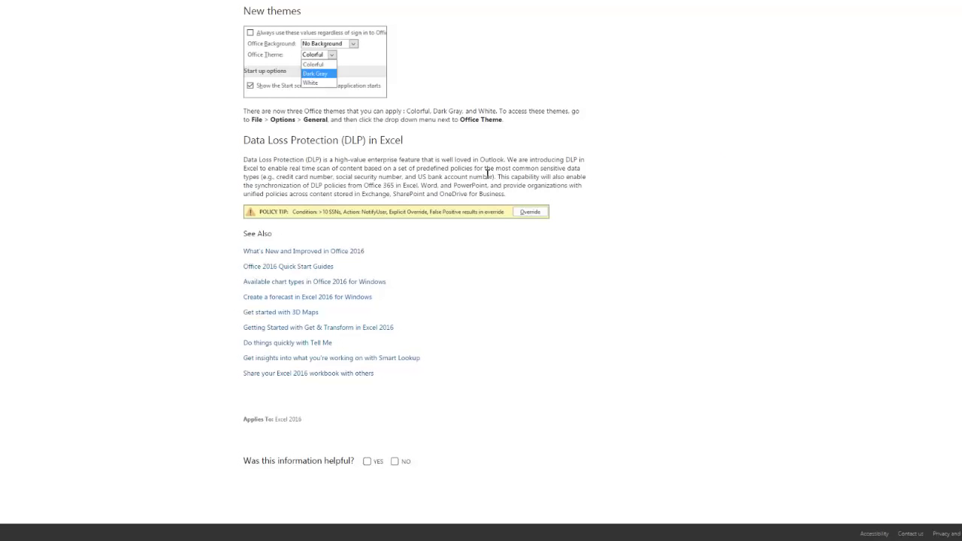
pyautogui.scroll(3)
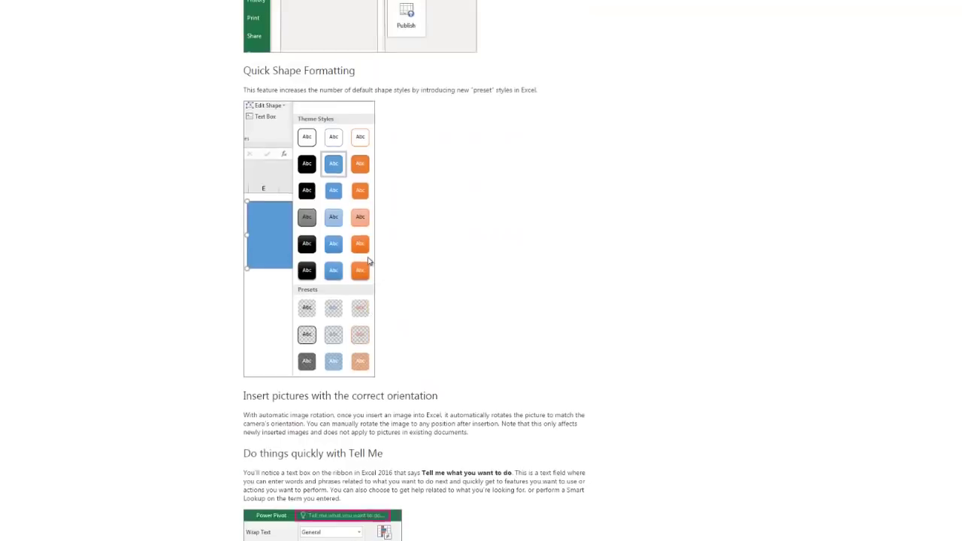
pyautogui.scroll(3)
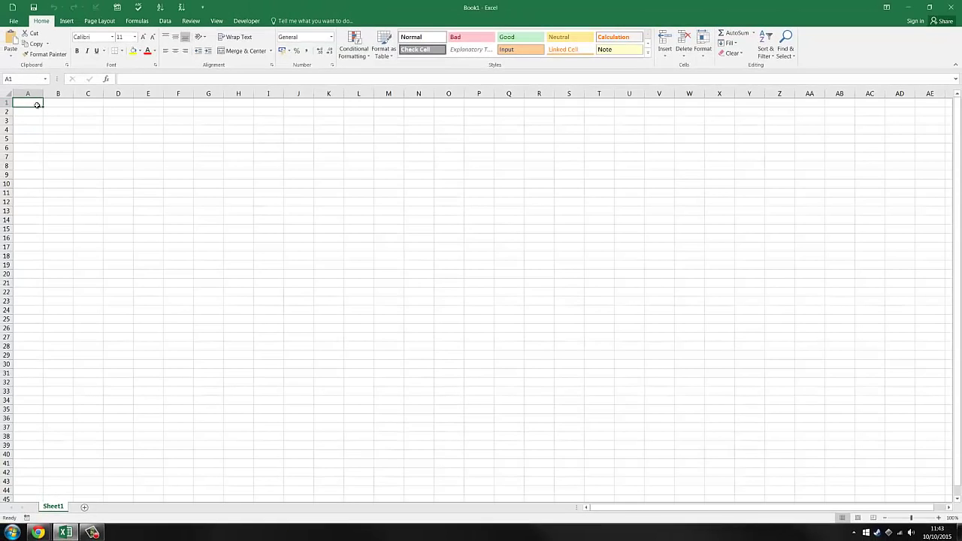
# Step: Select cell B2 in blank Book1, then return to cell A1
pyautogui.click(58, 111)
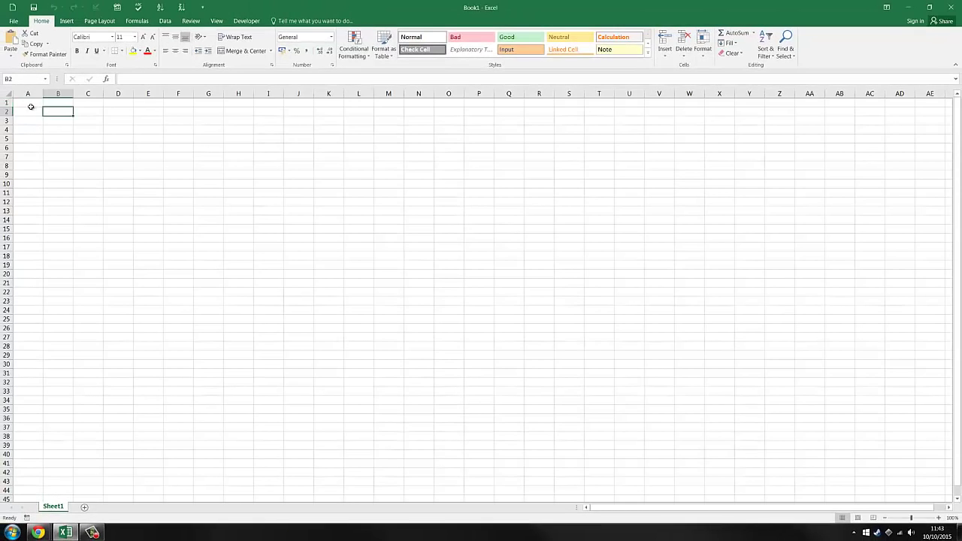
pyautogui.click(28, 103)
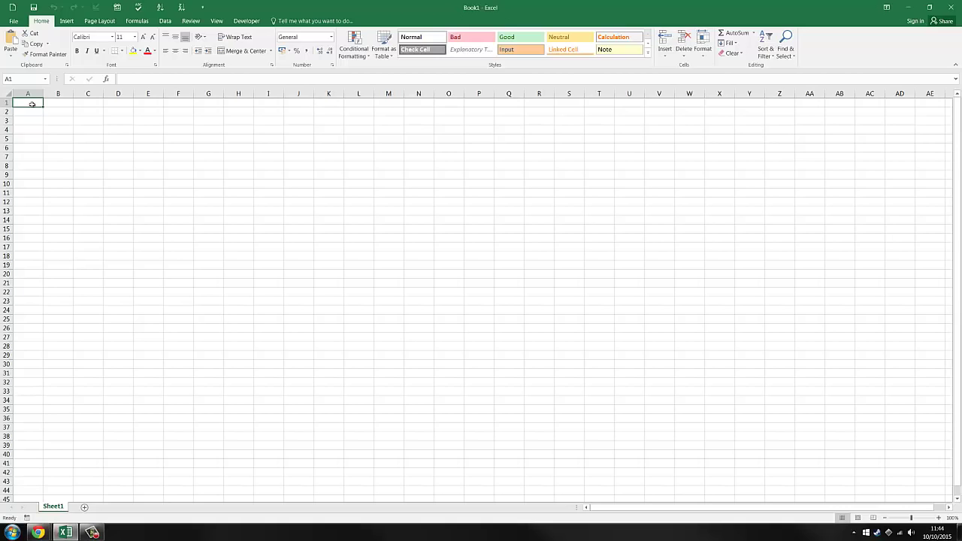
pyautogui.moveTo(643, 4)
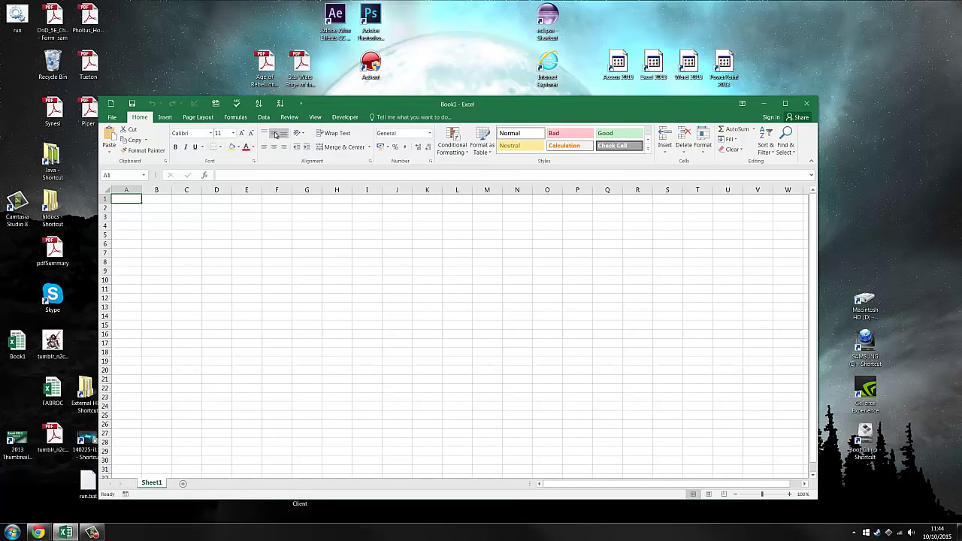
pyautogui.moveTo(312, 151)
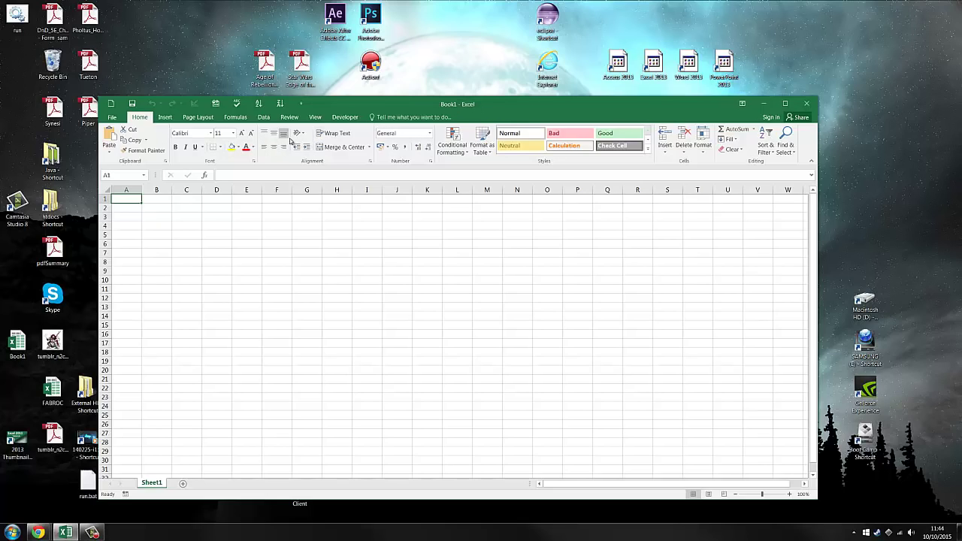
pyautogui.moveTo(283, 133)
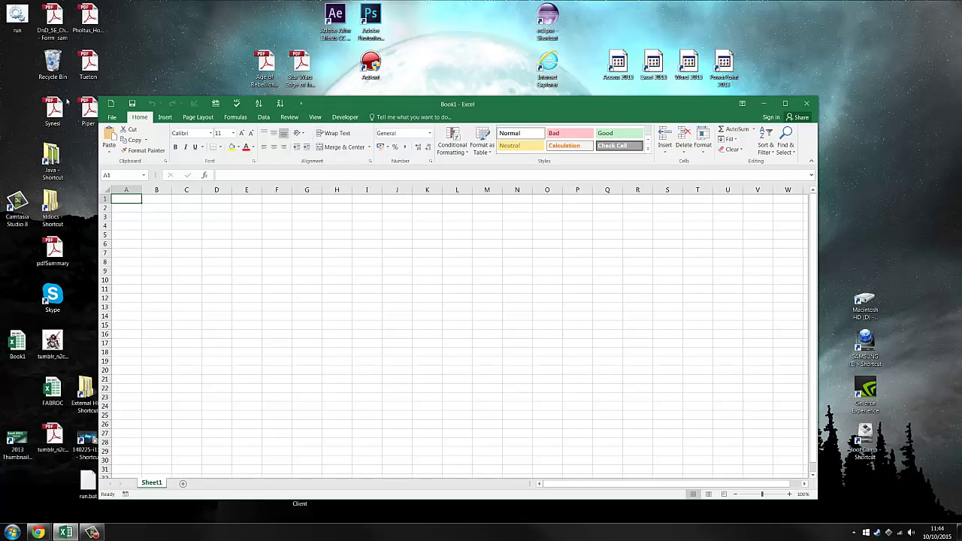
pyautogui.moveTo(477, 104)
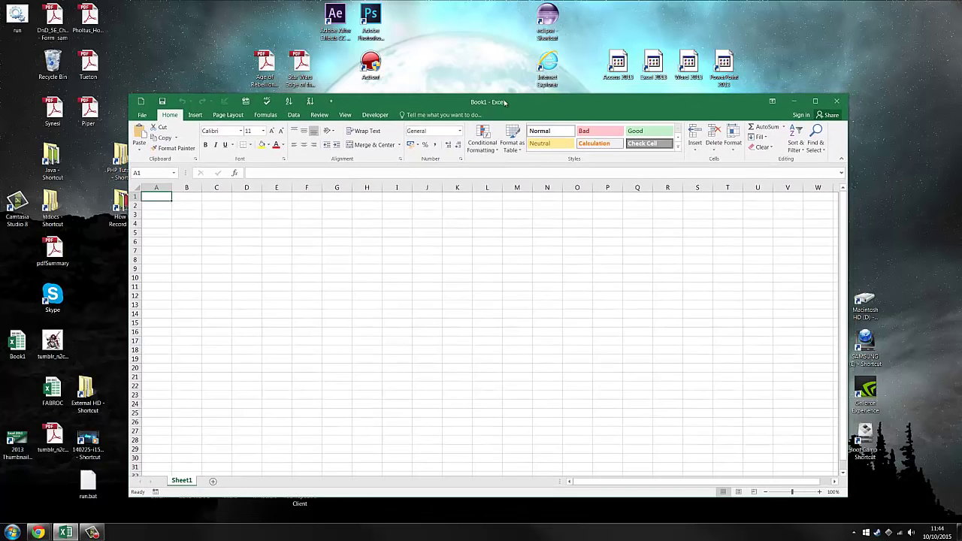
pyautogui.moveTo(537, 112)
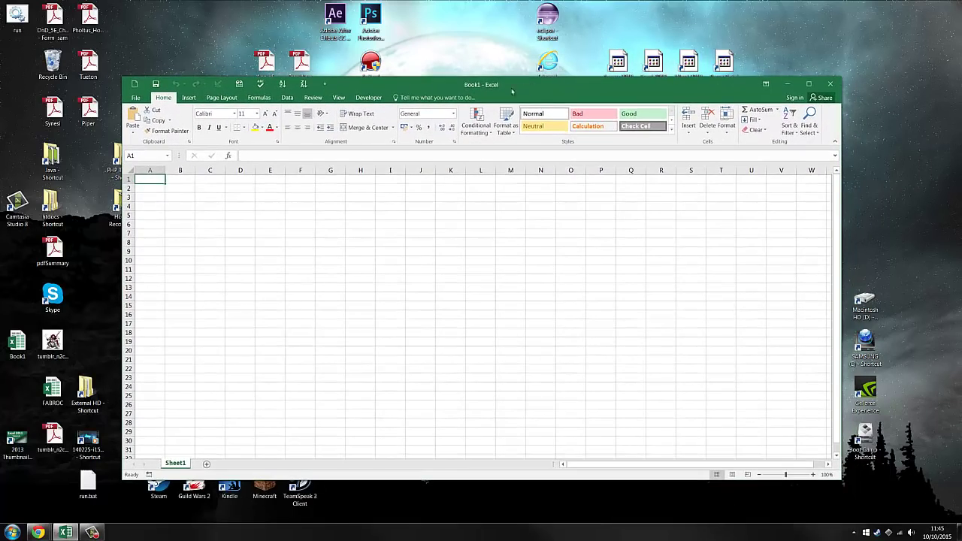
pyautogui.click(270, 187)
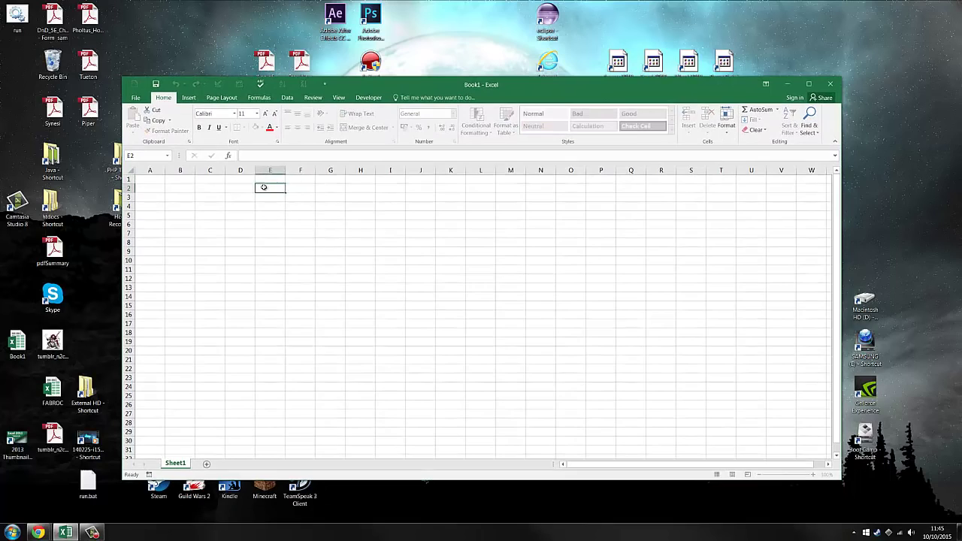
pyautogui.click(151, 179)
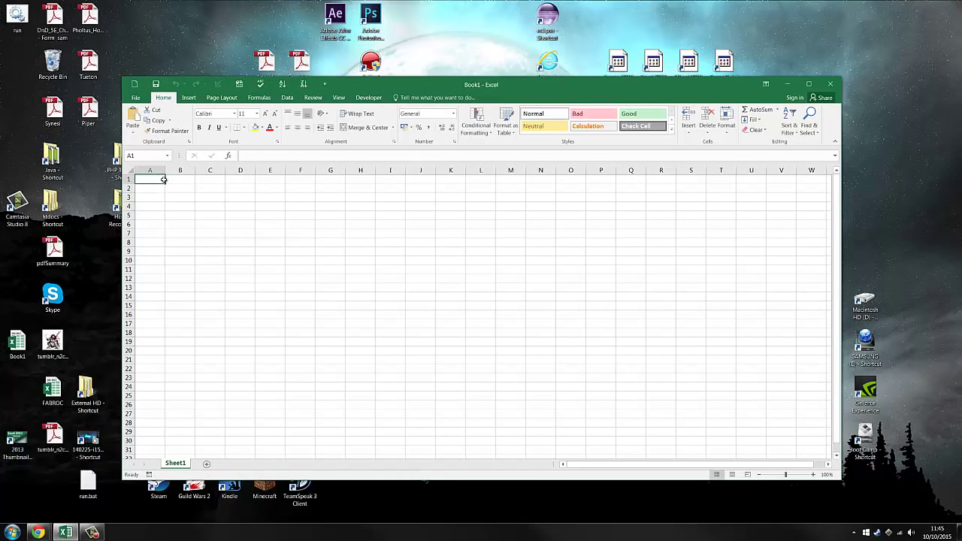
pyautogui.click(149, 188)
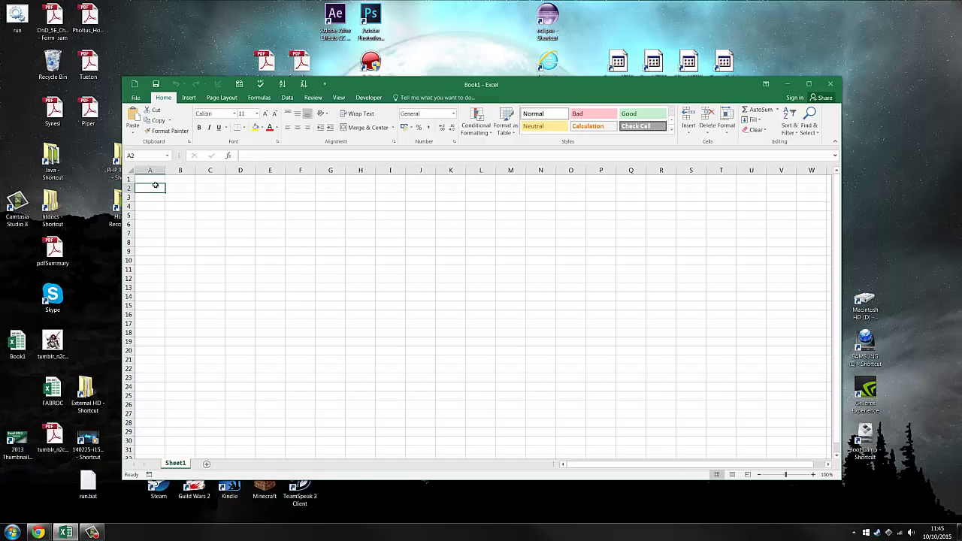
pyautogui.click(150, 179)
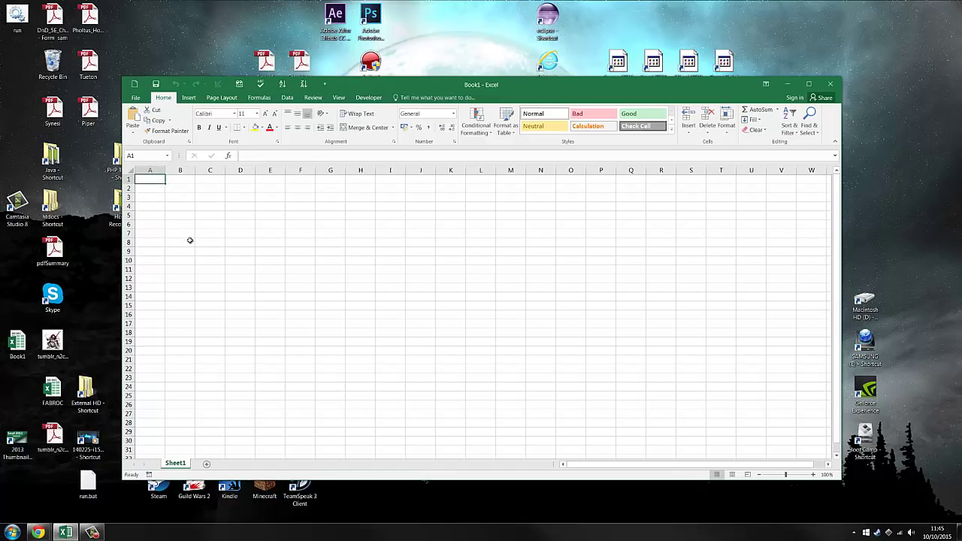
pyautogui.click(180, 188)
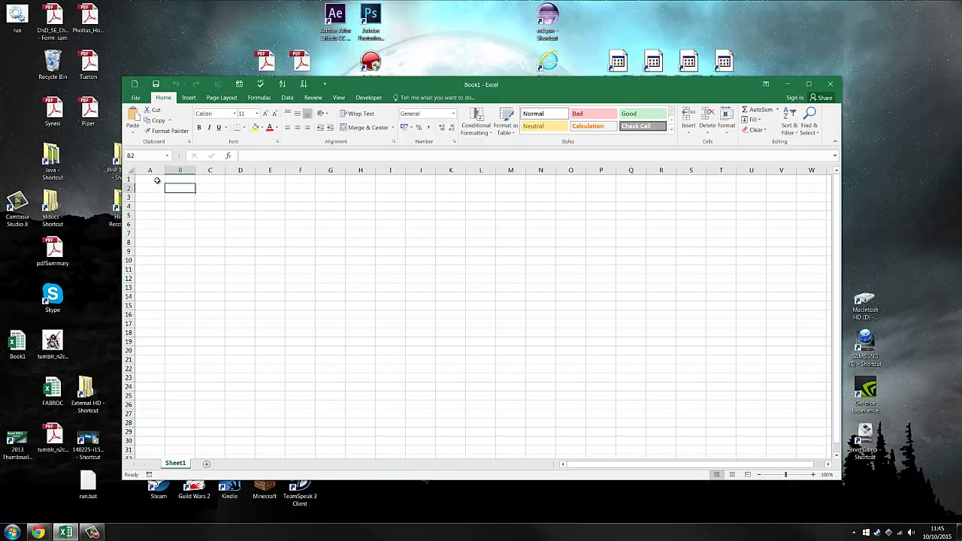
pyautogui.click(149, 179)
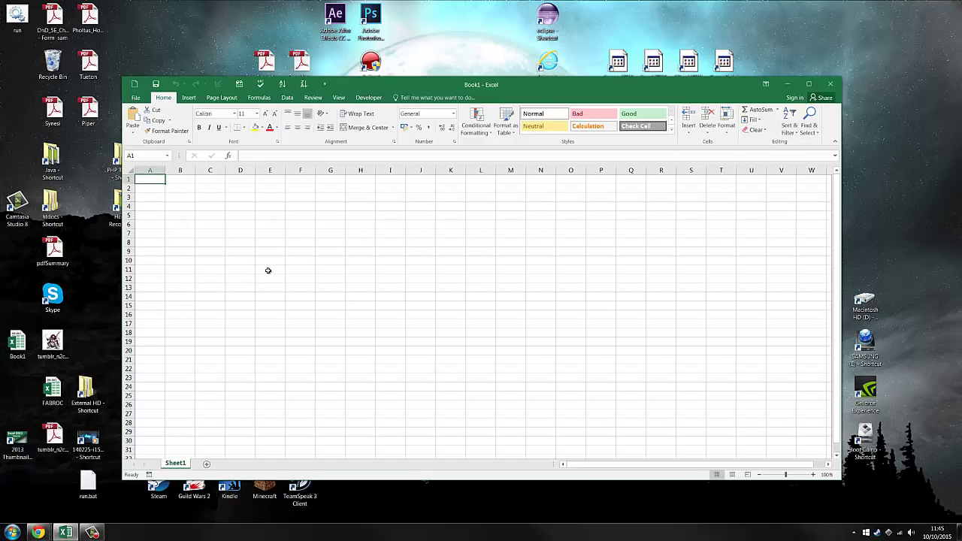
pyautogui.moveTo(177, 188)
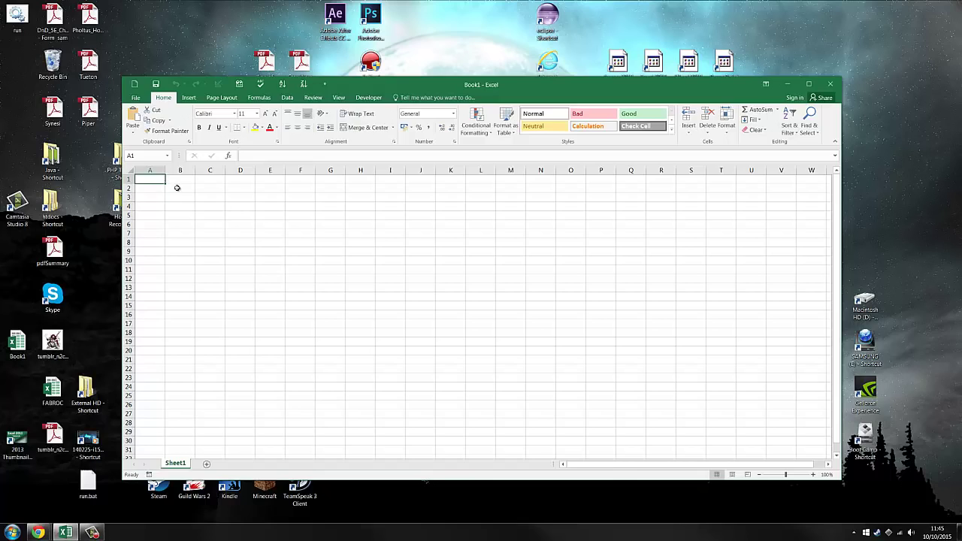
pyautogui.moveTo(178, 181)
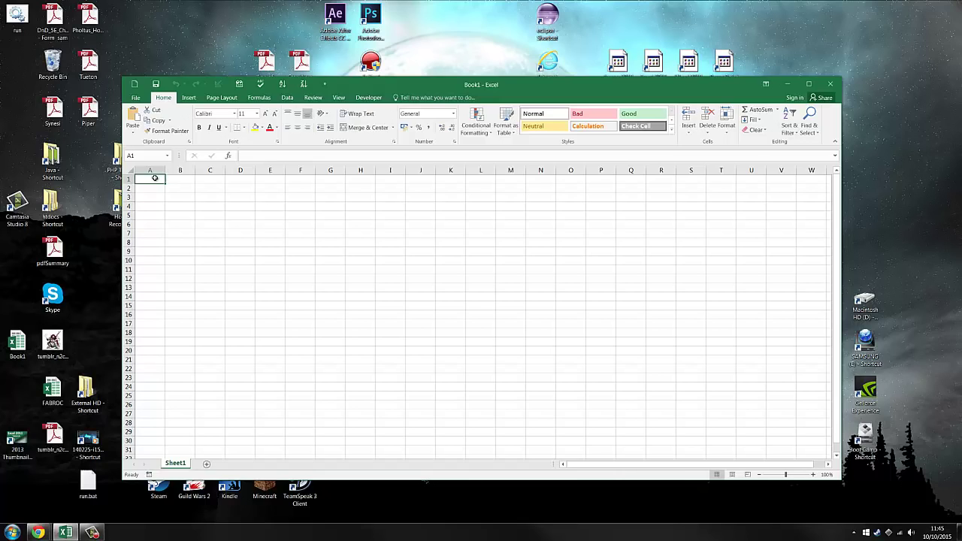
pyautogui.click(91, 532)
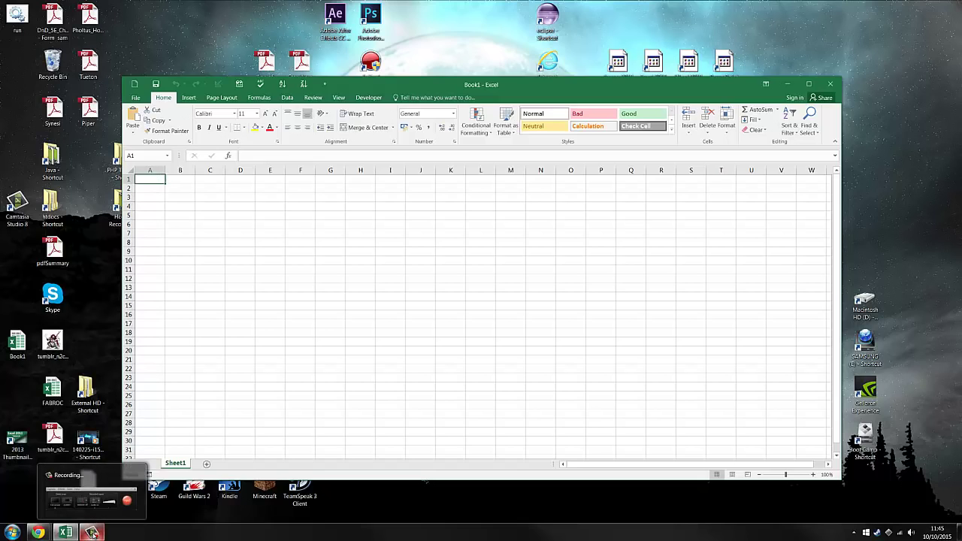